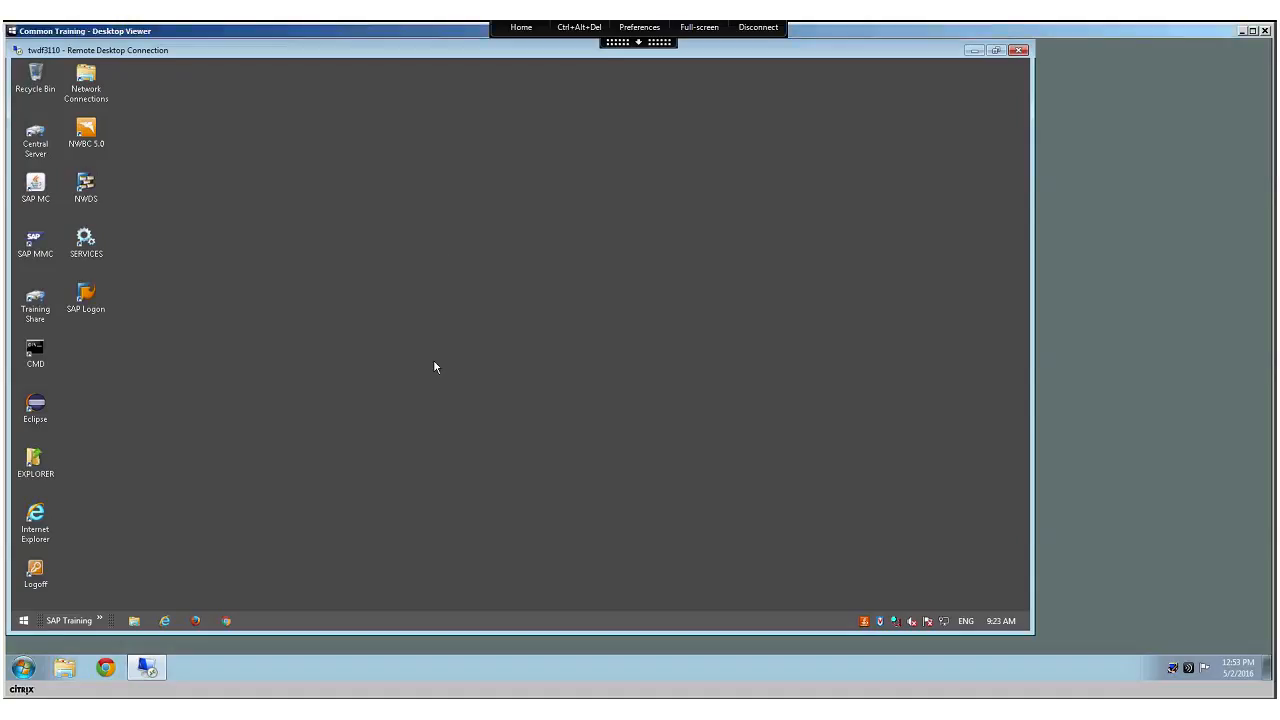
mouse_move(162, 128)
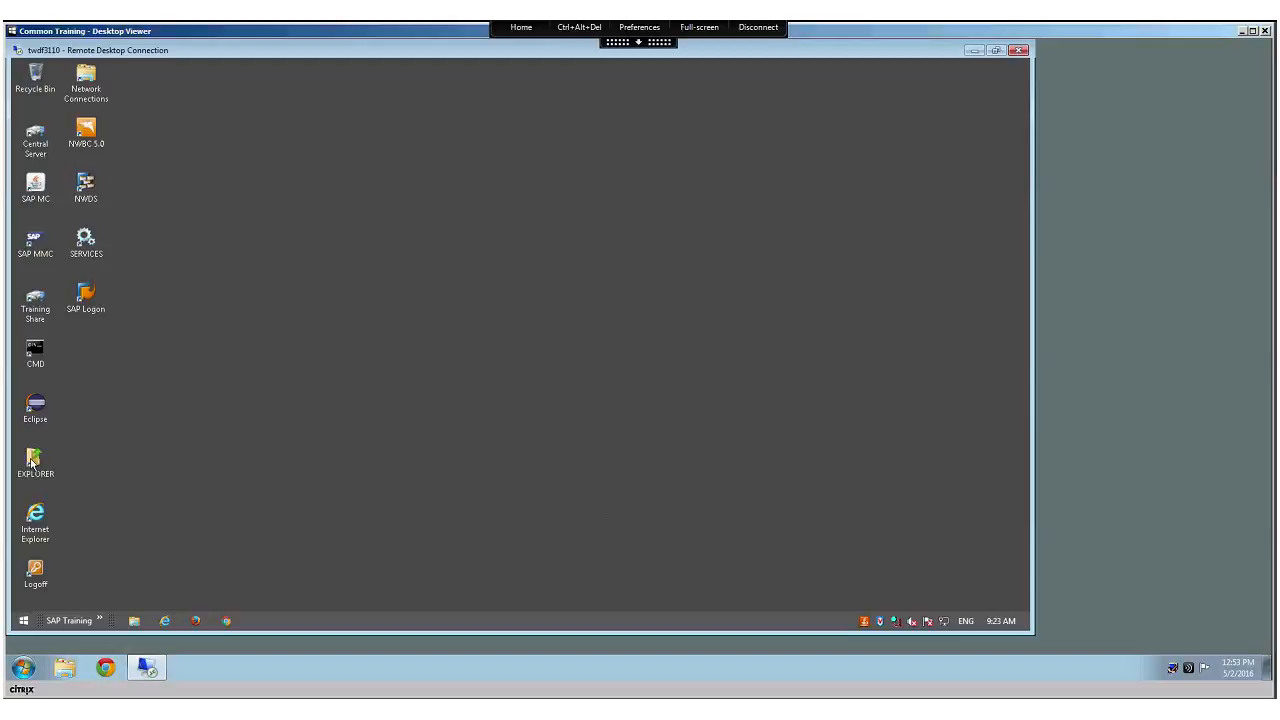
mouse_move(38, 464)
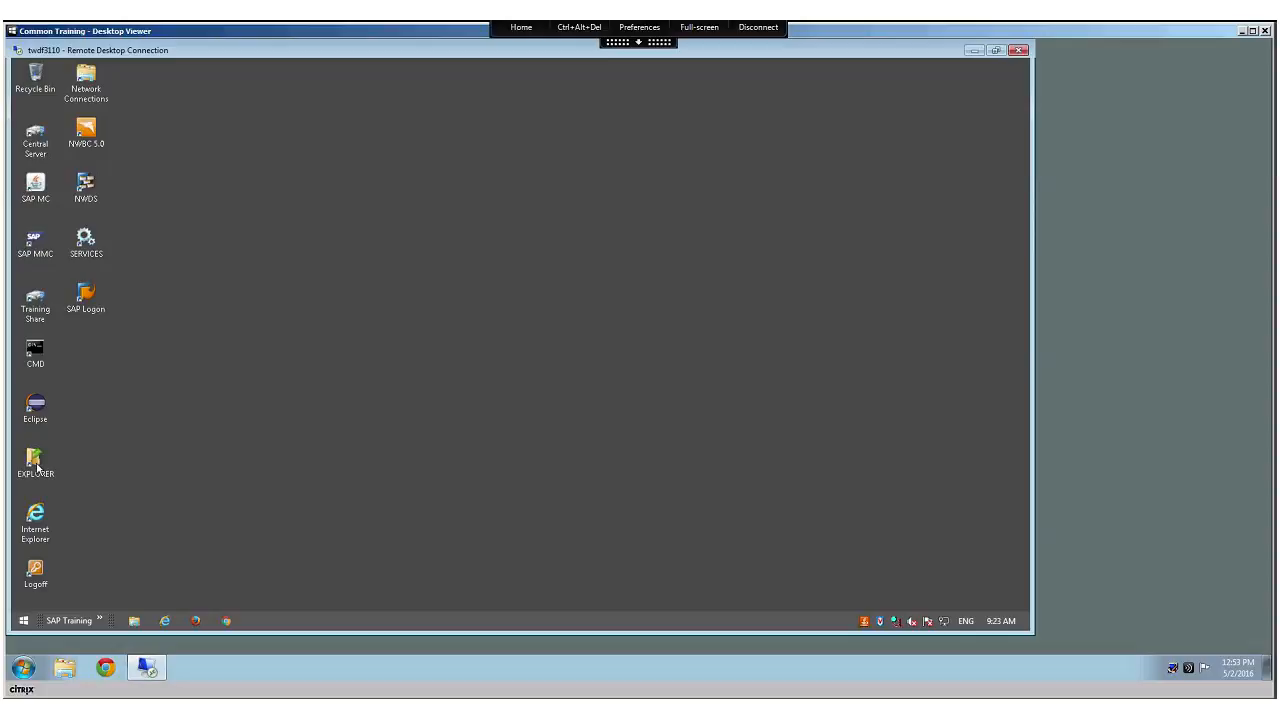
Launch File Explorer and look into the Installation folder on the ADM74 (S:) share.
left_click(36, 462)
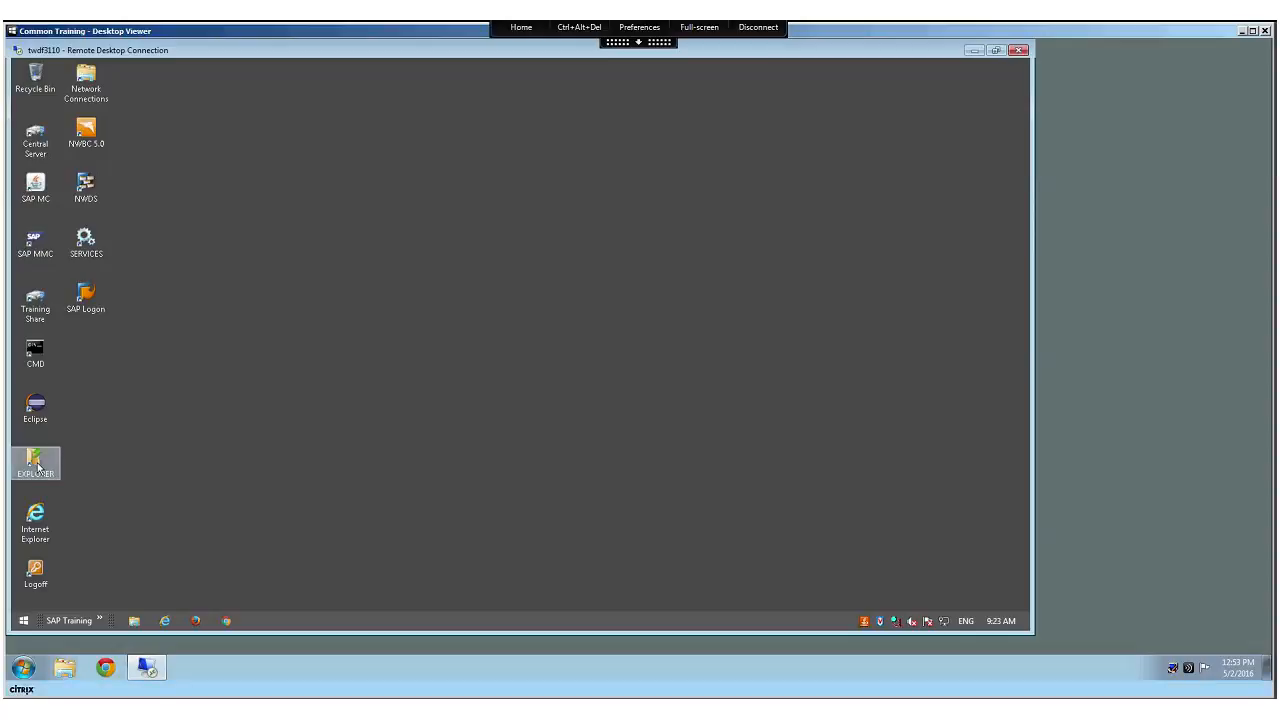
double_click(36, 462)
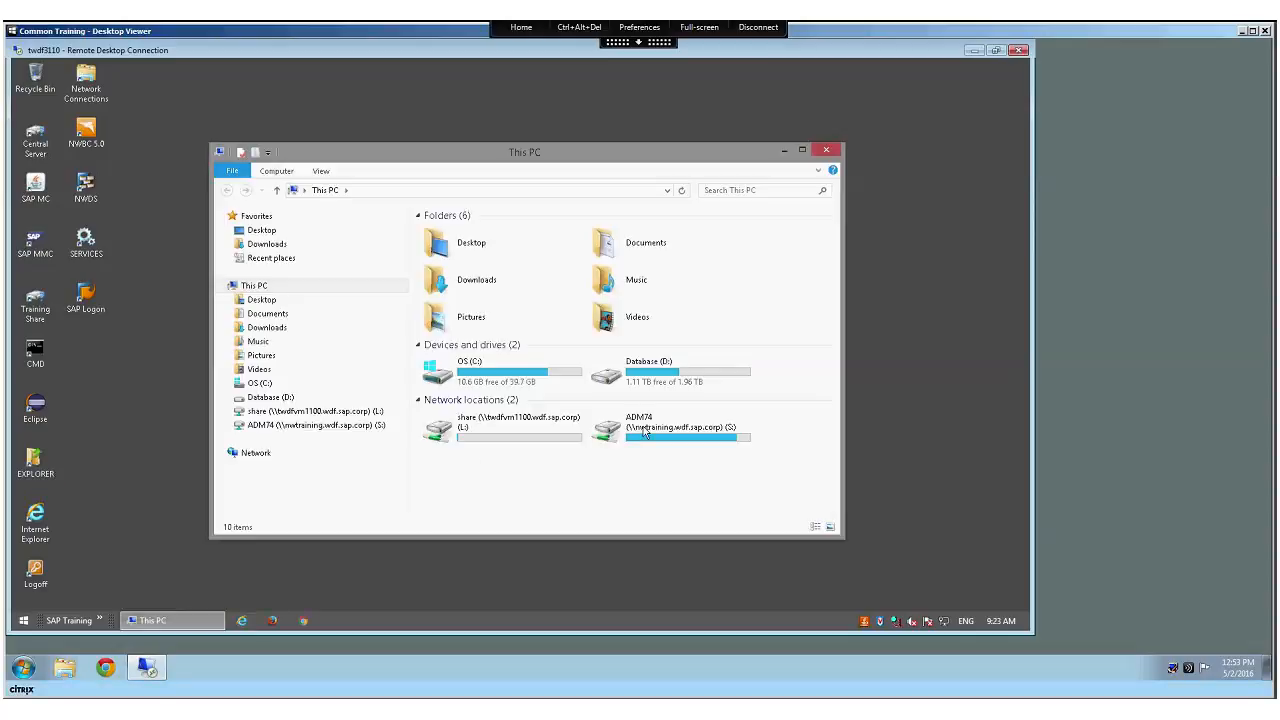
double_click(688, 428)
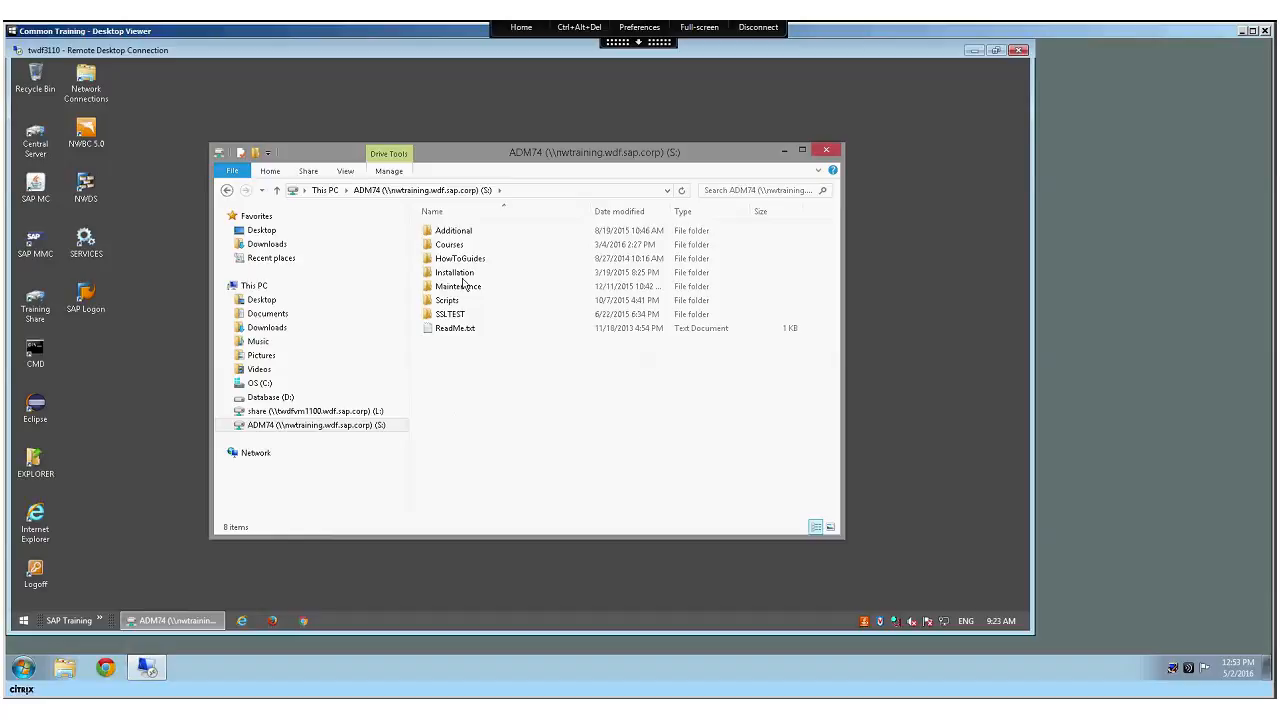
left_click(454, 272)
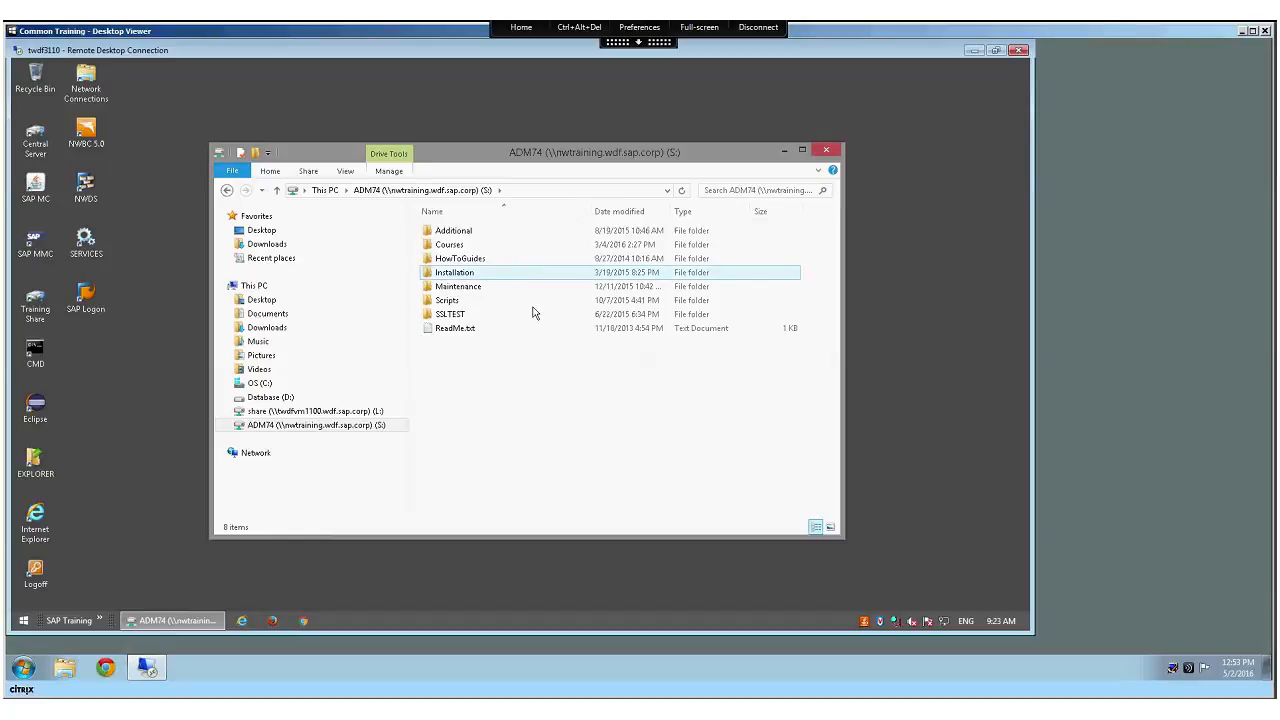
left_click(584, 390)
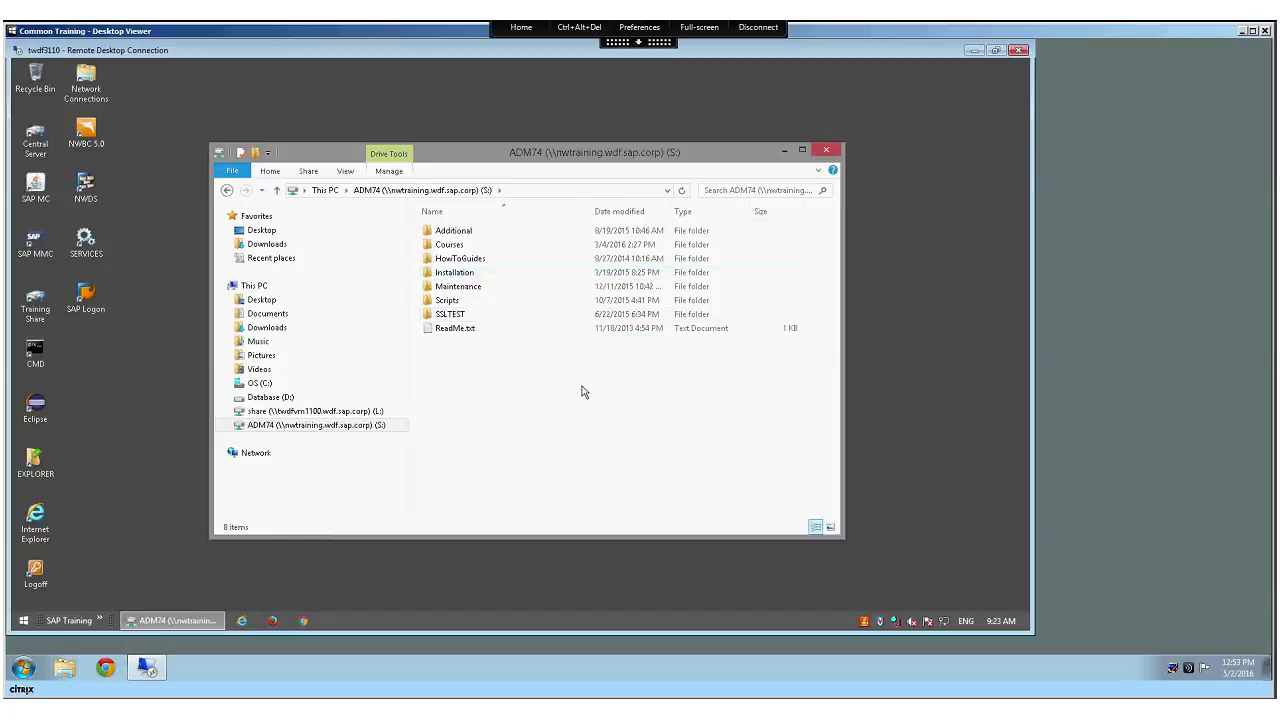
left_click(454, 272)
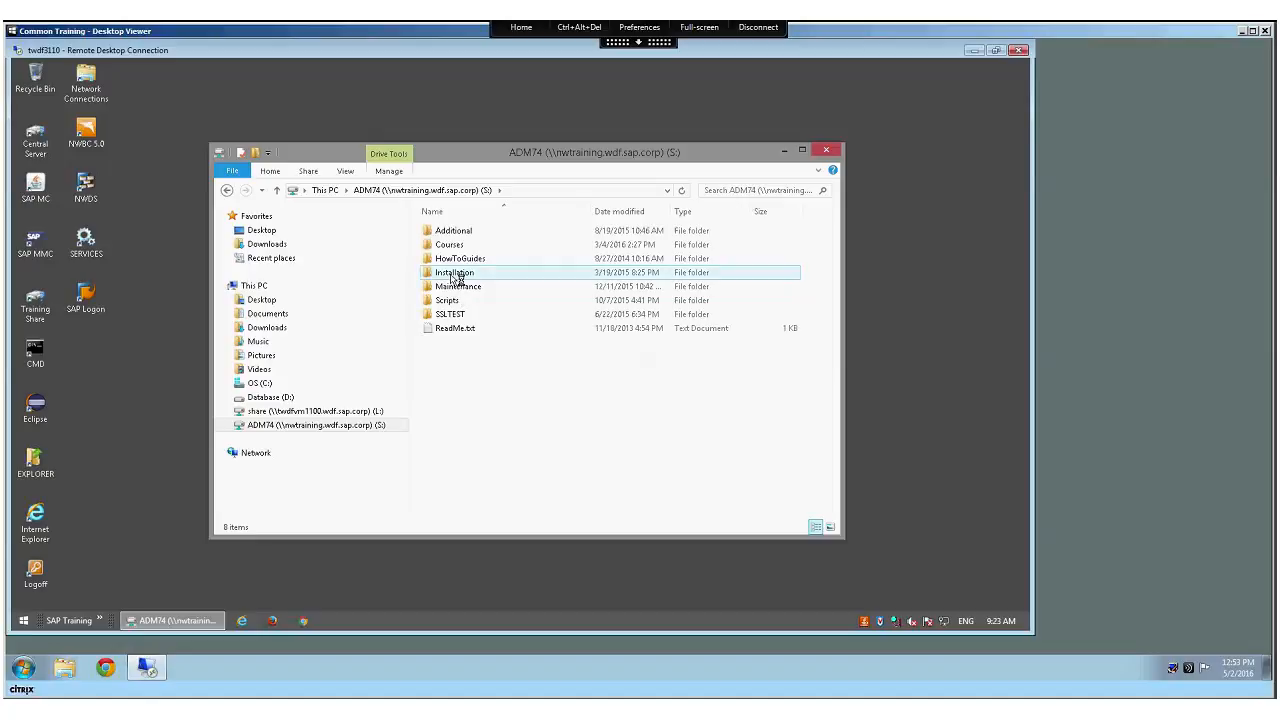
double_click(454, 272)
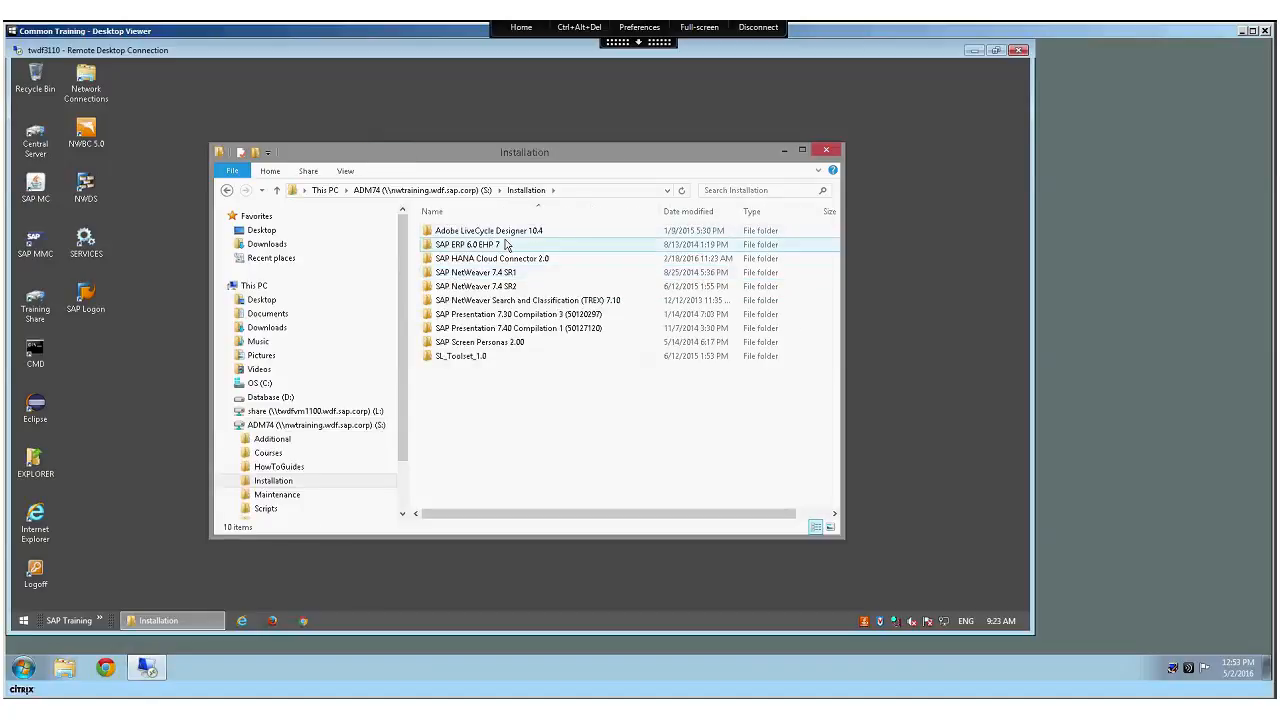
left_click(324, 190)
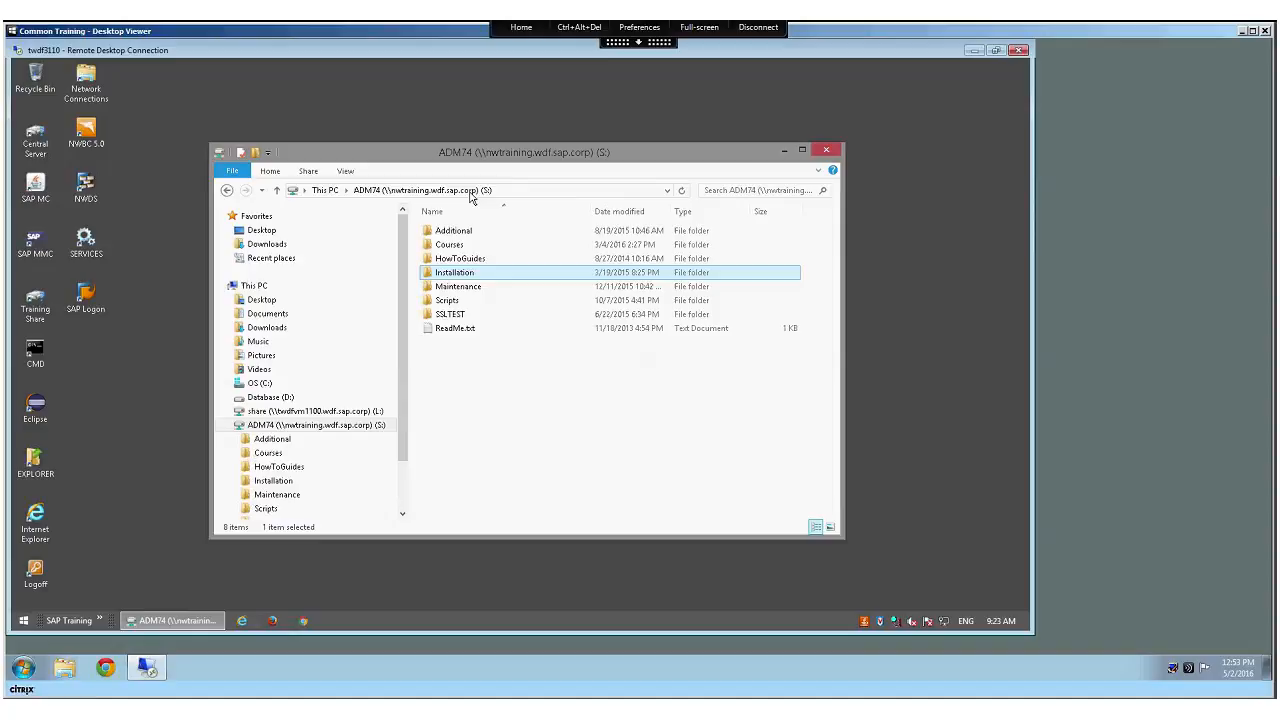
Browse Courses > ADM110_15 and peek into 000_SUM_for_all_for_copy, then return to the share root.
double_click(448, 244)
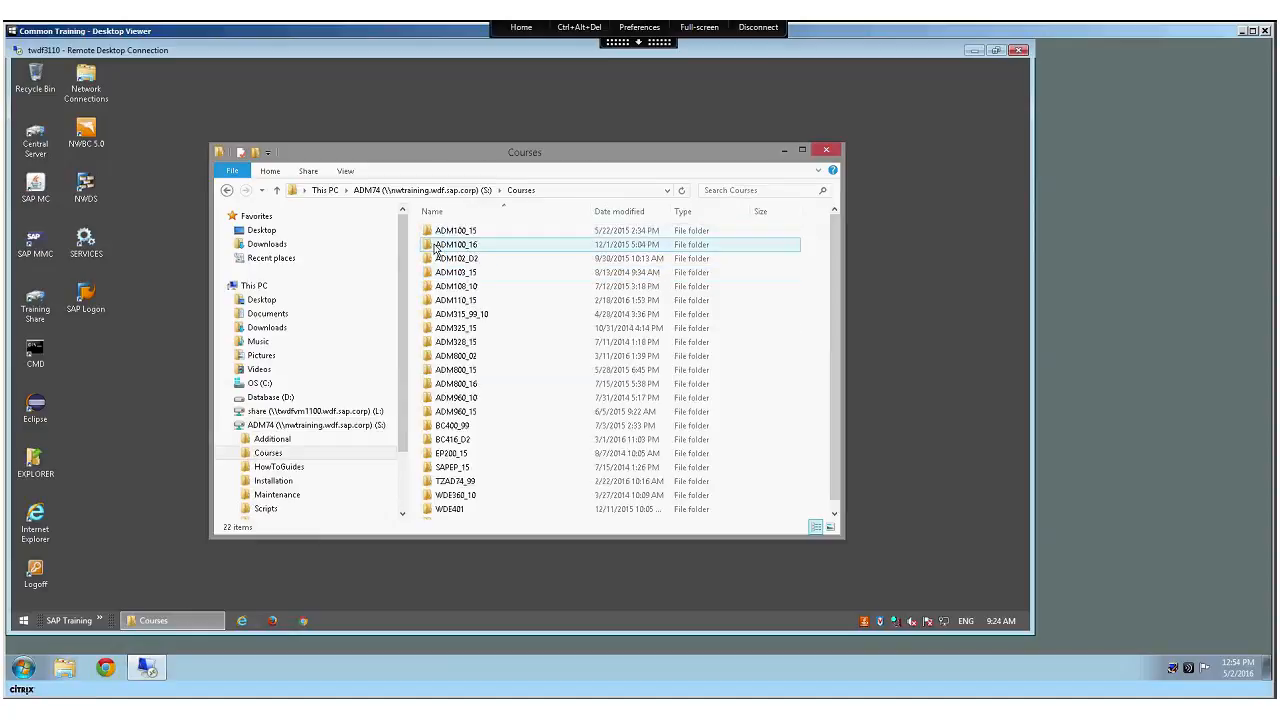
left_click(456, 300)
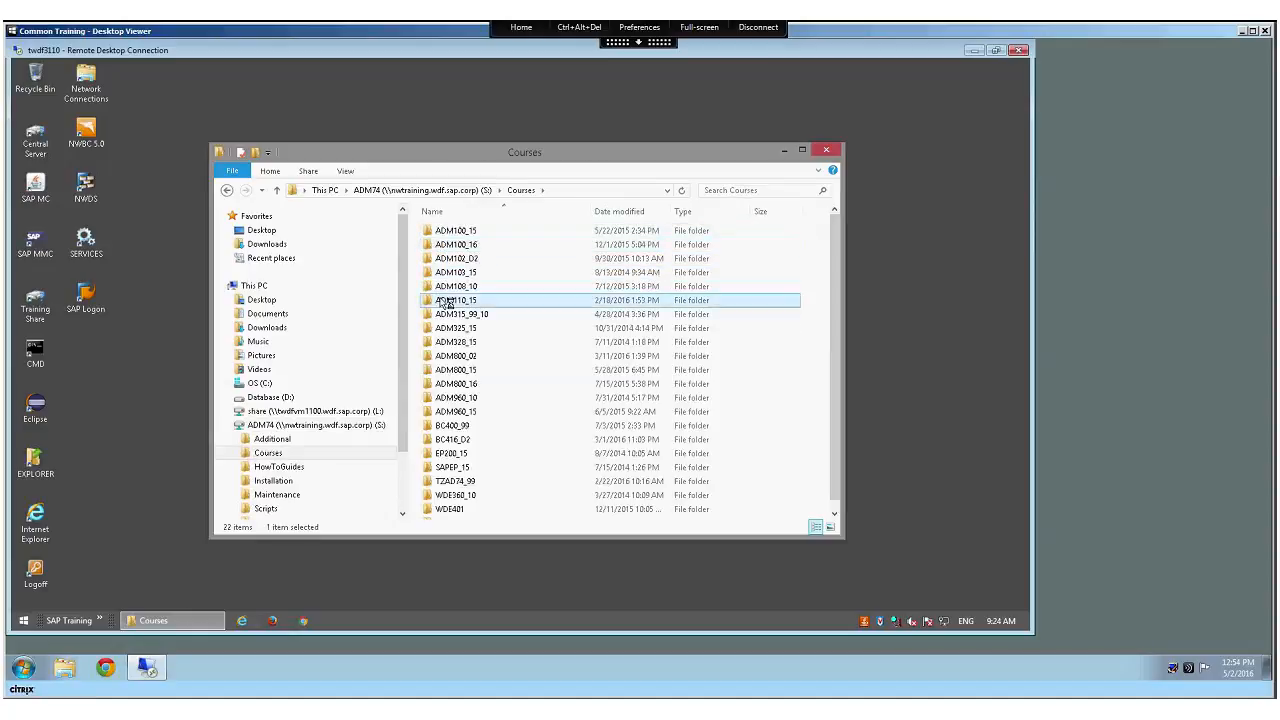
double_click(456, 300)
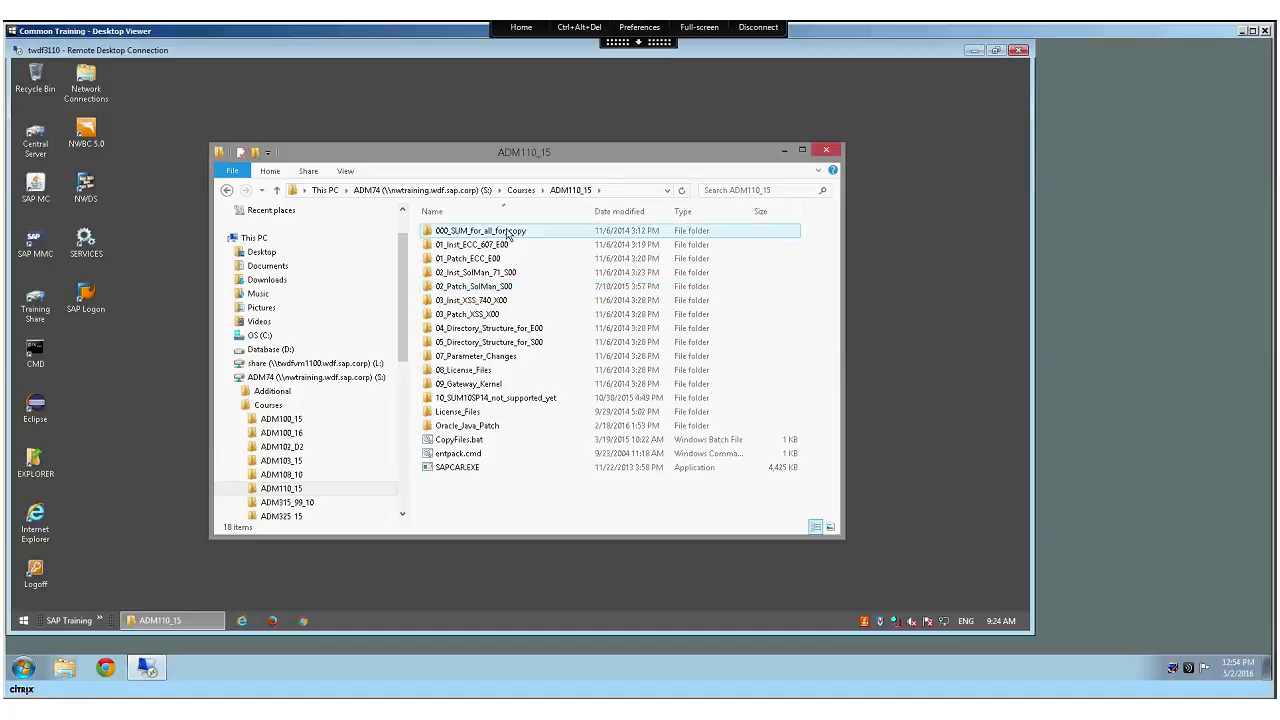
left_click(470, 244)
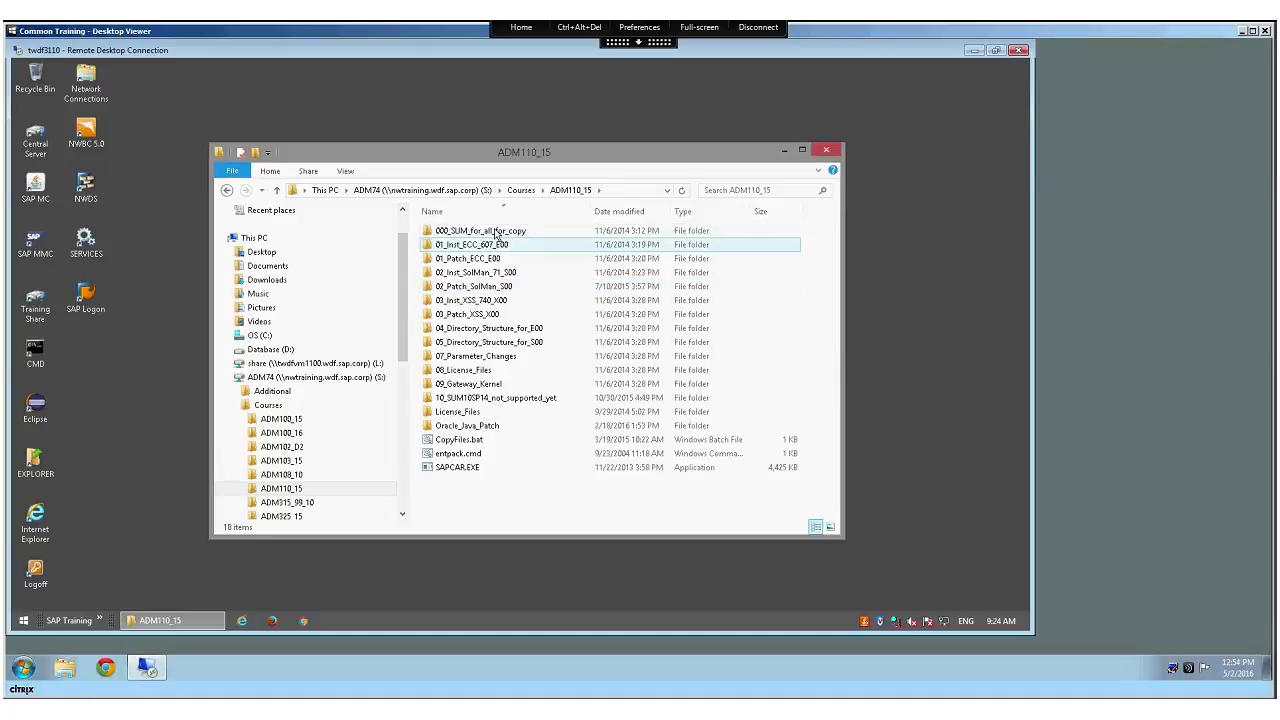
left_click(480, 230)
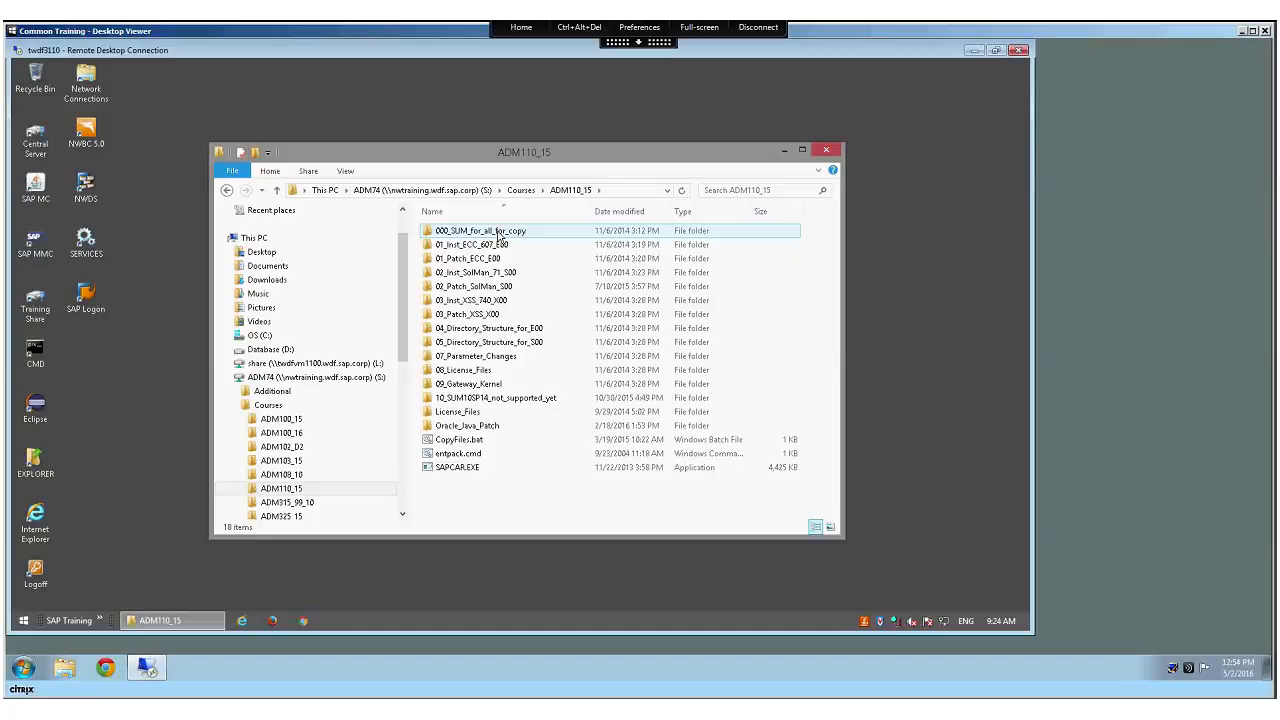
double_click(480, 230)
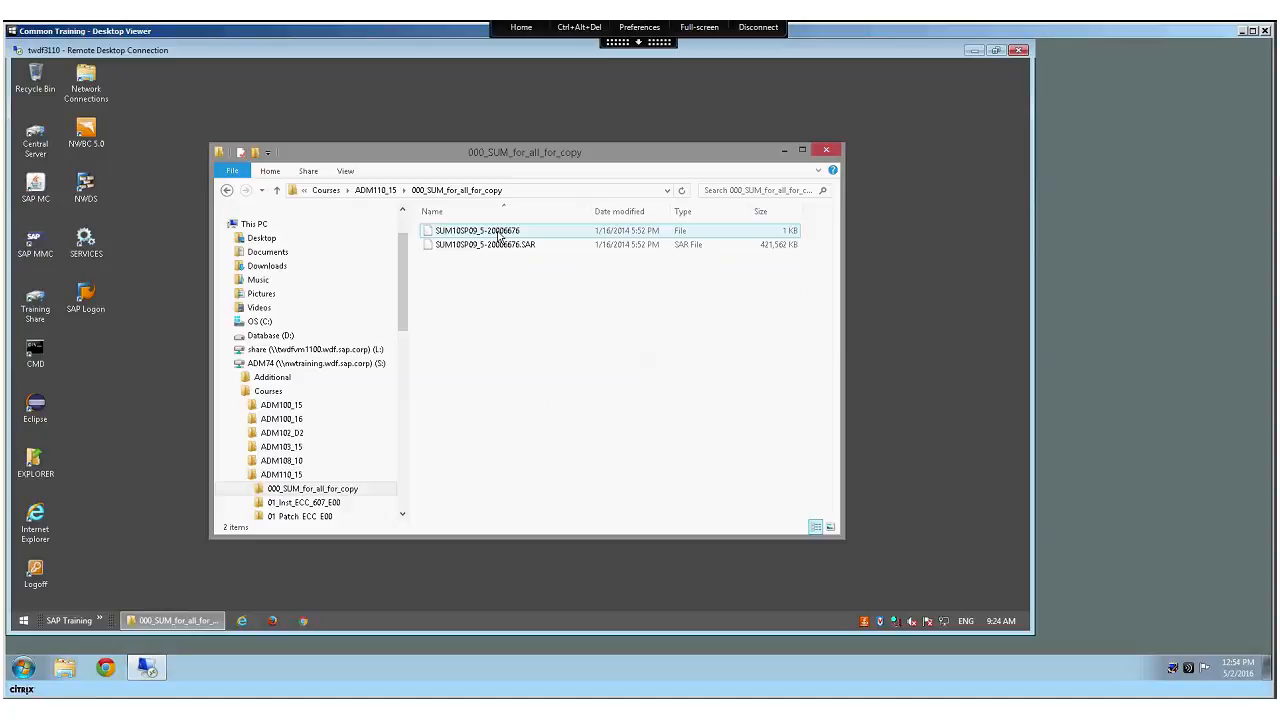
left_click(276, 190)
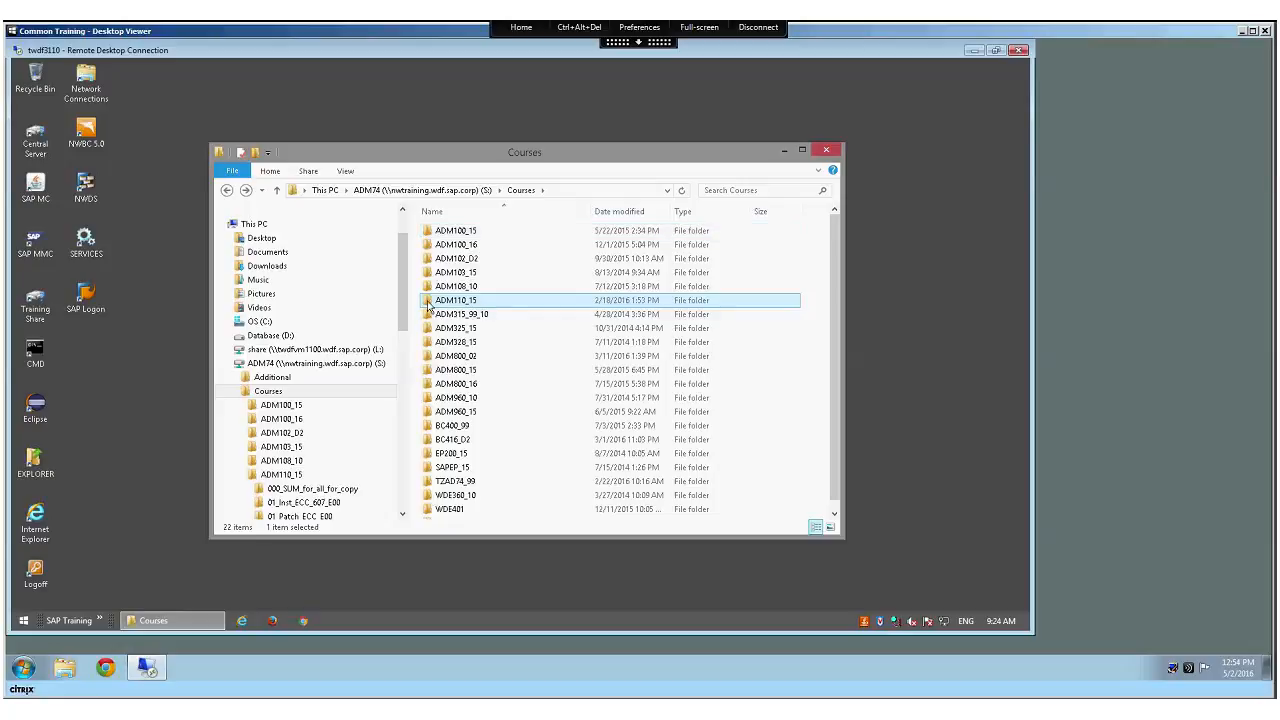
left_click(276, 190)
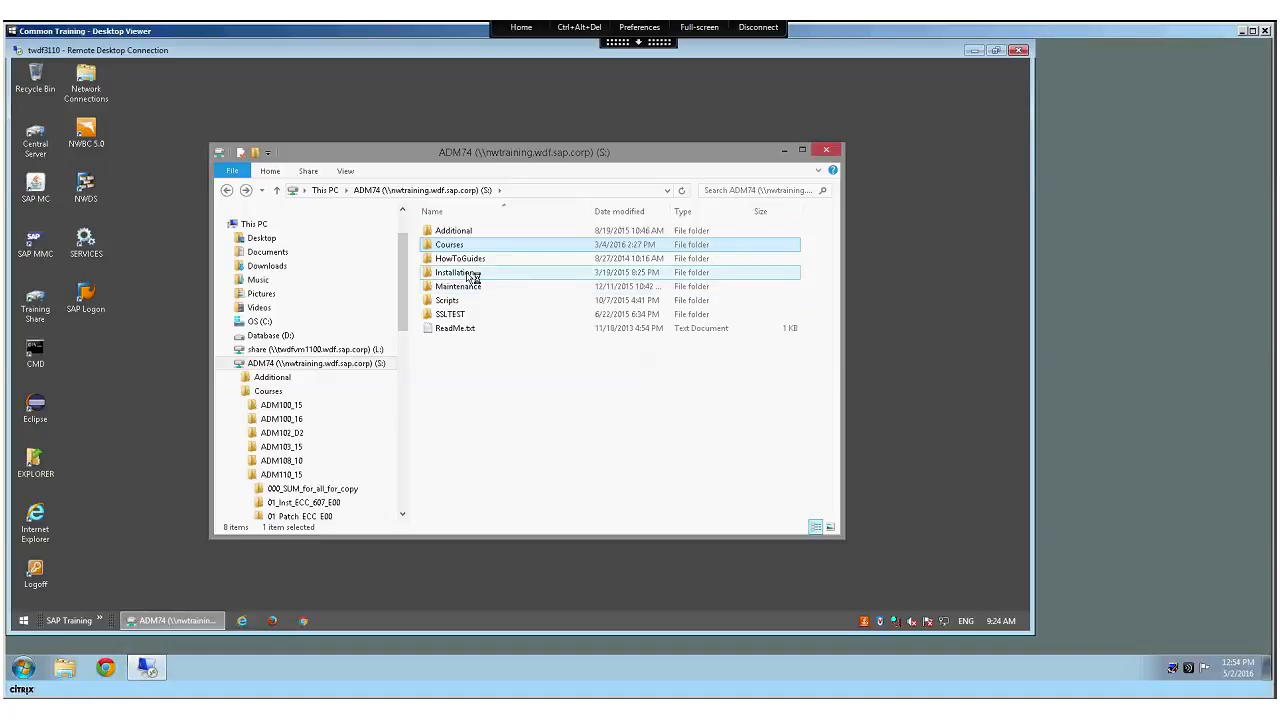
Navigate back into Courses > ADM110_15 and review its installation subfolders.
double_click(456, 272)
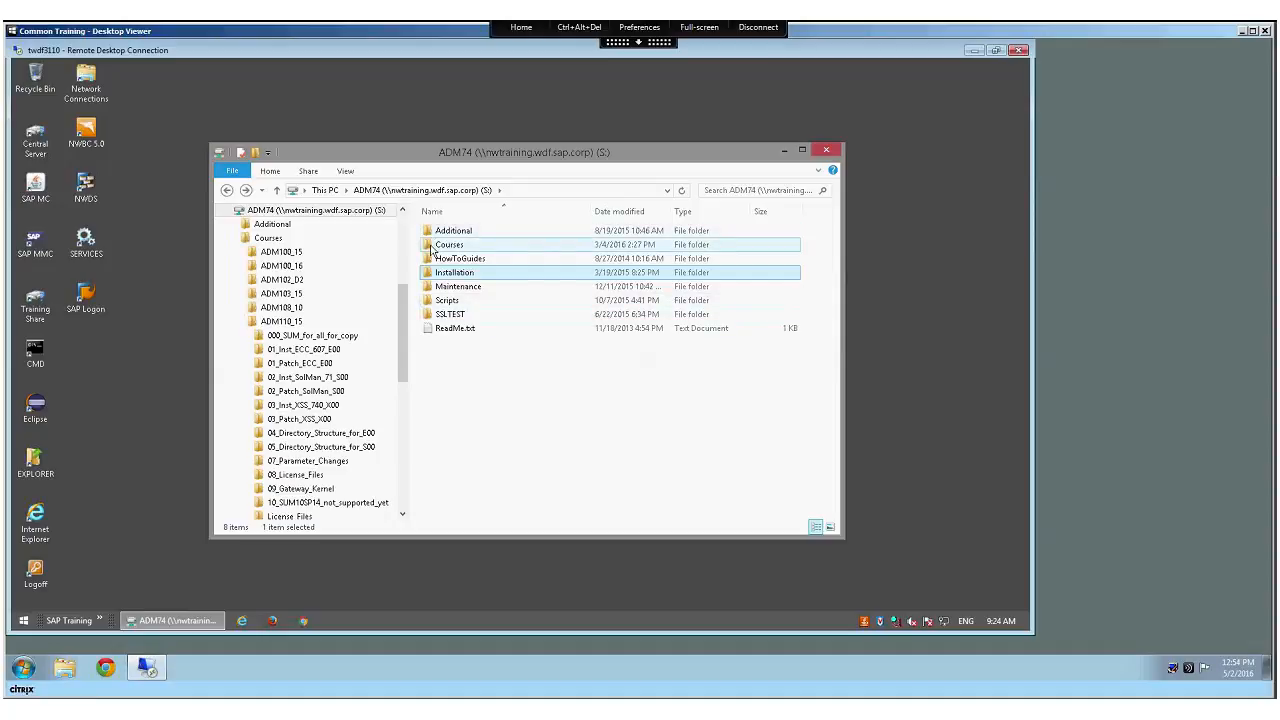
double_click(448, 244)
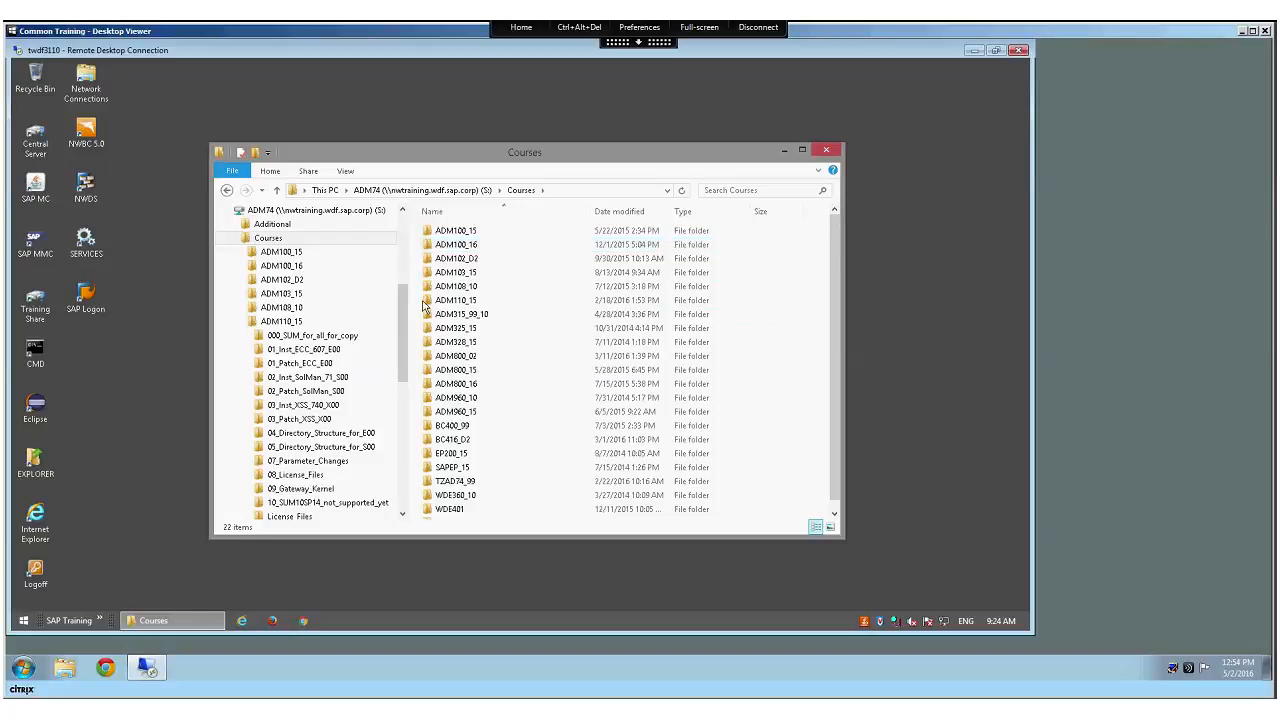
double_click(280, 320)
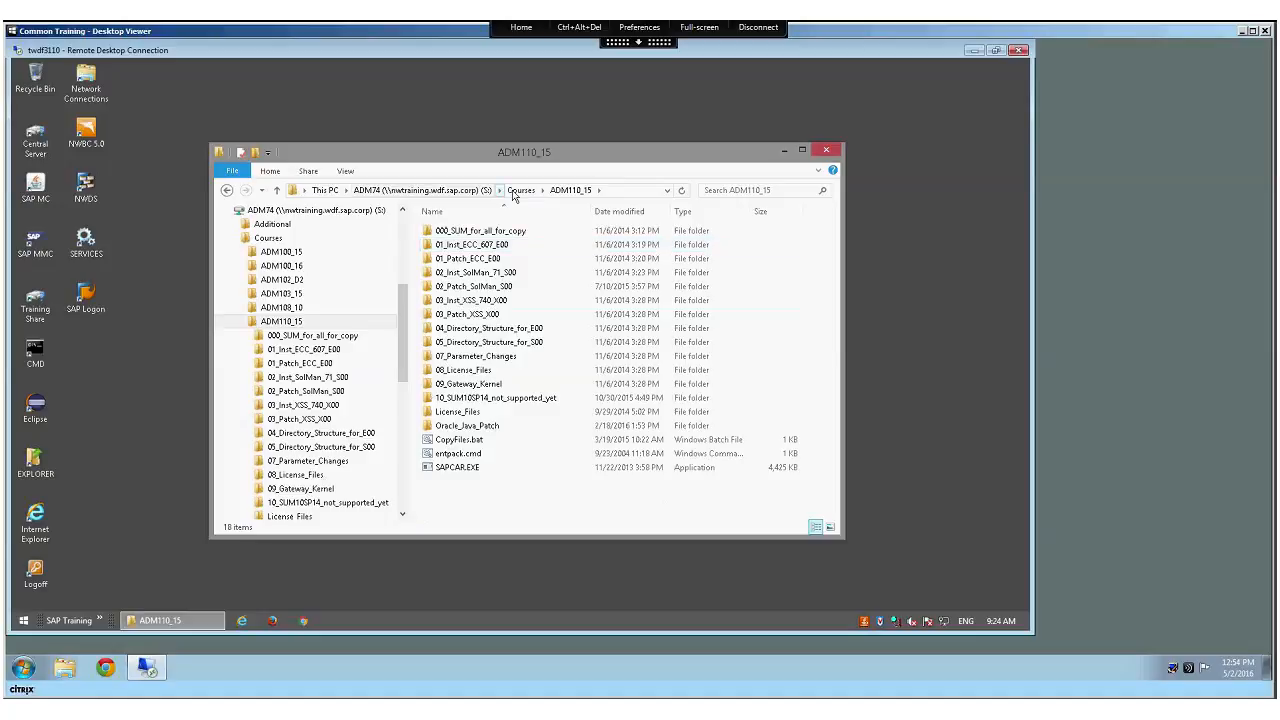
left_click(470, 244)
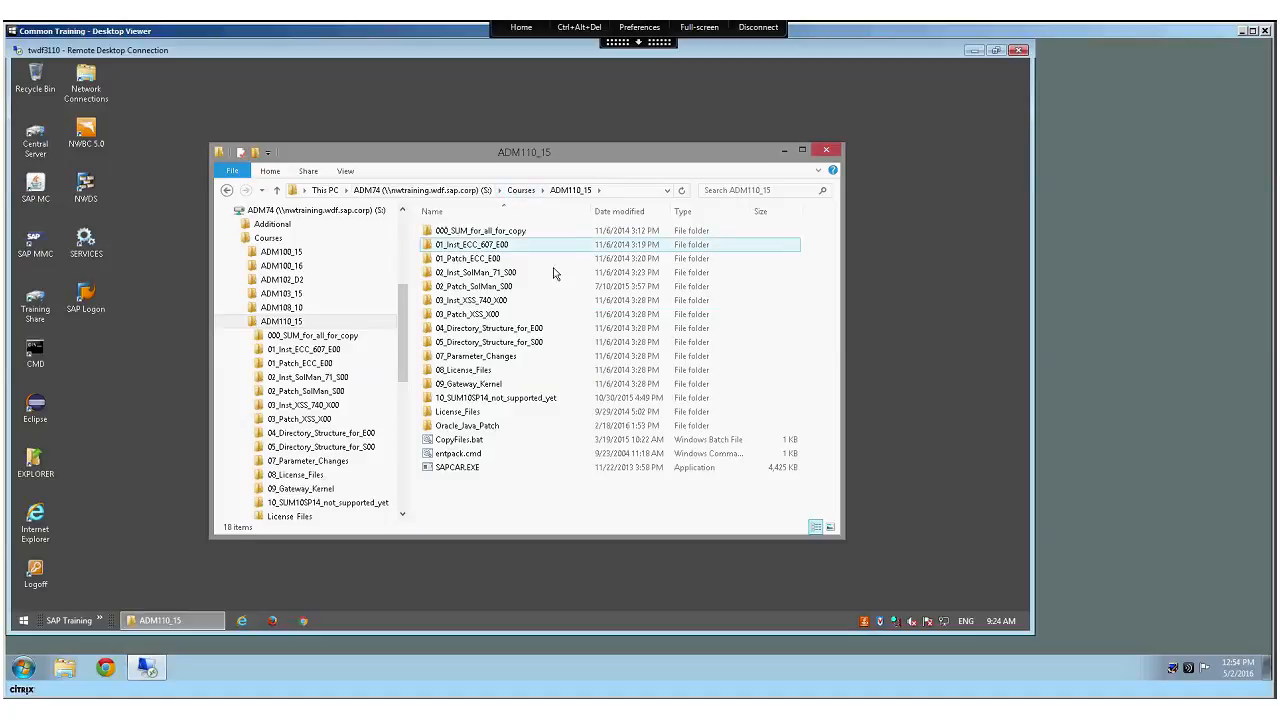
left_click(476, 272)
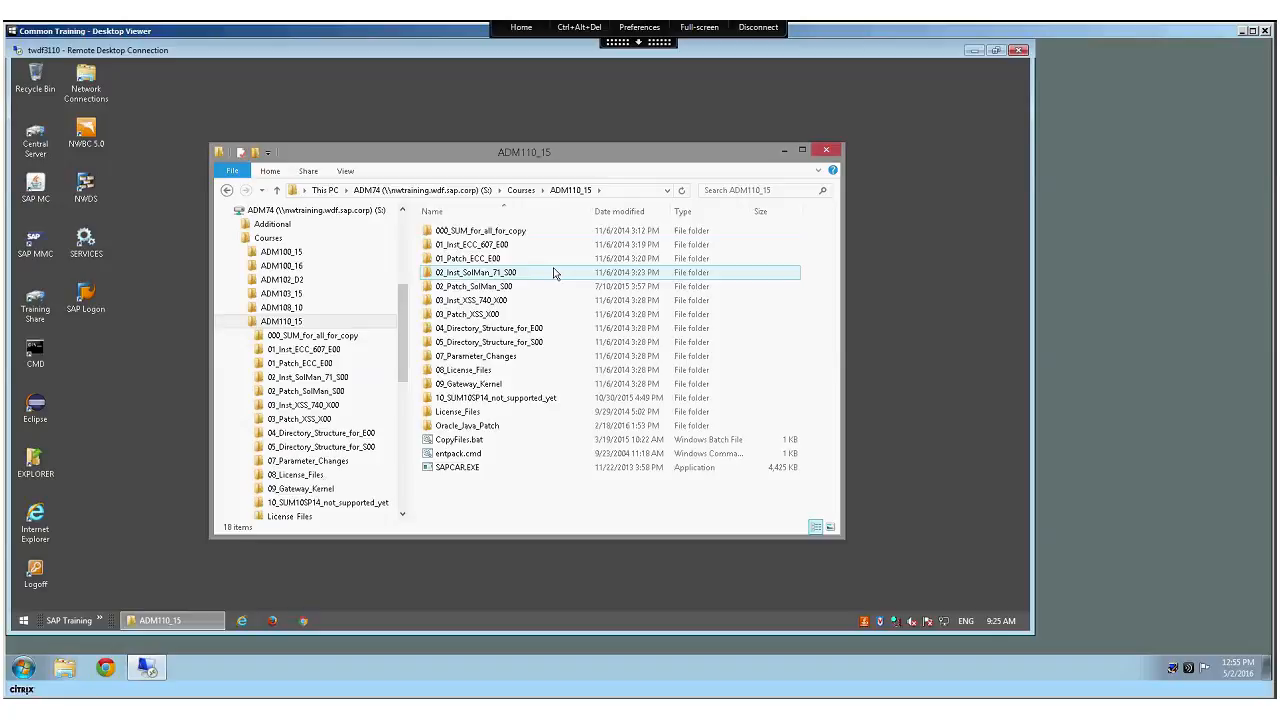
left_click(500, 370)
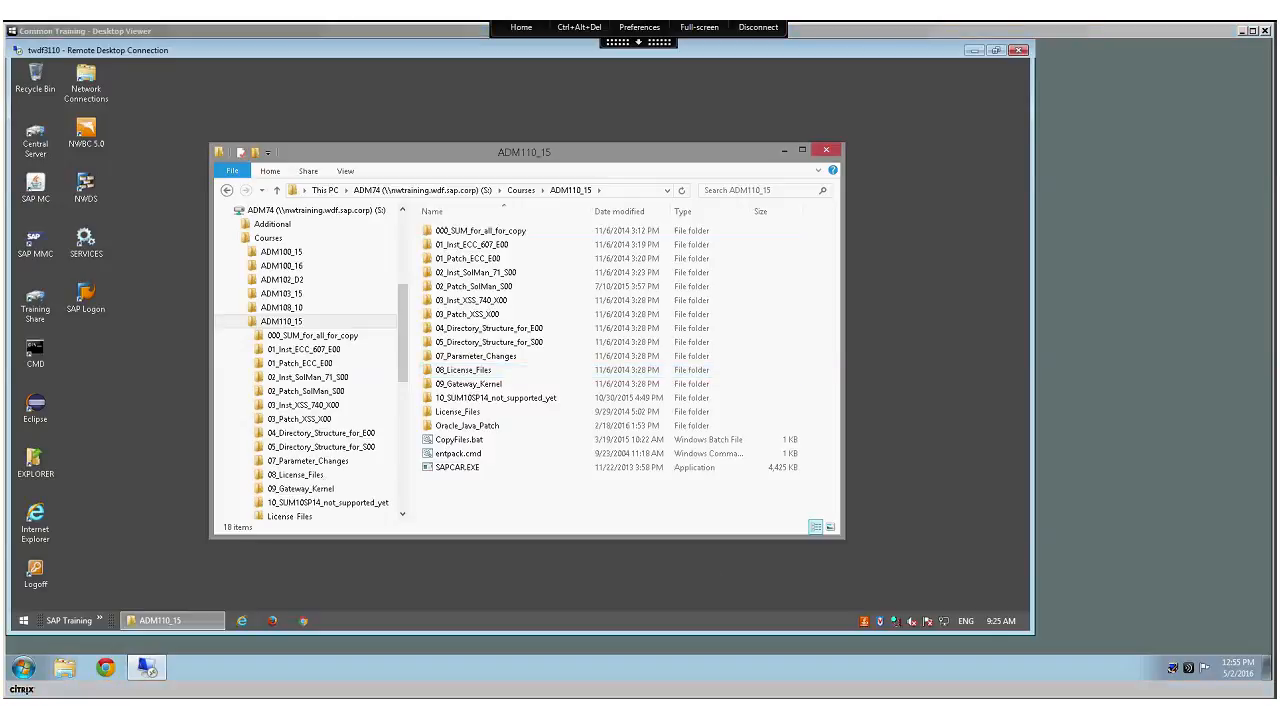
mouse_move(1158, 576)
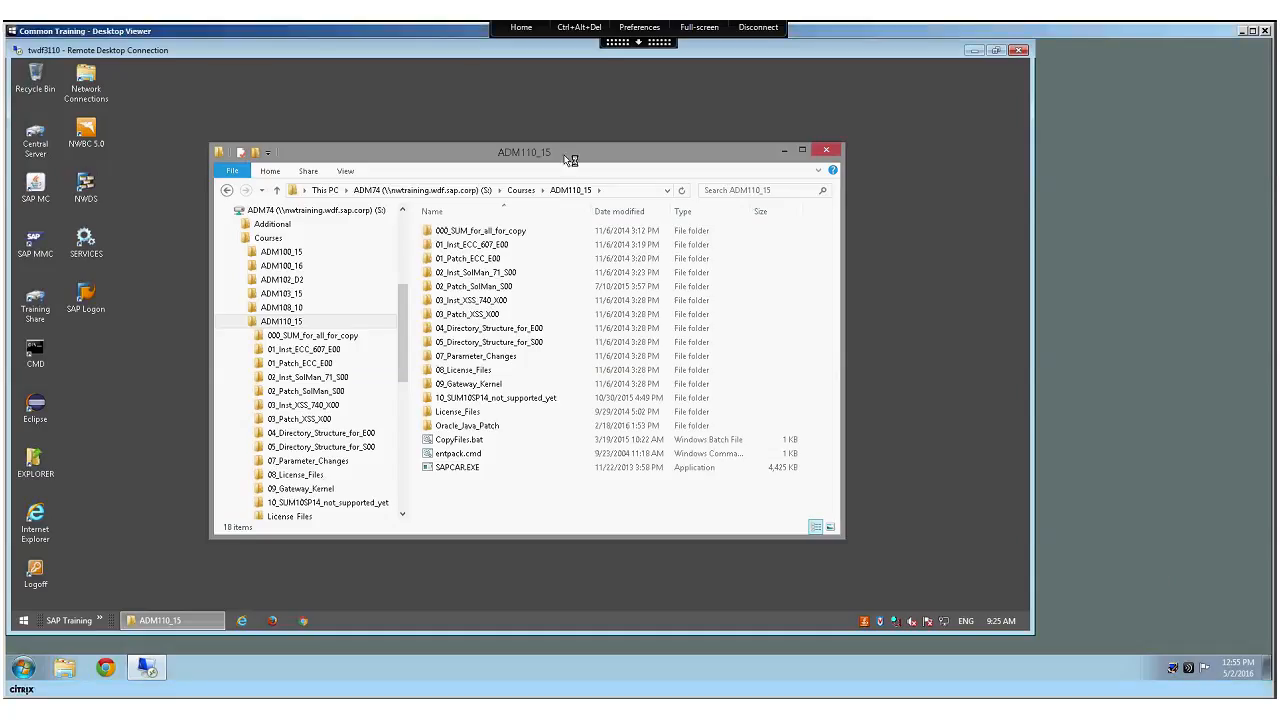
Open 01_Inst_ECC_607_E00 > 00_SWPM_1_0_SP04_7_1_and_higher and highlight sapinst.exe with its context menu.
left_click(472, 244)
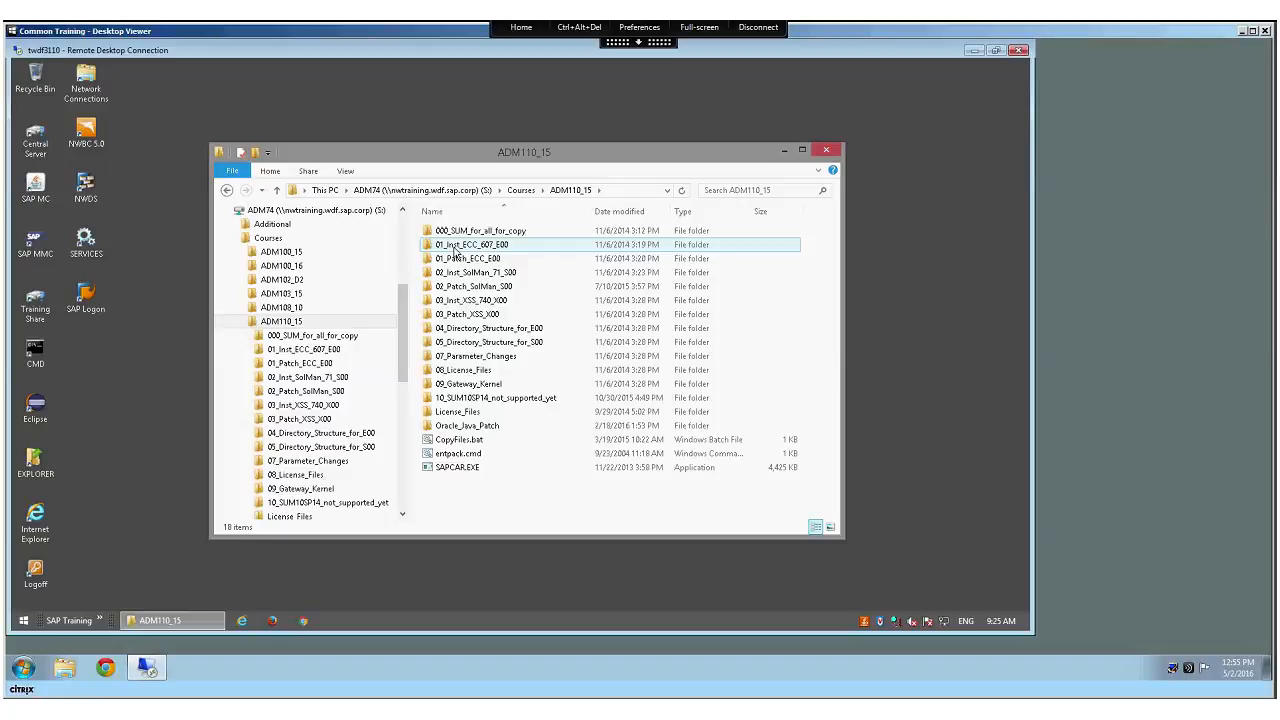
double_click(470, 244)
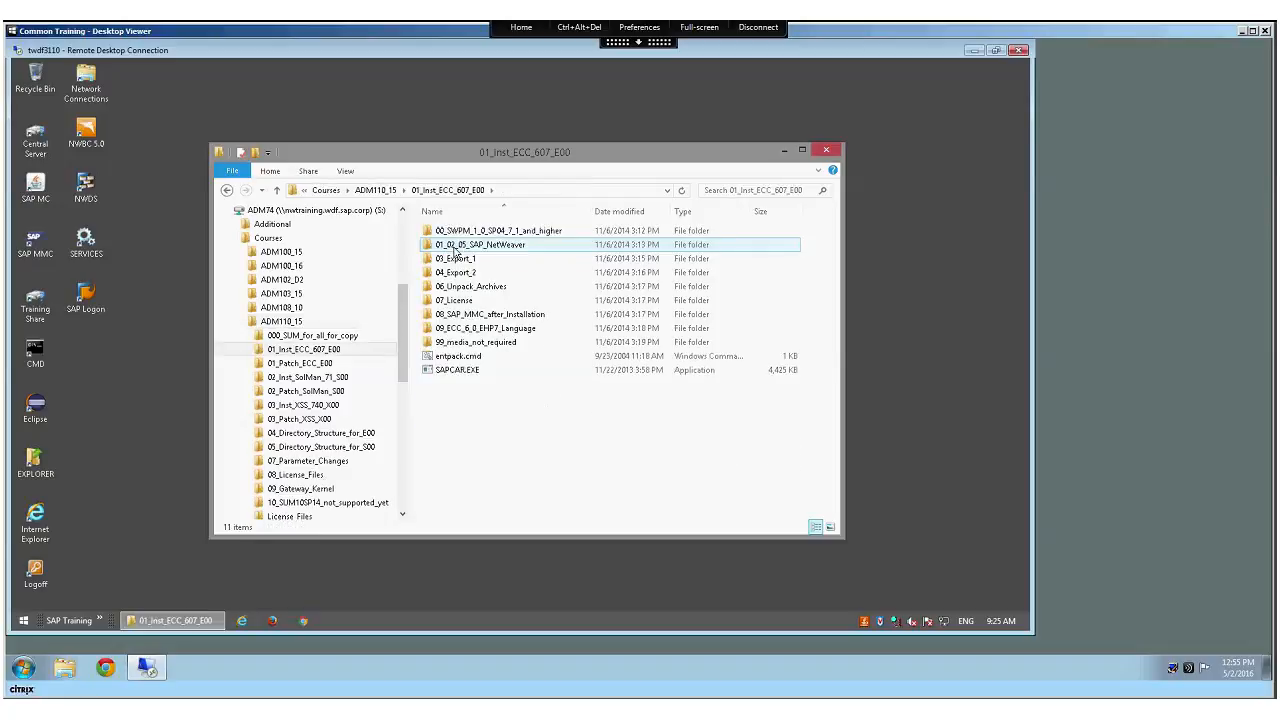
left_click(498, 230)
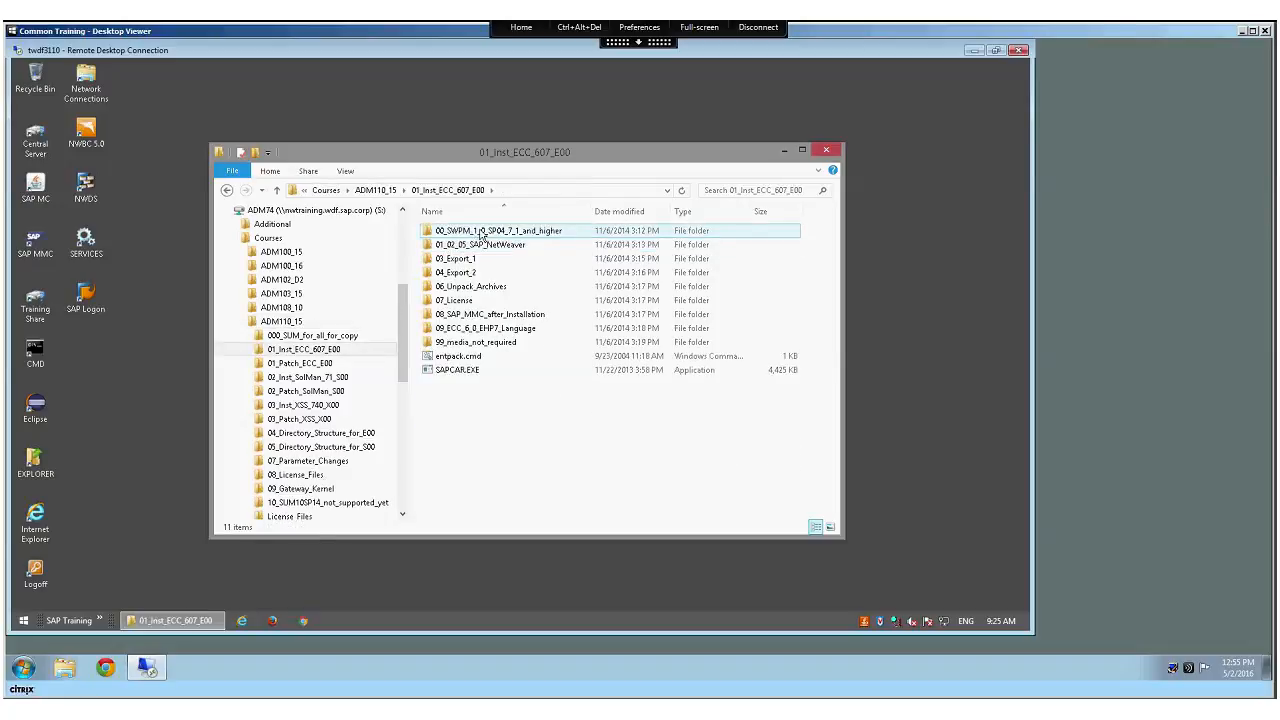
double_click(496, 230)
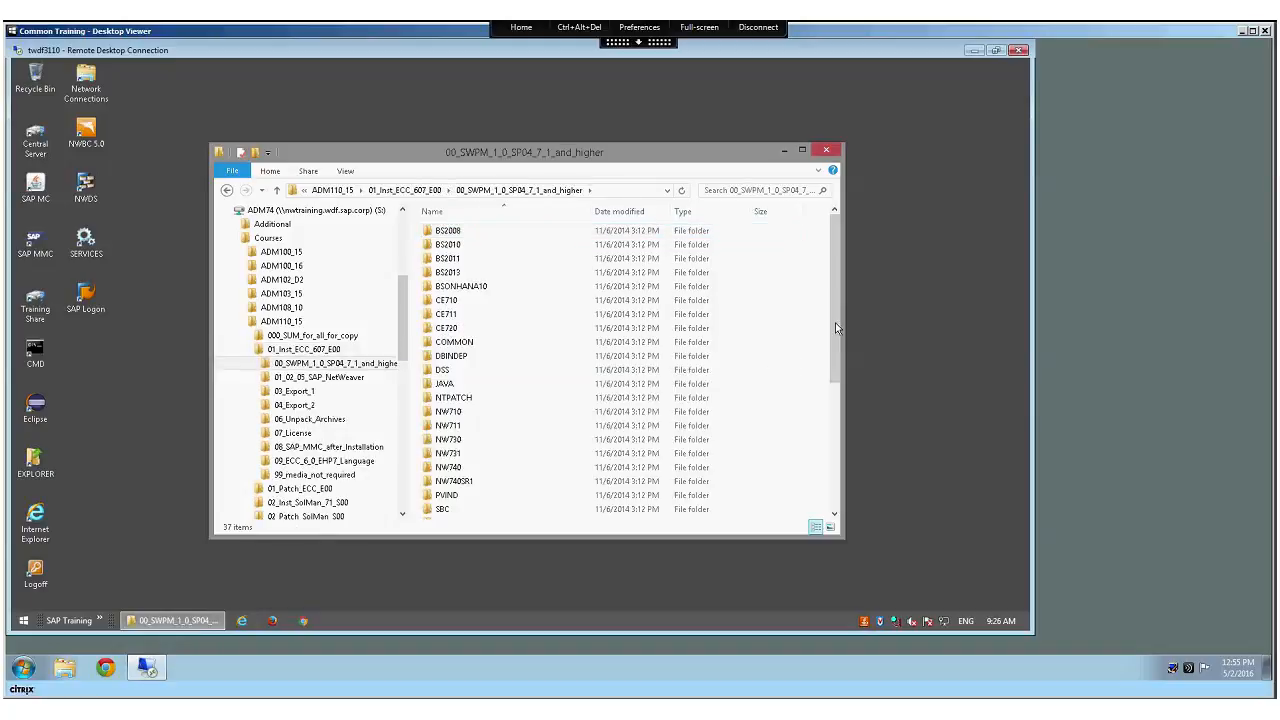
scroll("down", 3)
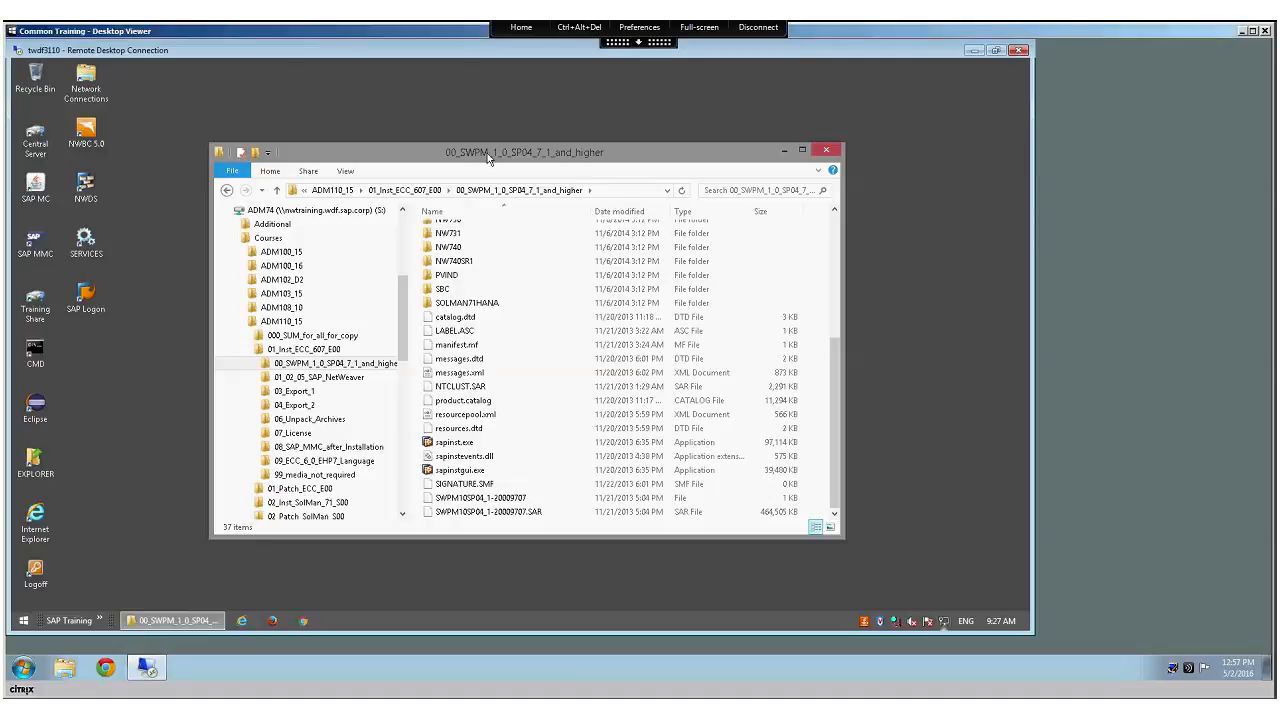
left_click(454, 442)
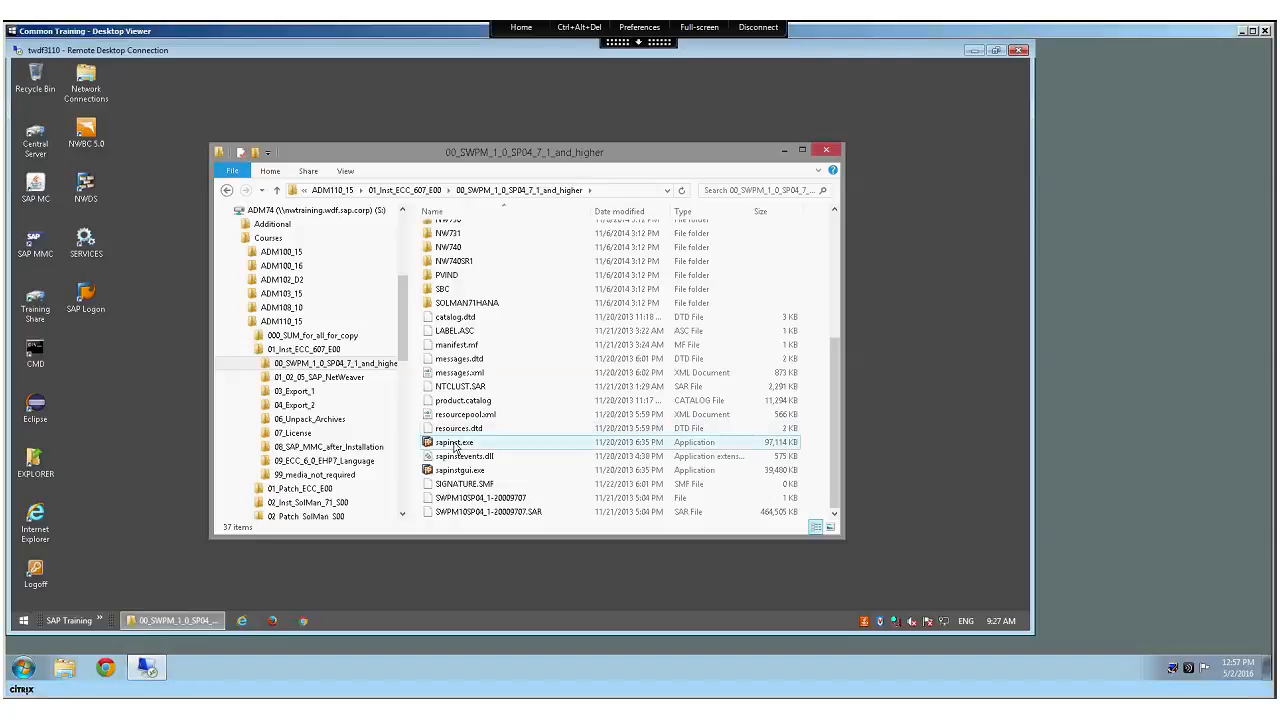
right_click(454, 442)
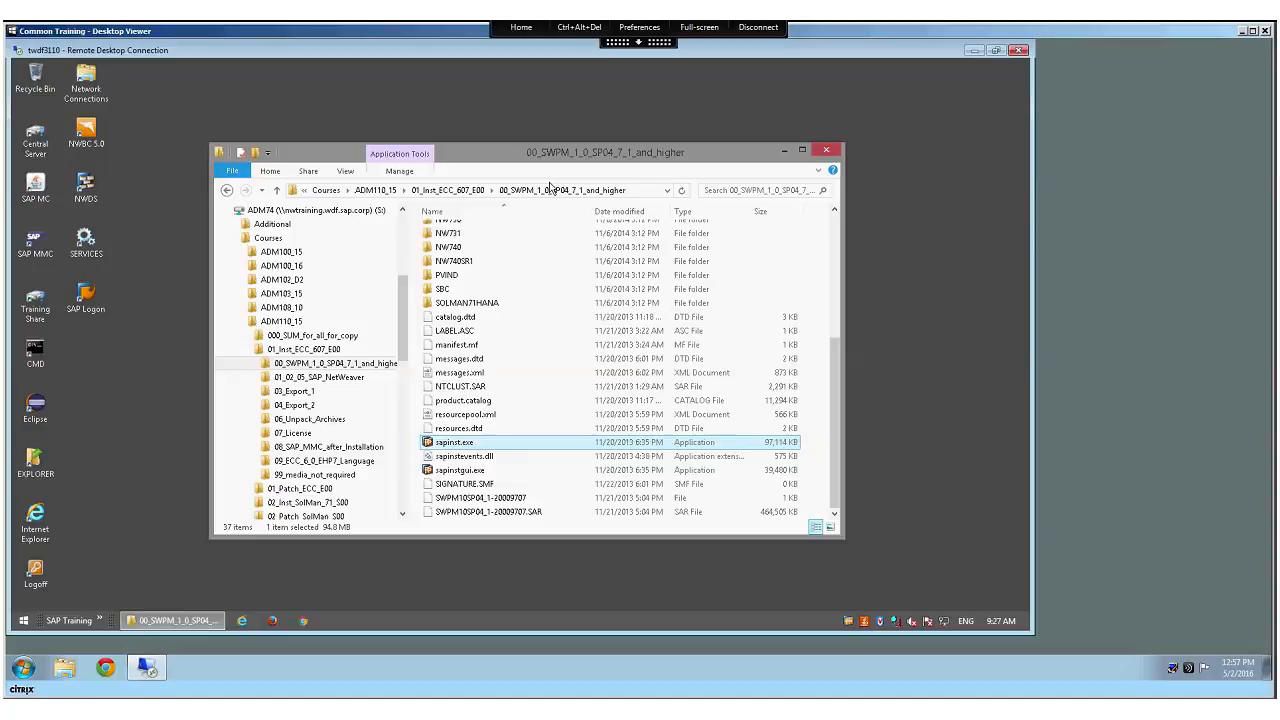
Launch sapinst and expand SAP Business Suite 7i 2013 > EHP7 for SAP ERP 6.0 ABAP > MaxDB.
double_click(454, 442)
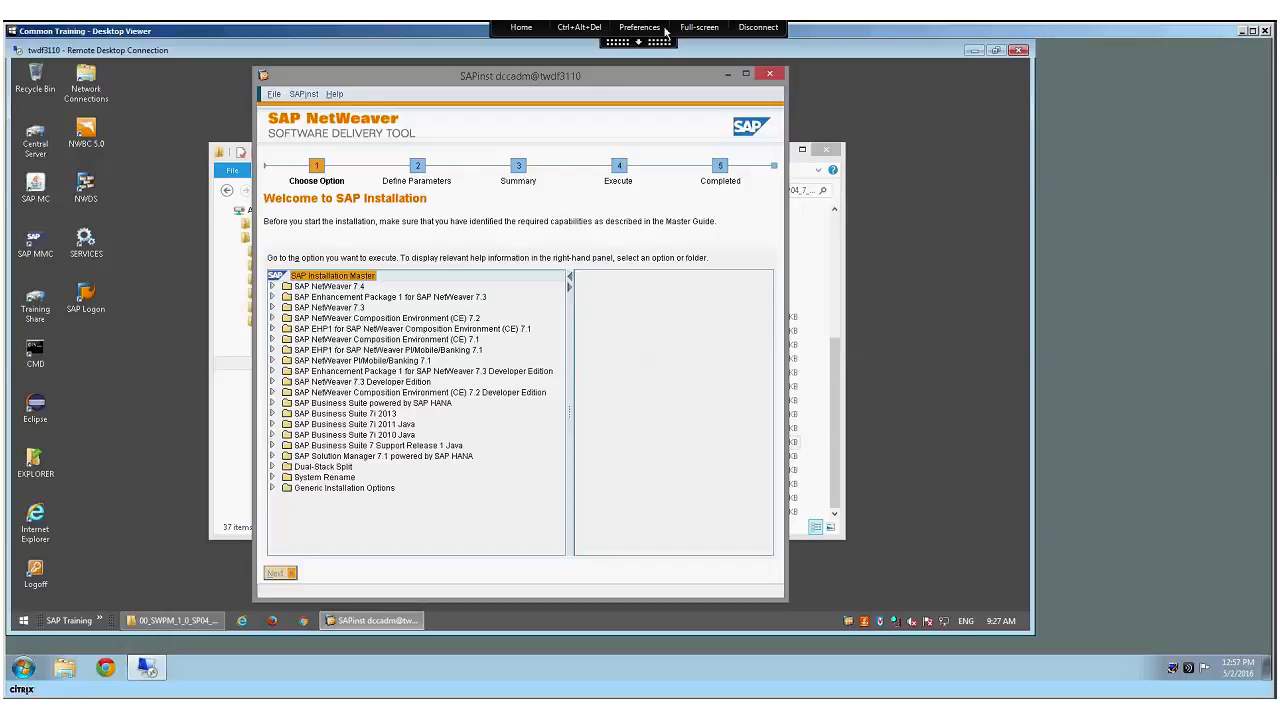
mouse_move(728, 76)
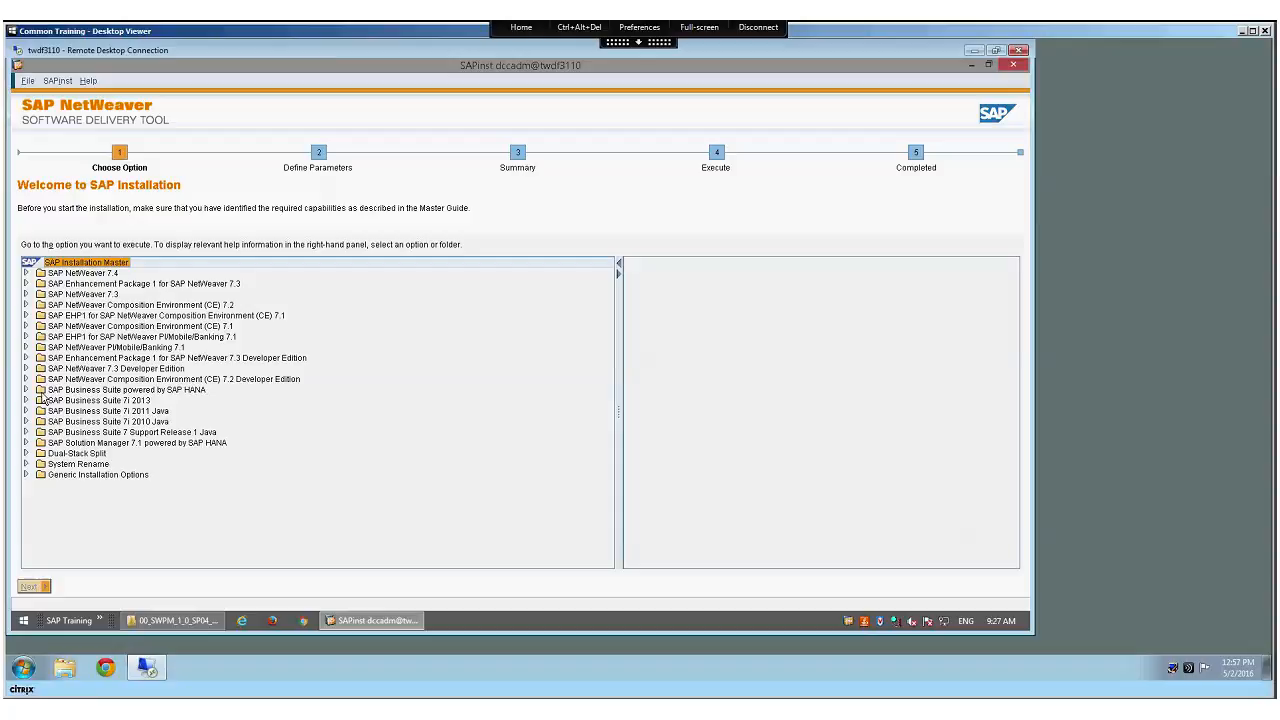
left_click(26, 400)
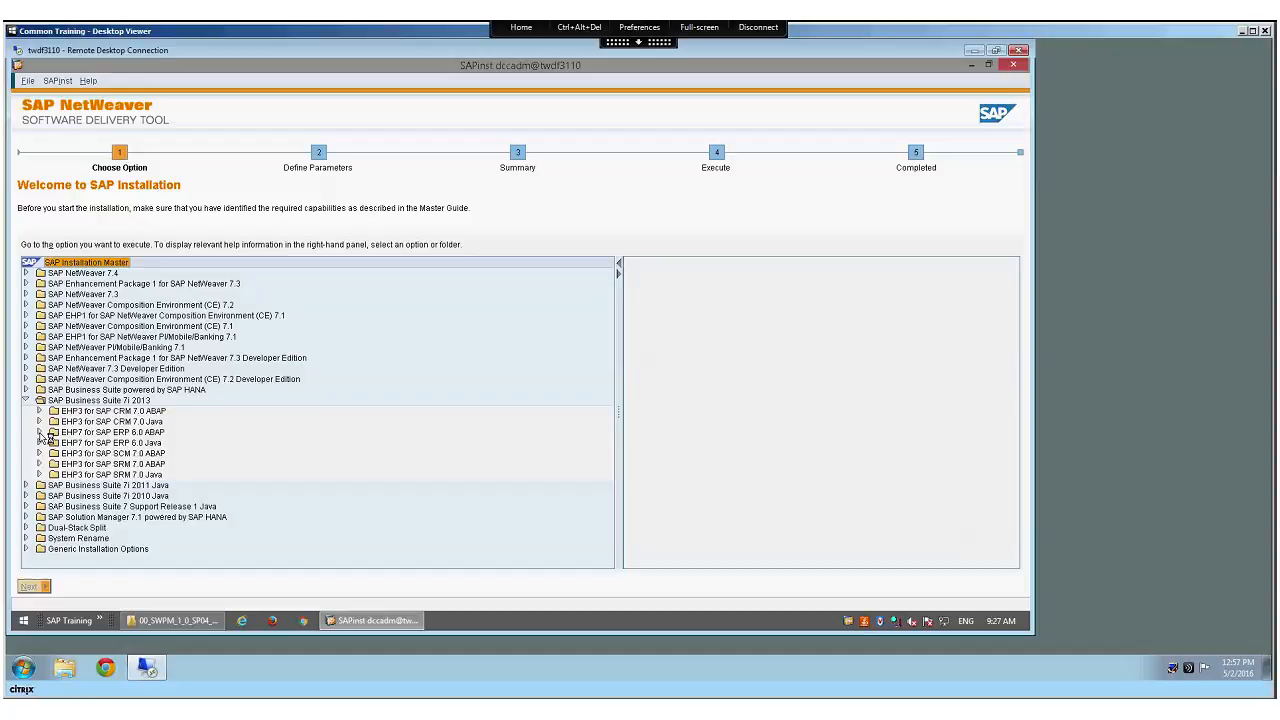
left_click(40, 432)
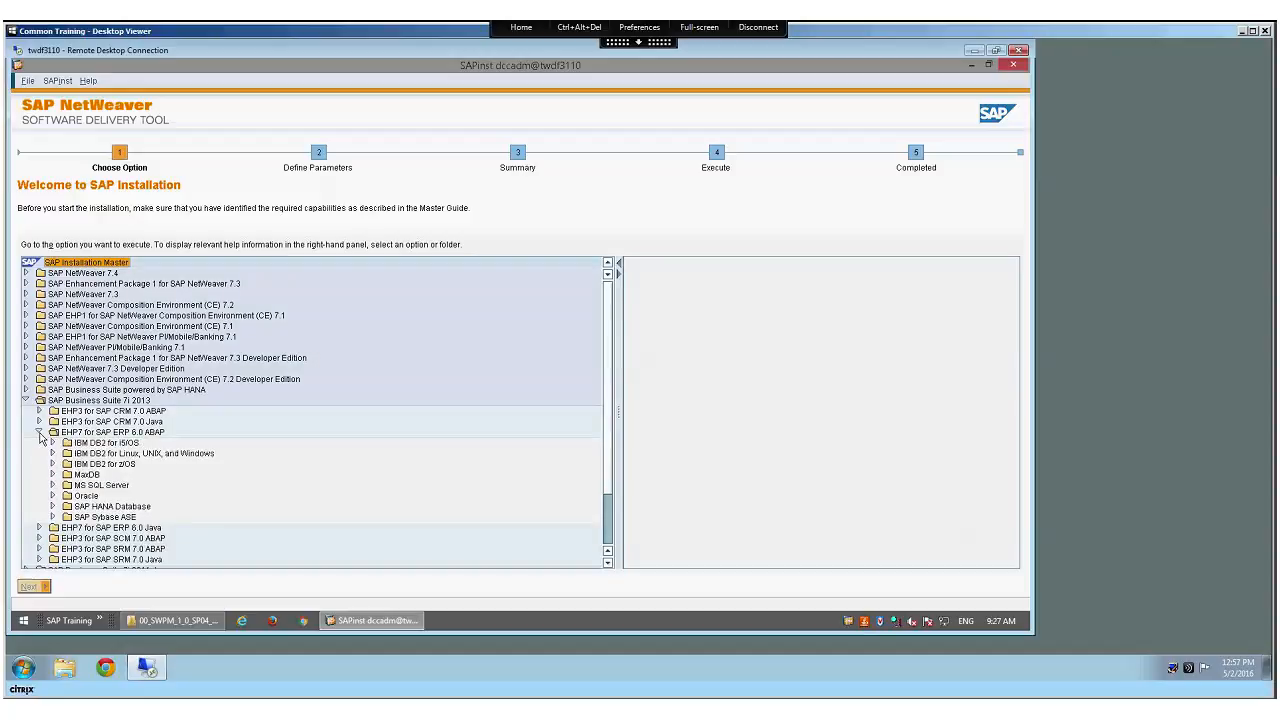
left_click(52, 474)
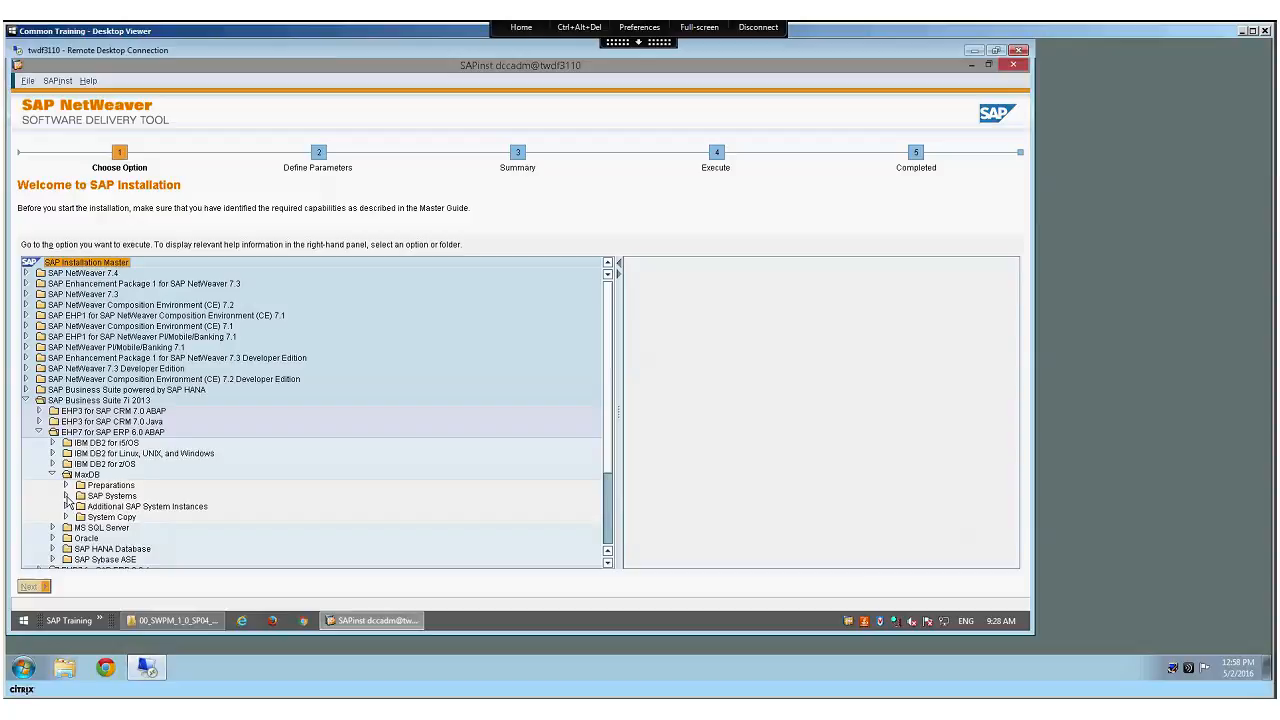
Under Preparations choose Prerequisites Check and advance to Define Parameters.
left_click(66, 496)
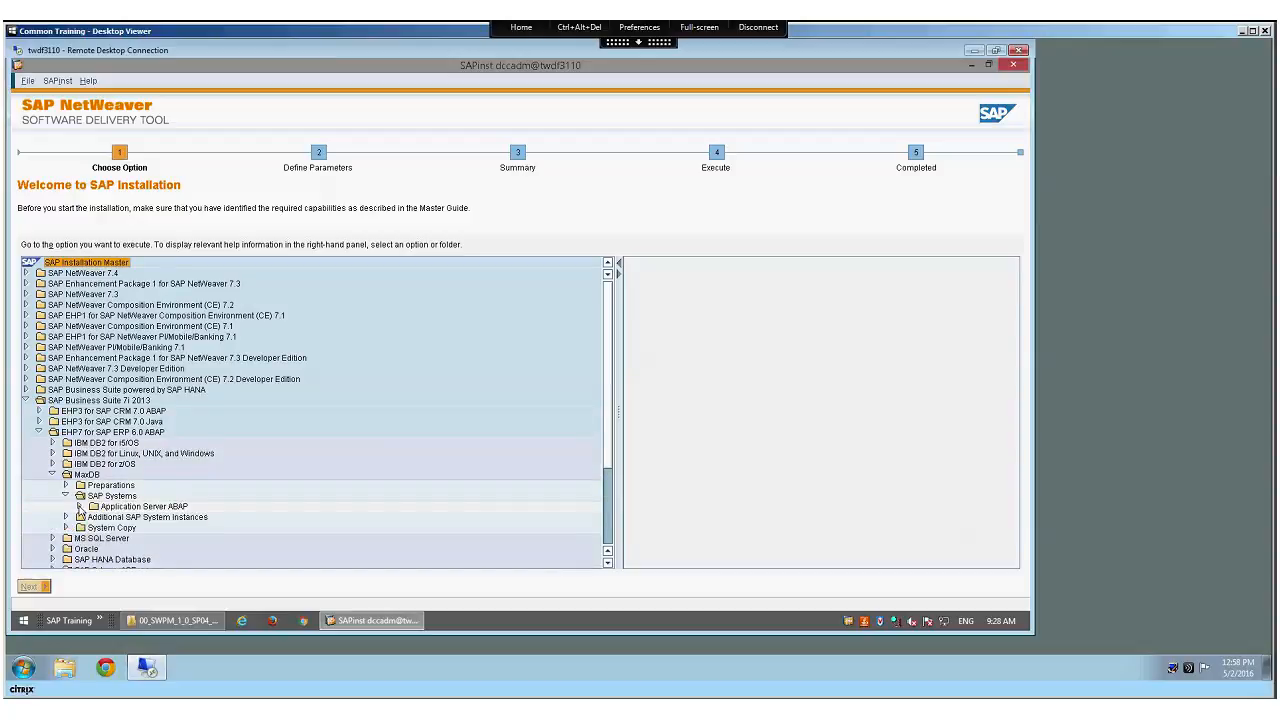
left_click(68, 486)
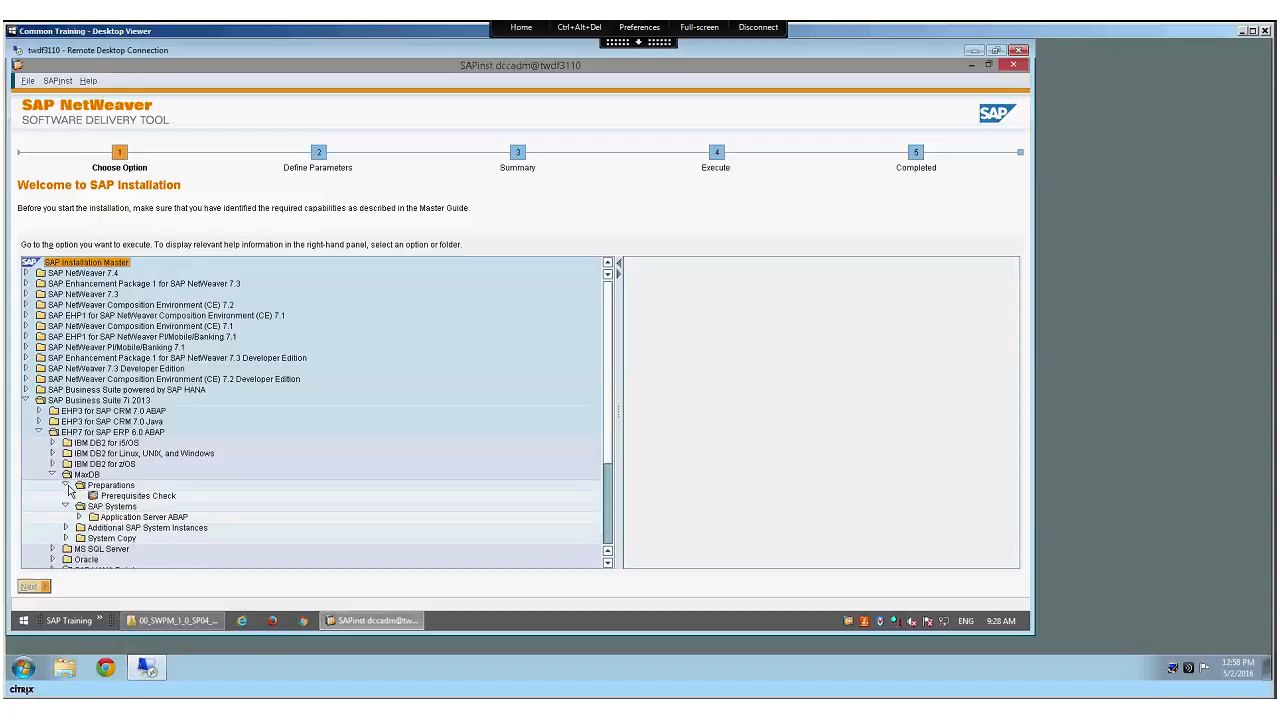
left_click(138, 496)
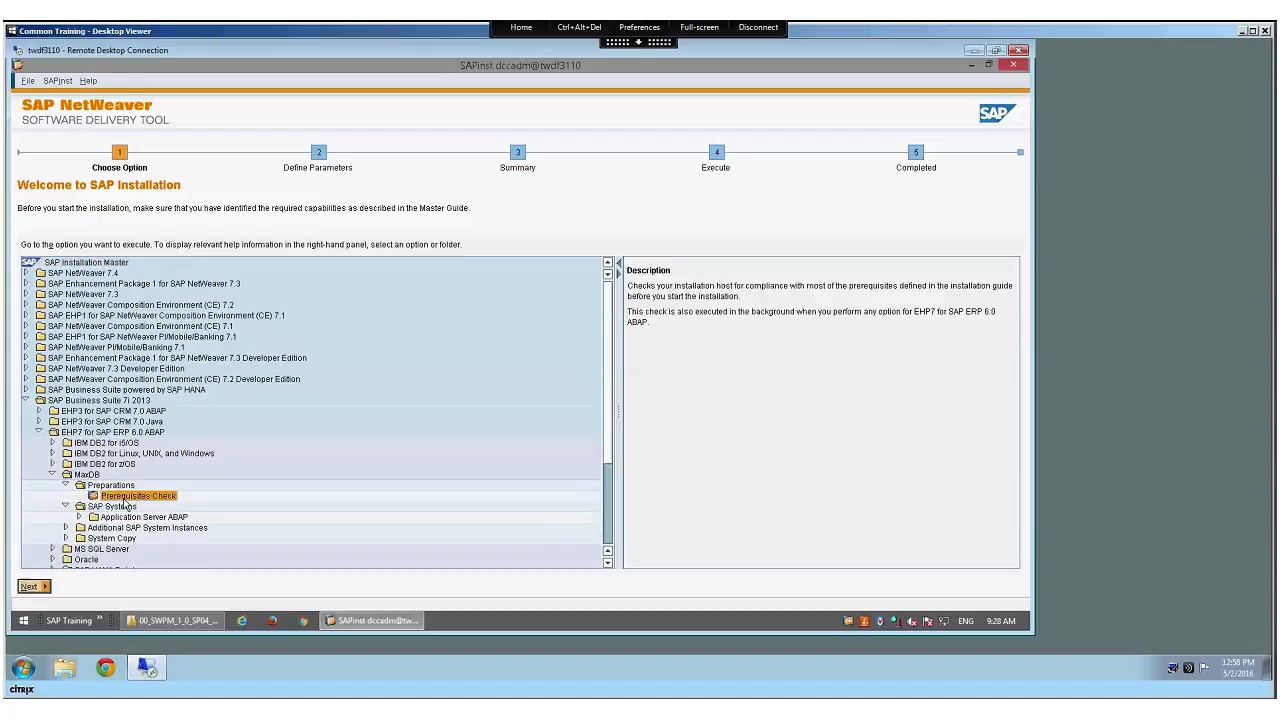
mouse_move(32, 586)
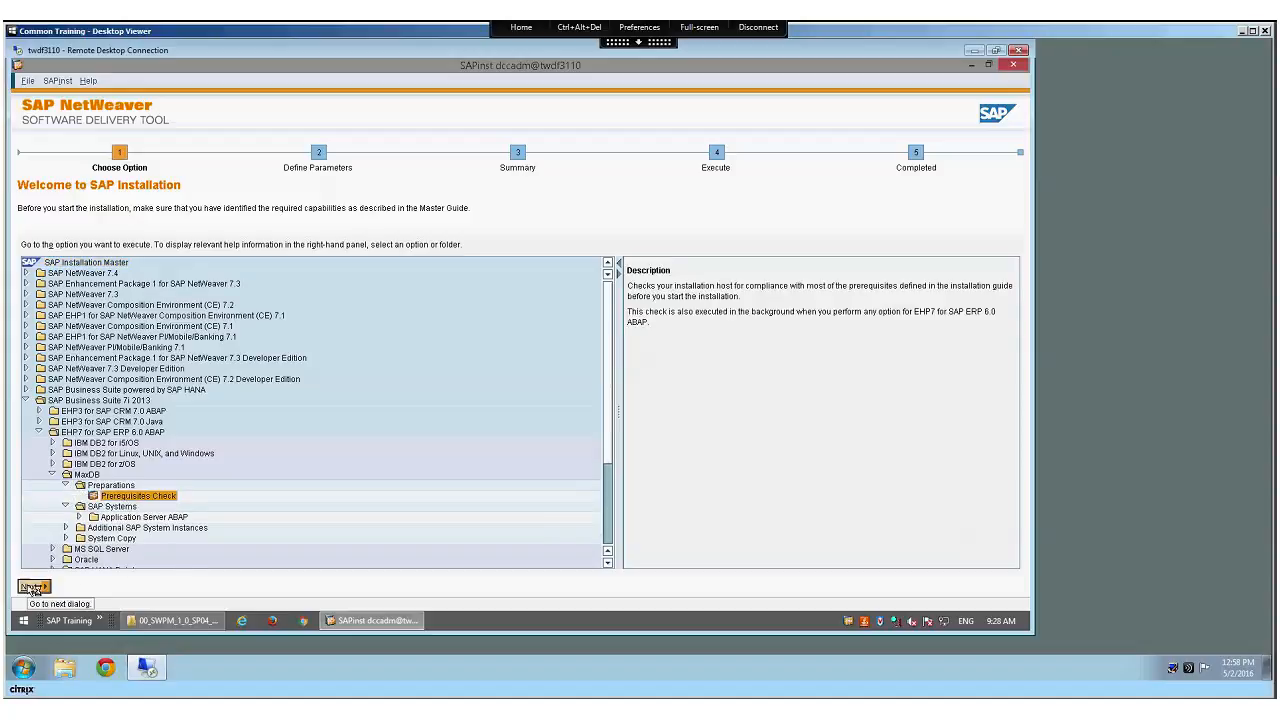
left_click(32, 588)
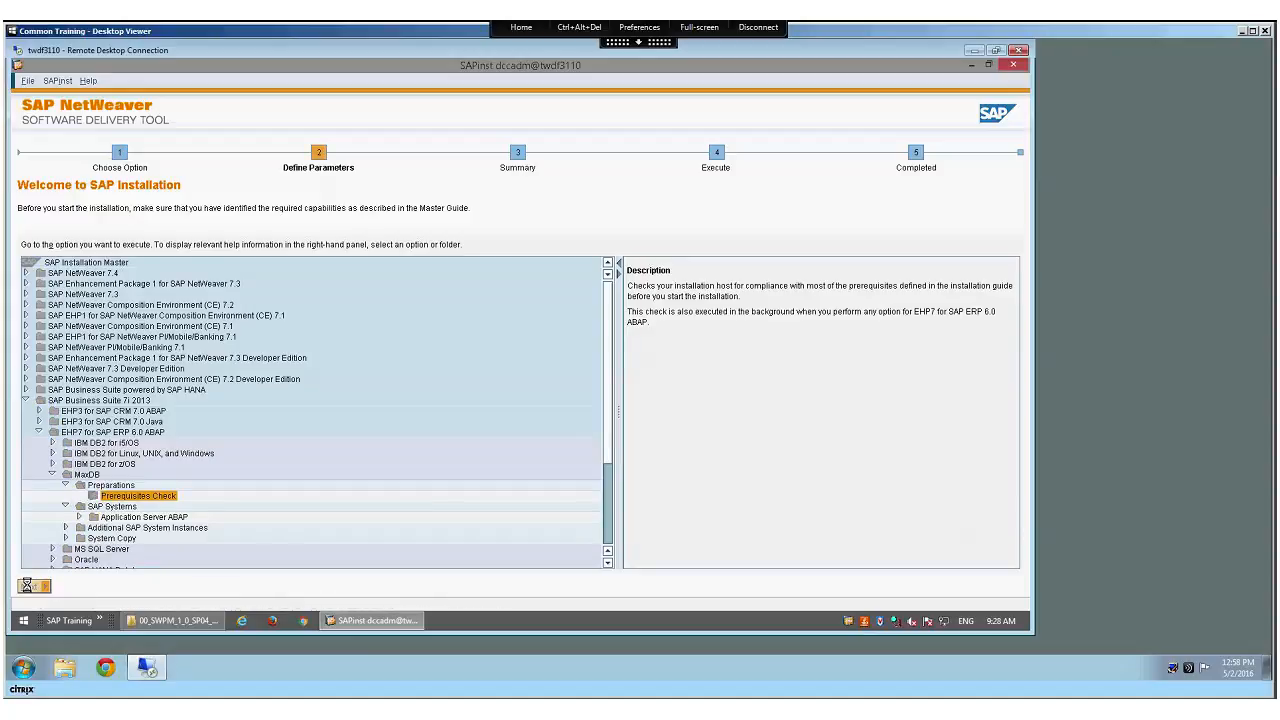
Check Database, Primary AS, Central Services and Additional AS ABAP instances and continue.
left_click(68, 586)
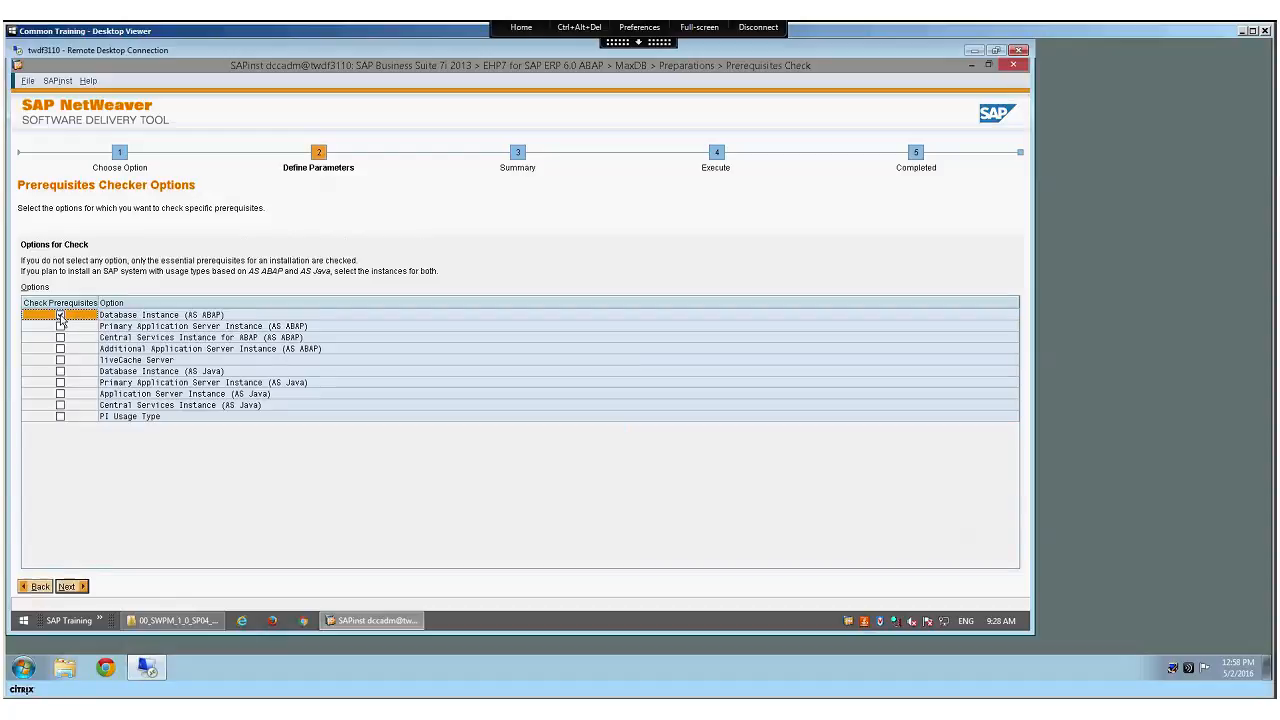
left_click(60, 314)
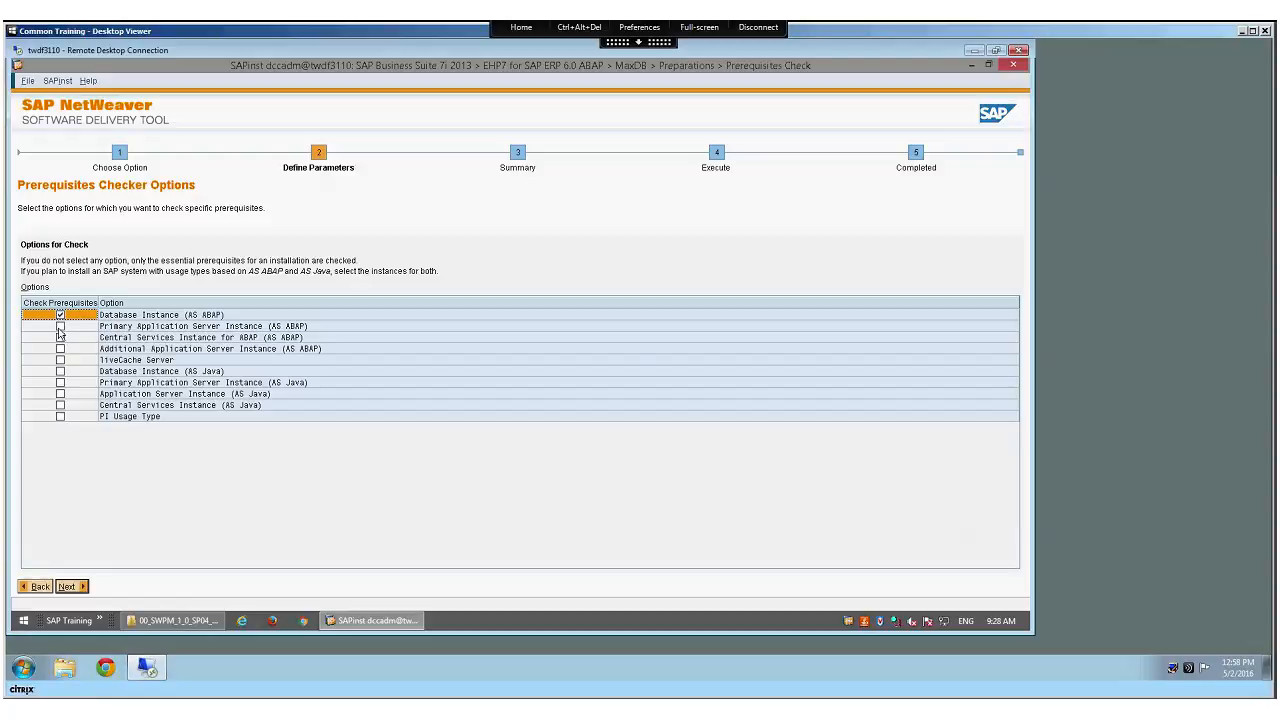
left_click(60, 326)
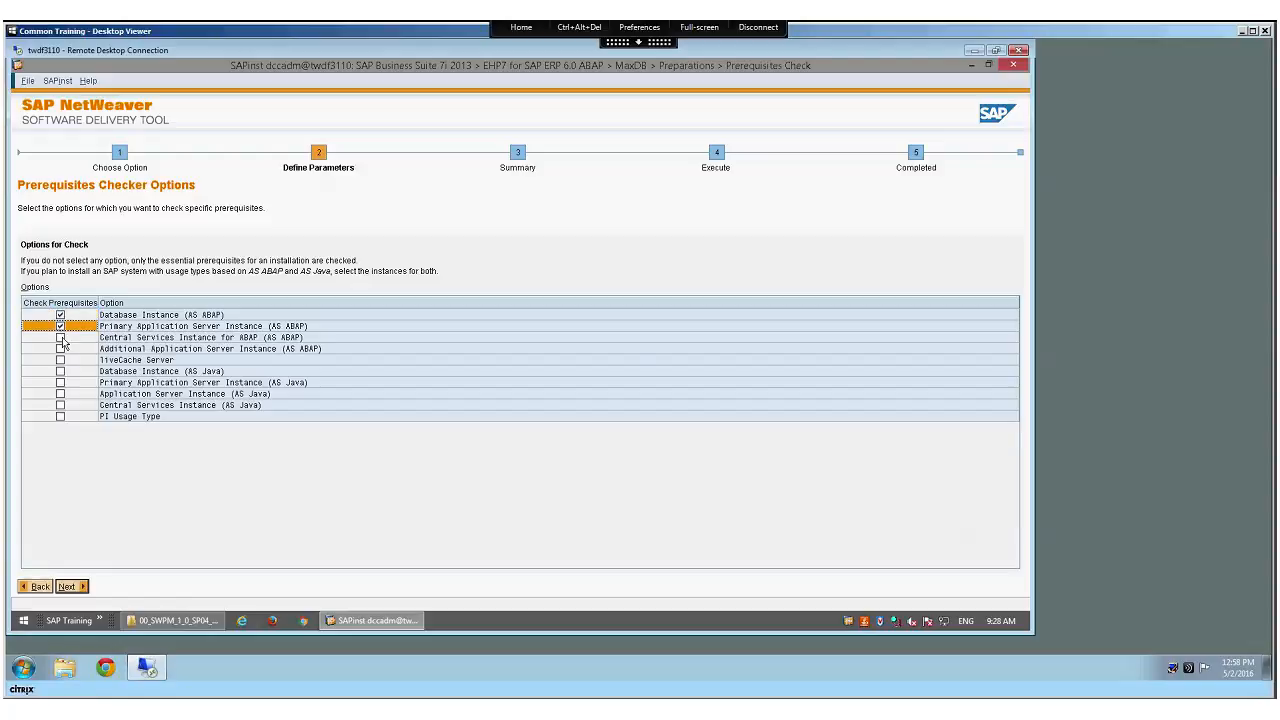
left_click(60, 336)
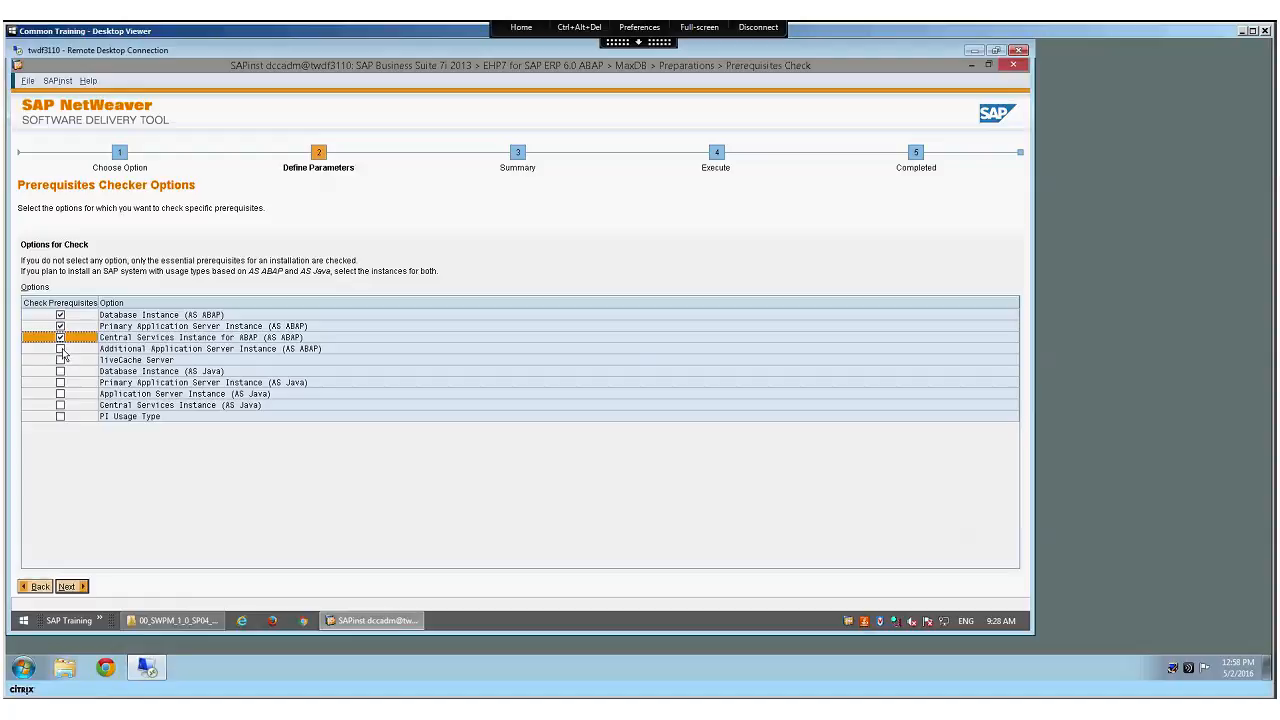
left_click(60, 348)
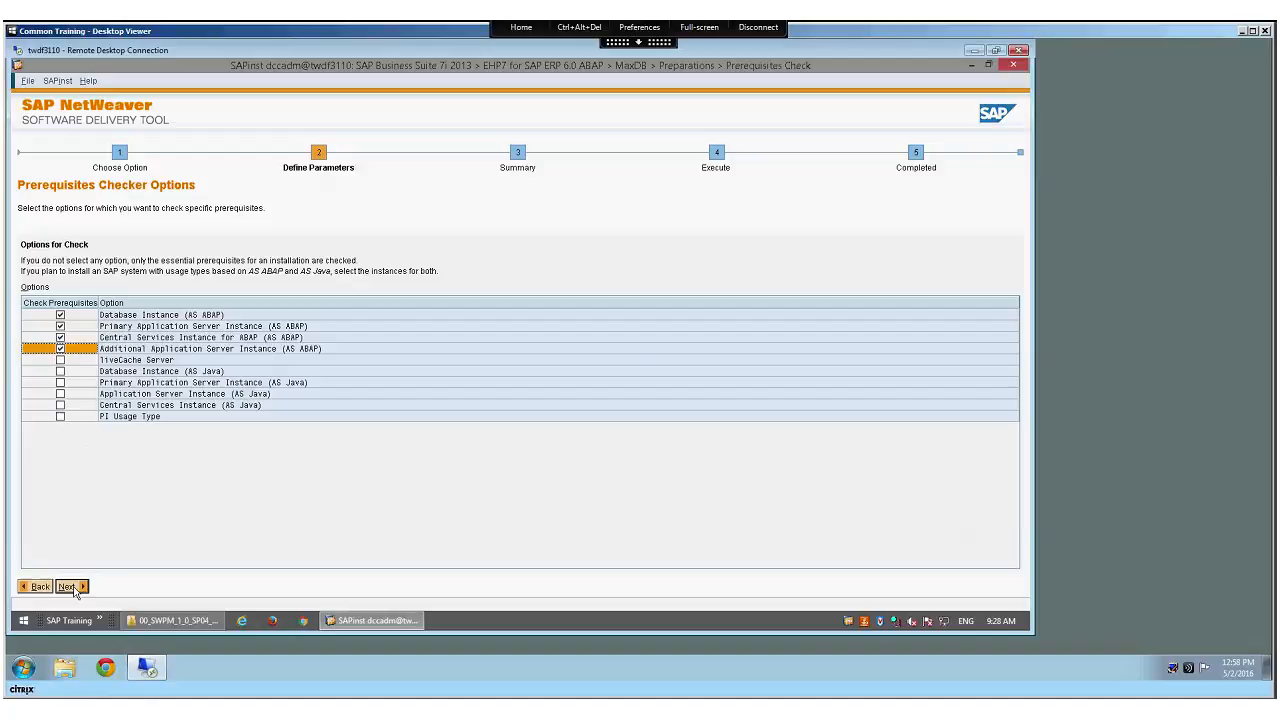
mouse_move(70, 586)
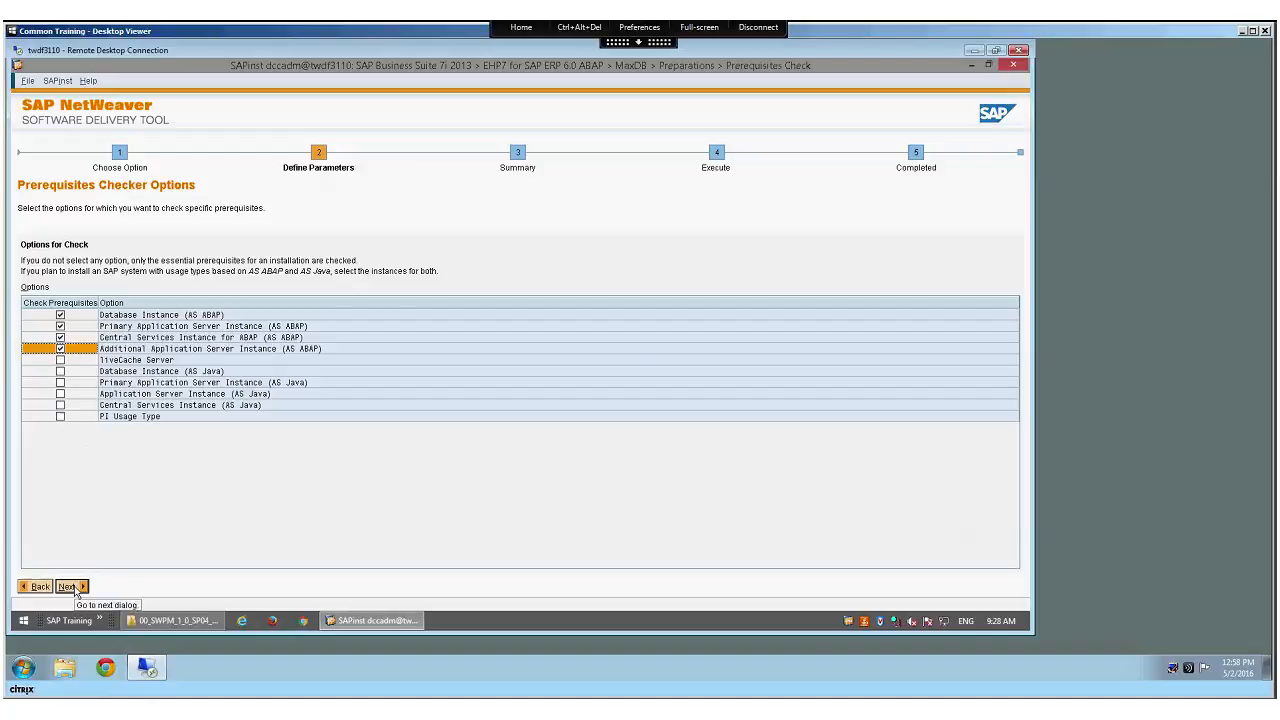
left_click(68, 586)
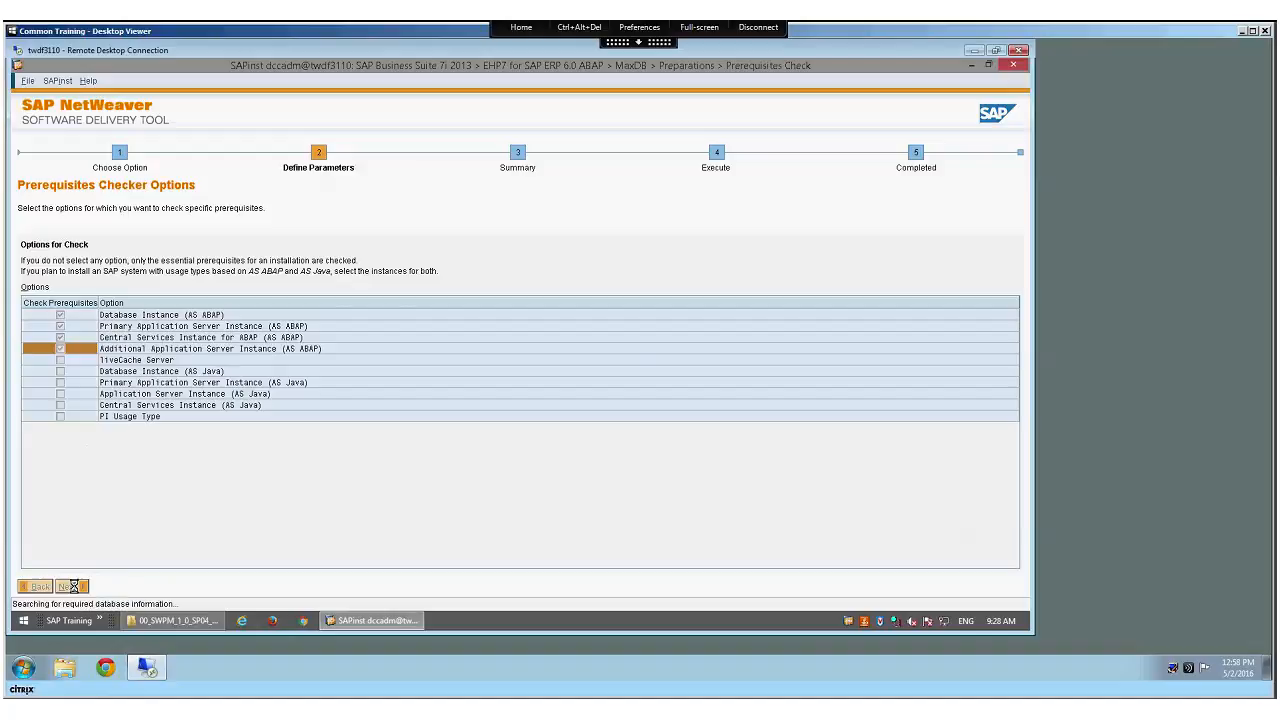
Keep MaxDB as the database type on Database Information and continue to SAP System.
left_click(68, 586)
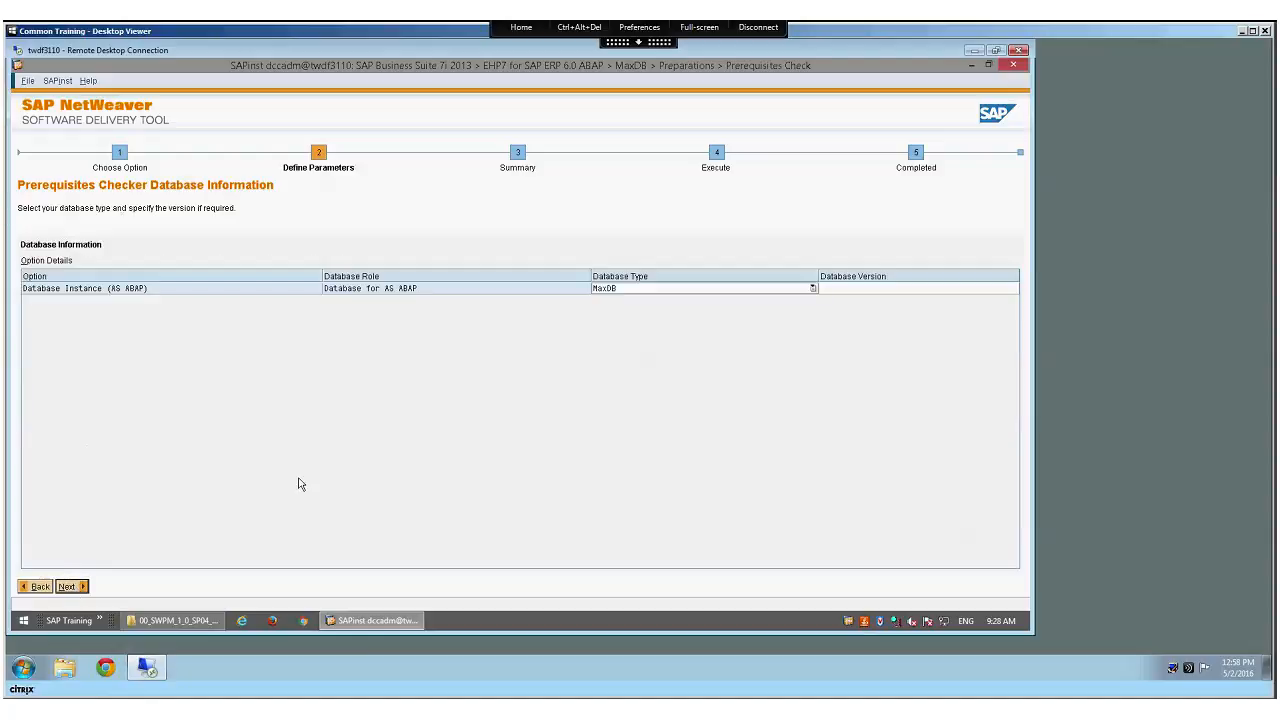
mouse_move(884, 294)
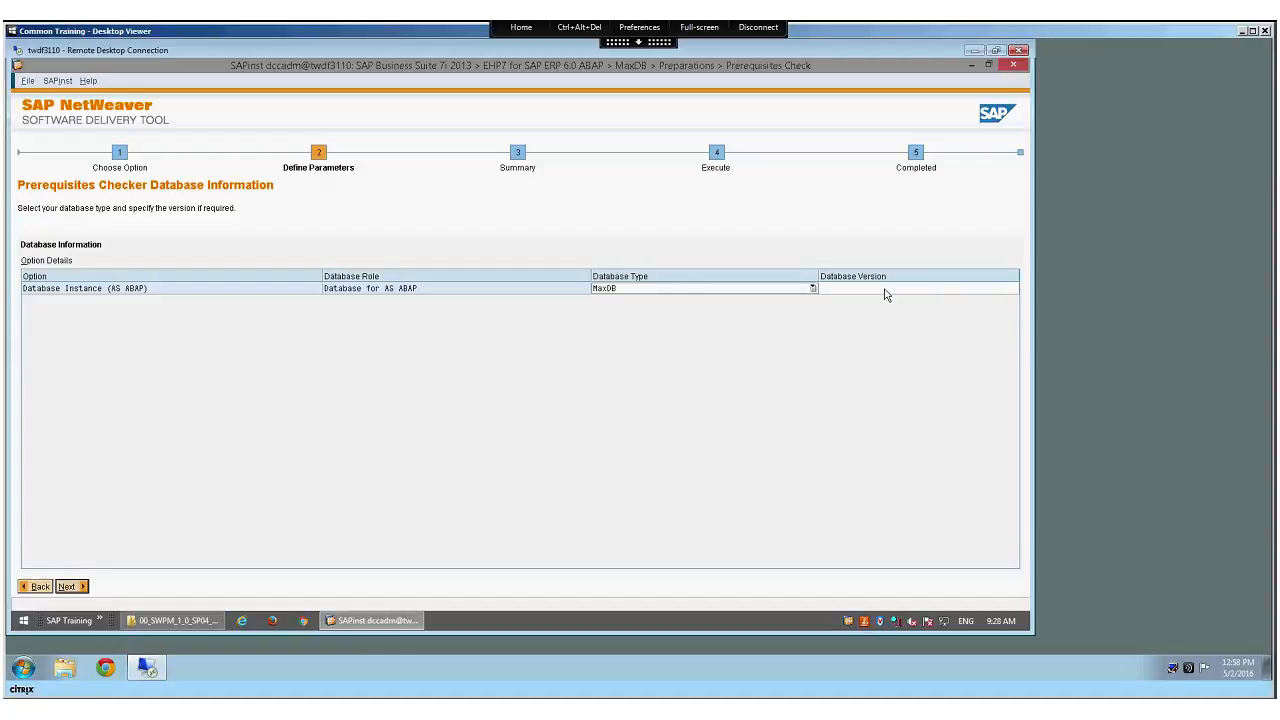
left_click(916, 288)
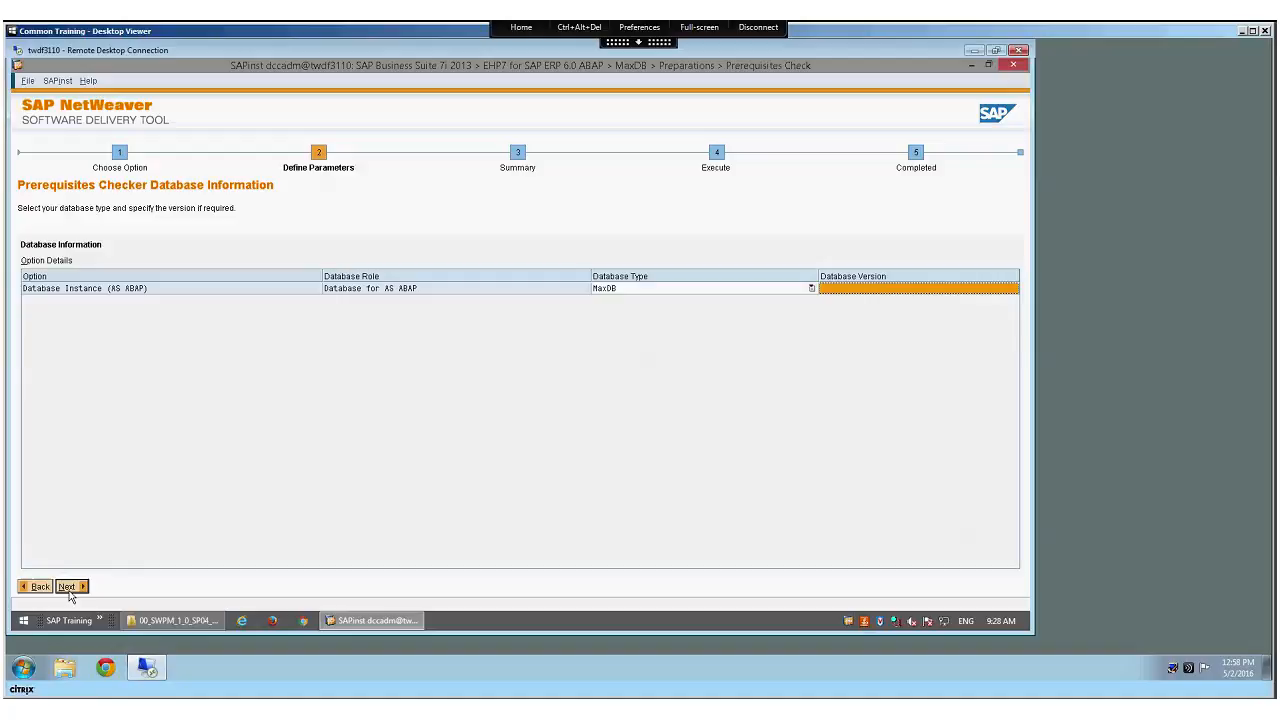
left_click(68, 586)
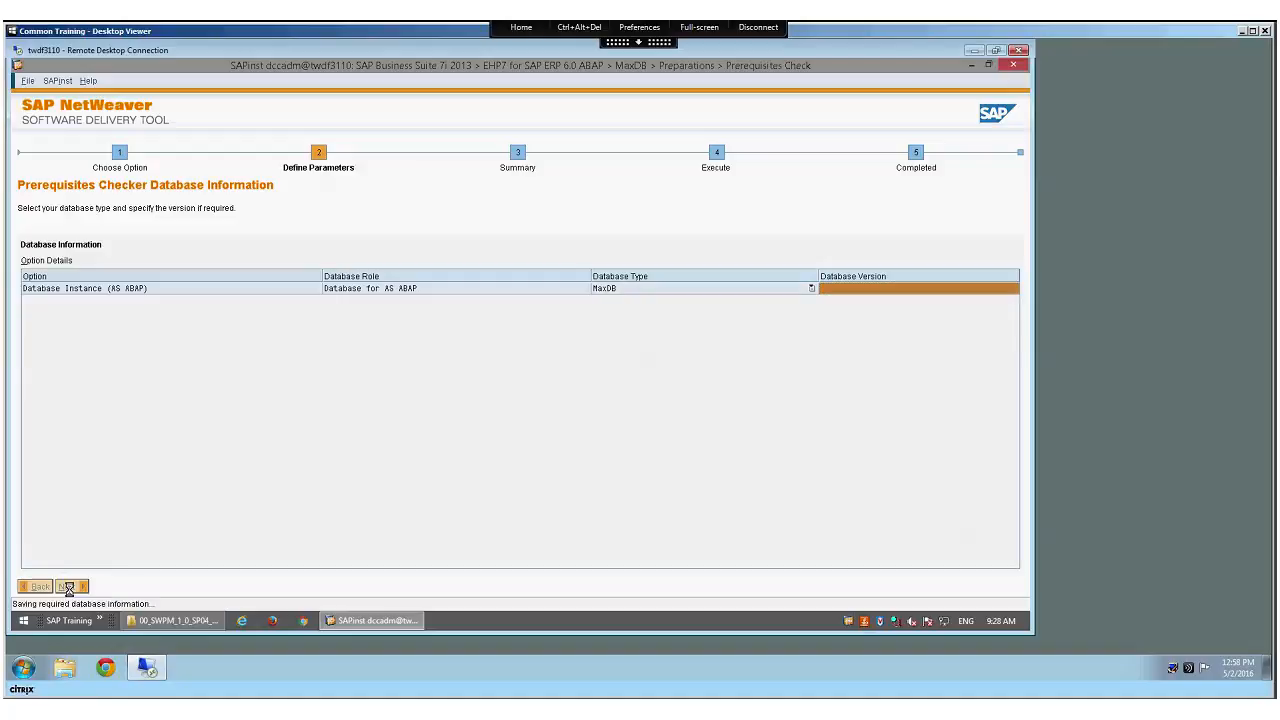
left_click(68, 586)
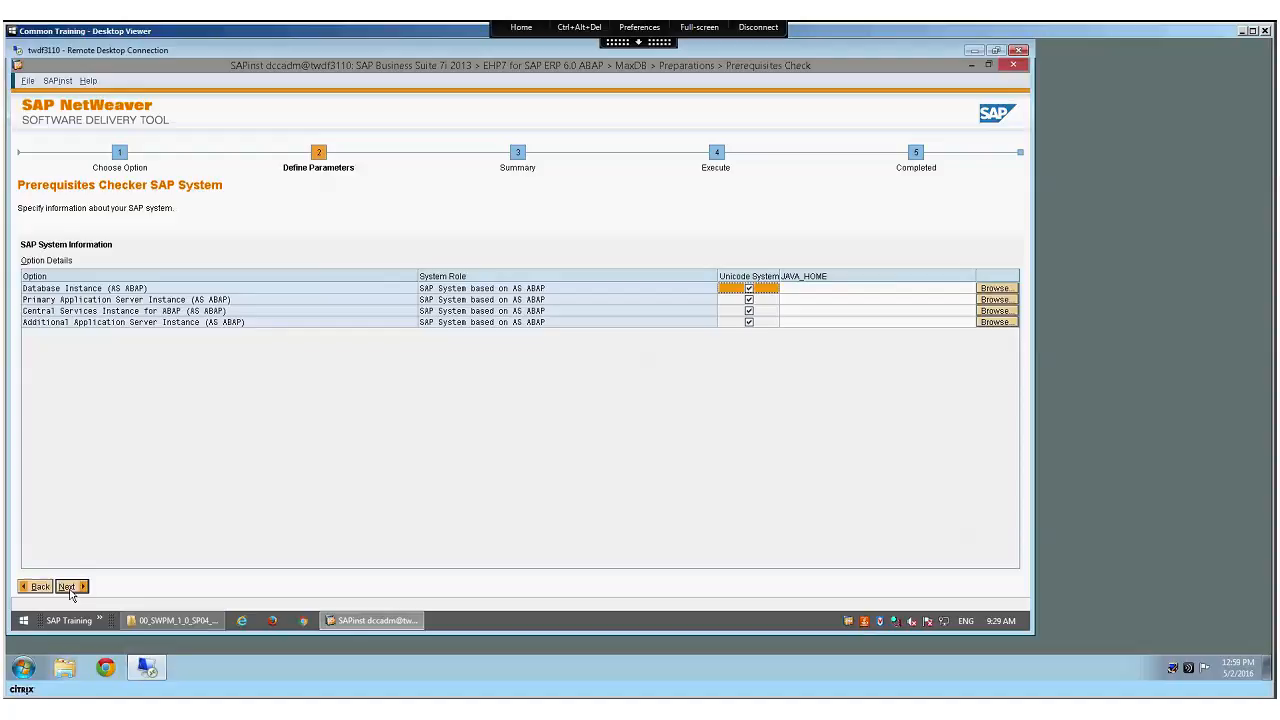
mouse_move(228, 610)
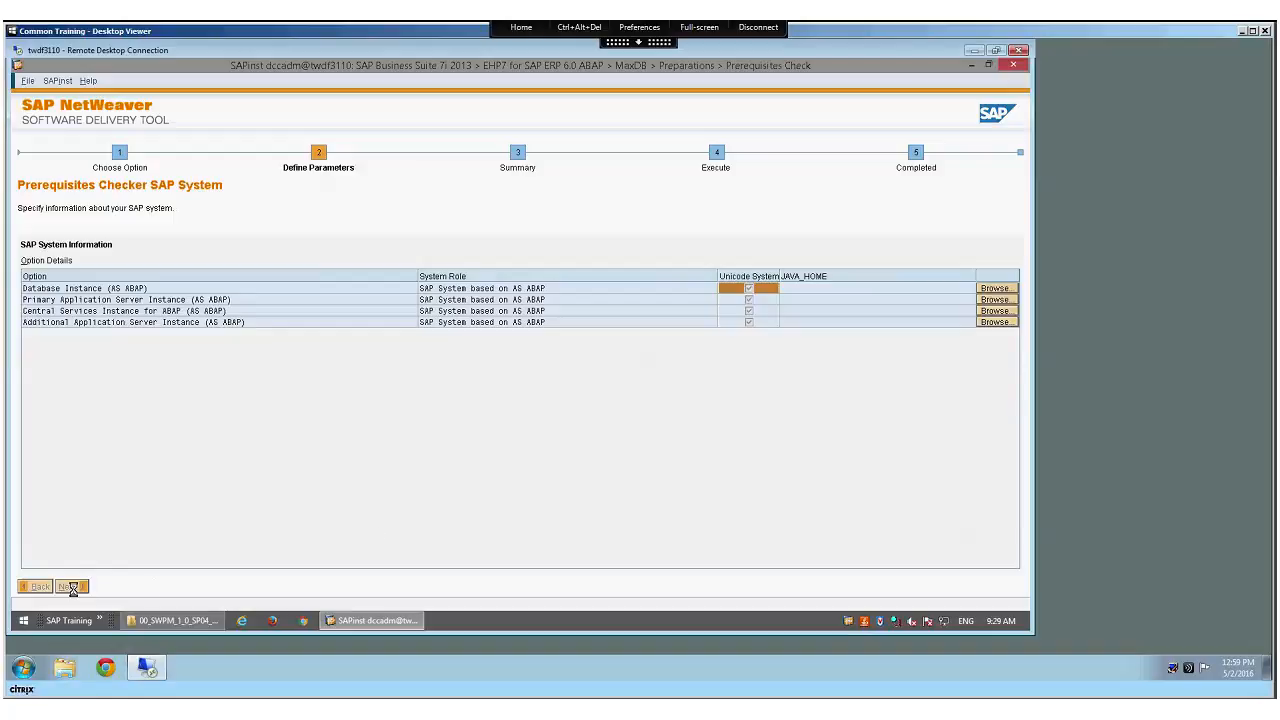
Leave all four instances as Unicode systems and continue to Media Browser.
left_click(70, 586)
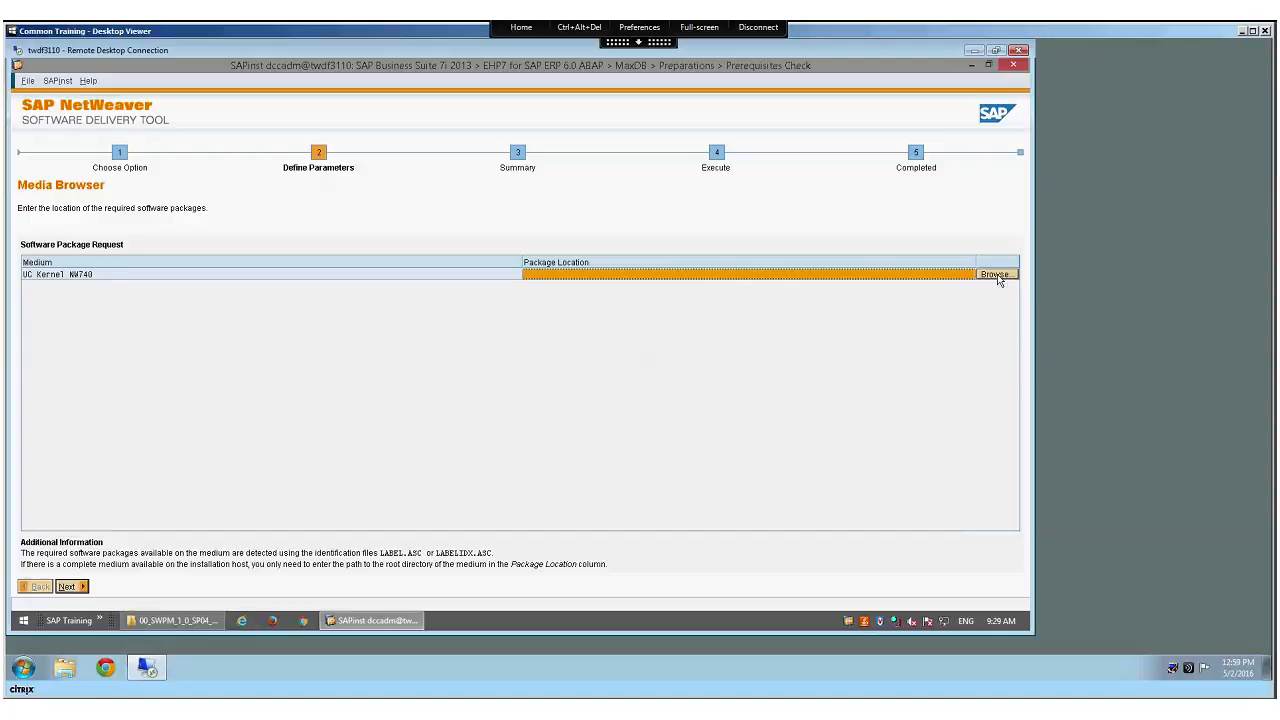
Browse for UC Kernel NW740, expanding S: > Courses > ADM110_15 > 01_test_ECC_607_E00.
left_click(994, 274)
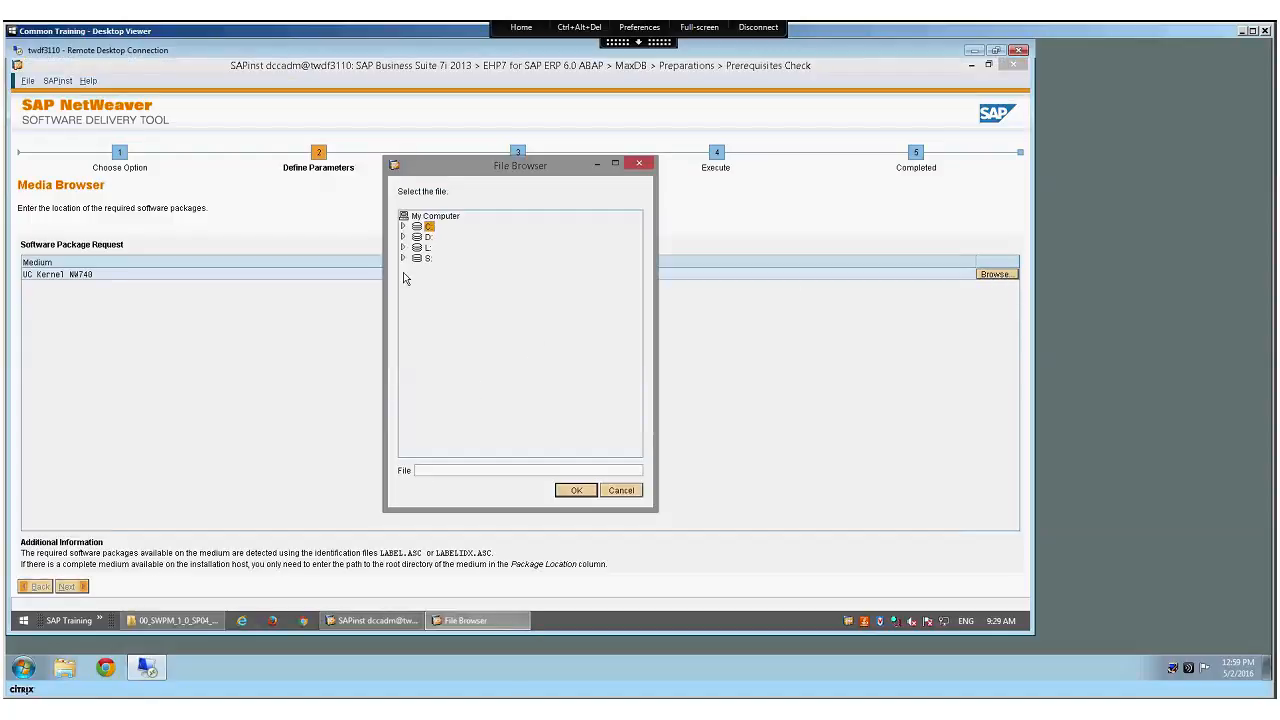
left_click(404, 258)
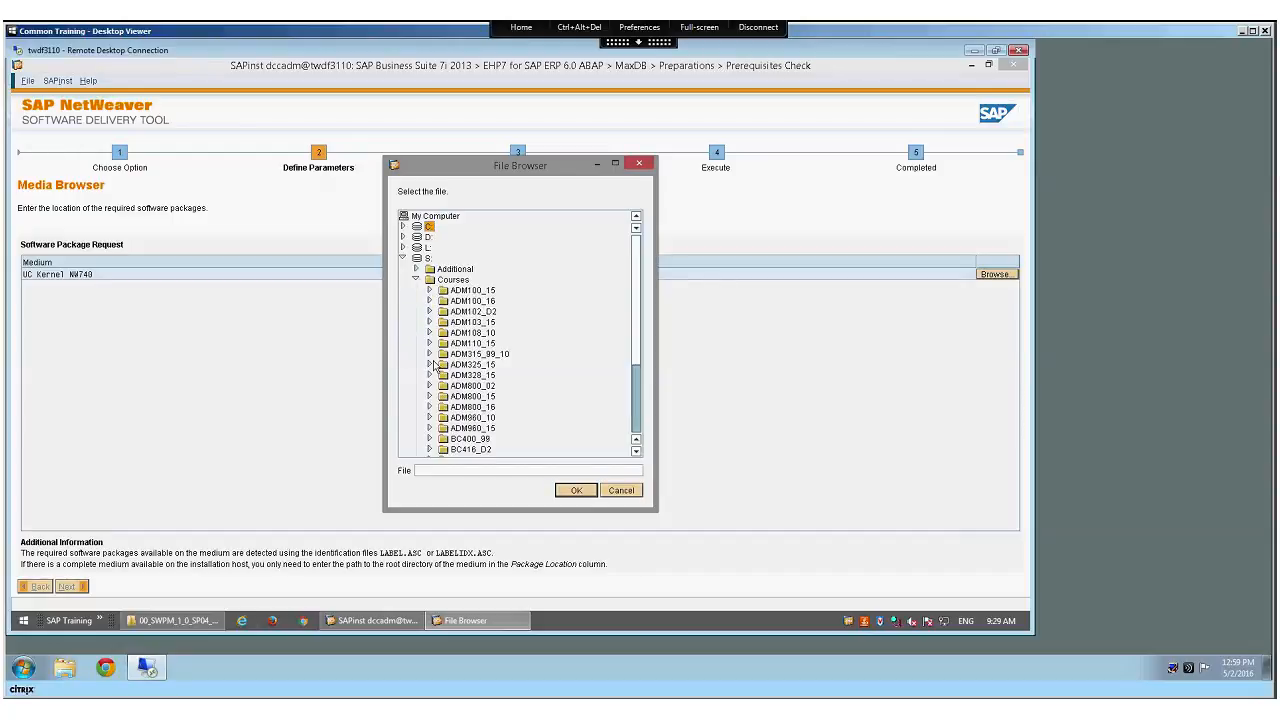
left_click(430, 344)
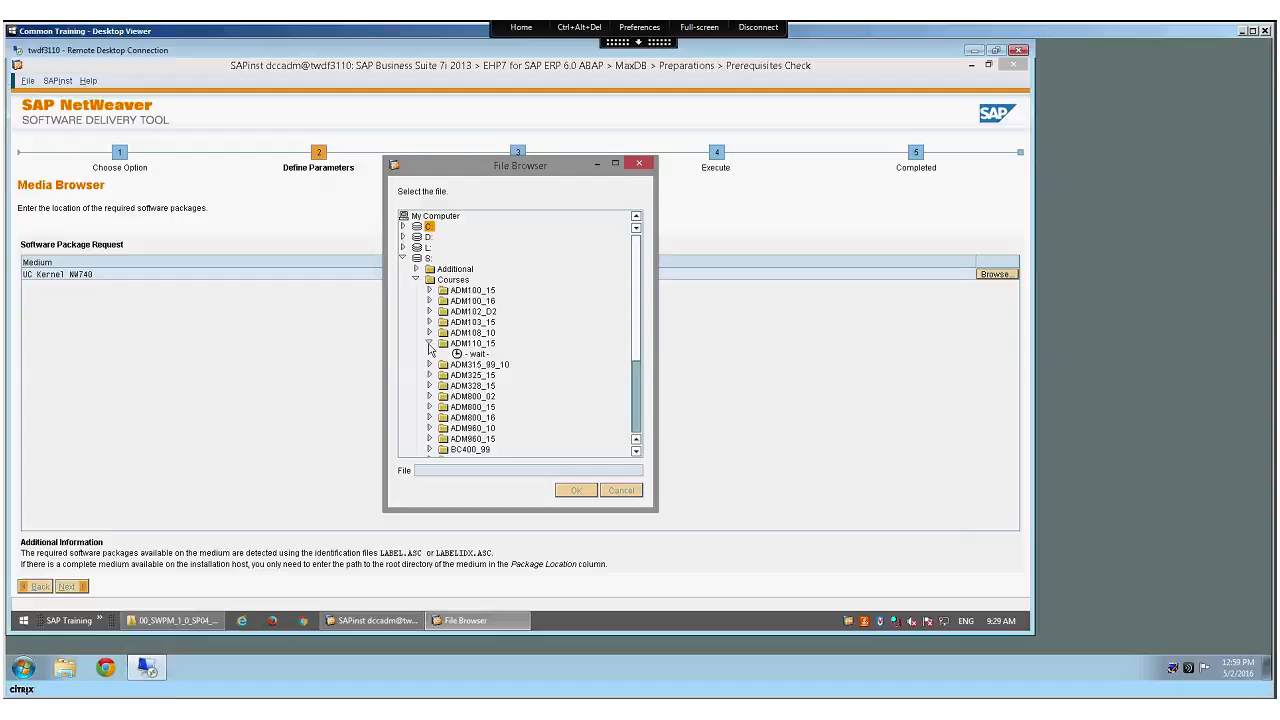
left_click(428, 344)
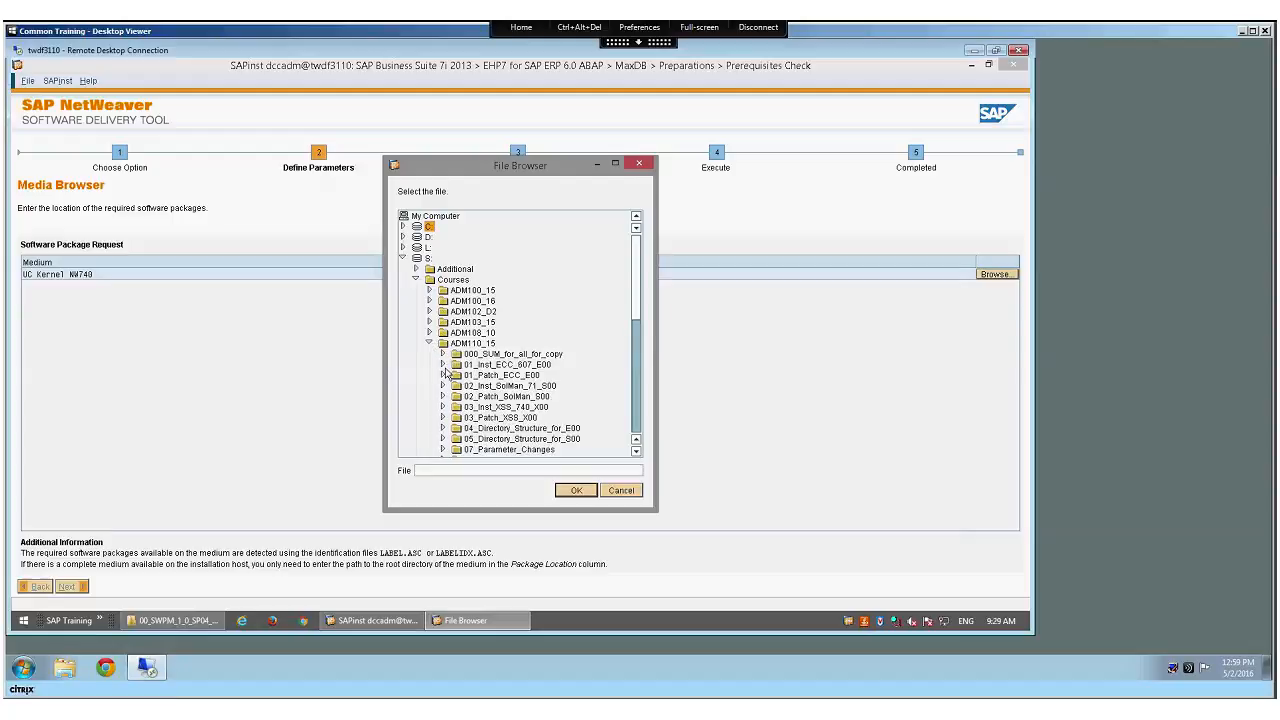
left_click(444, 364)
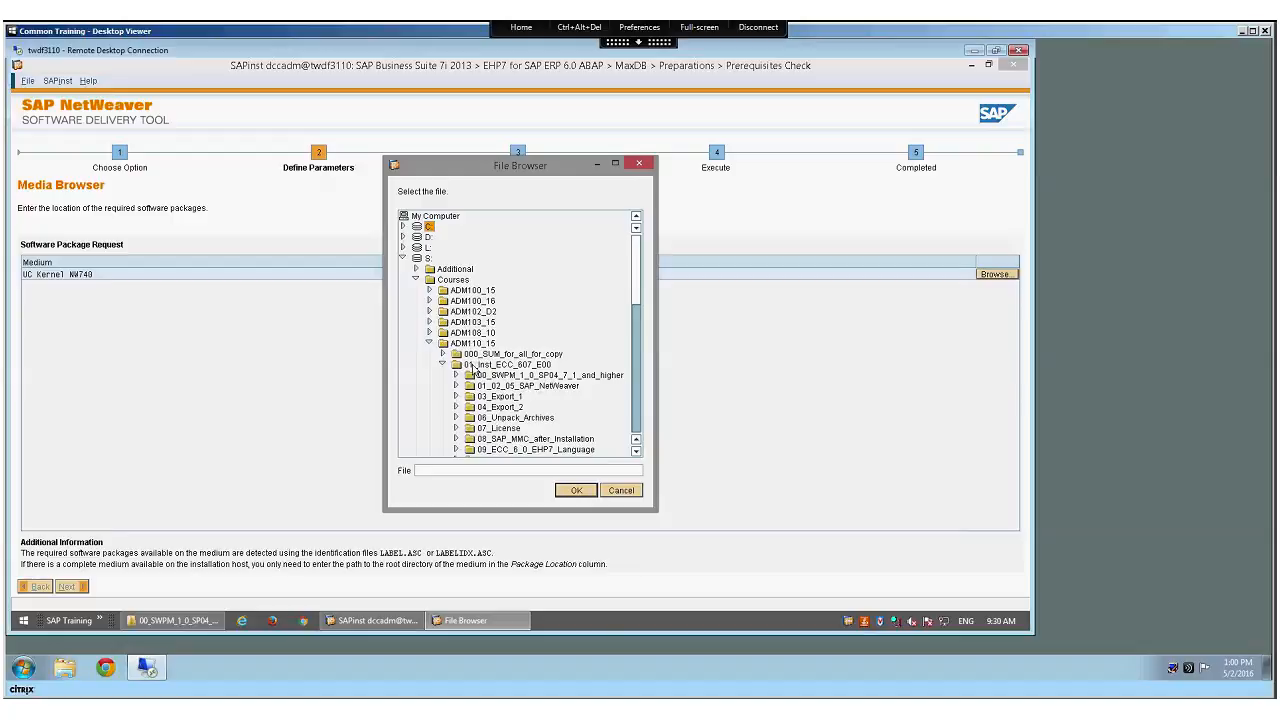
Select 01_SAP_KERNEL_7_40_UC inside 01_02_05_SAP_NetWeaver as the kernel package location.
left_click(510, 364)
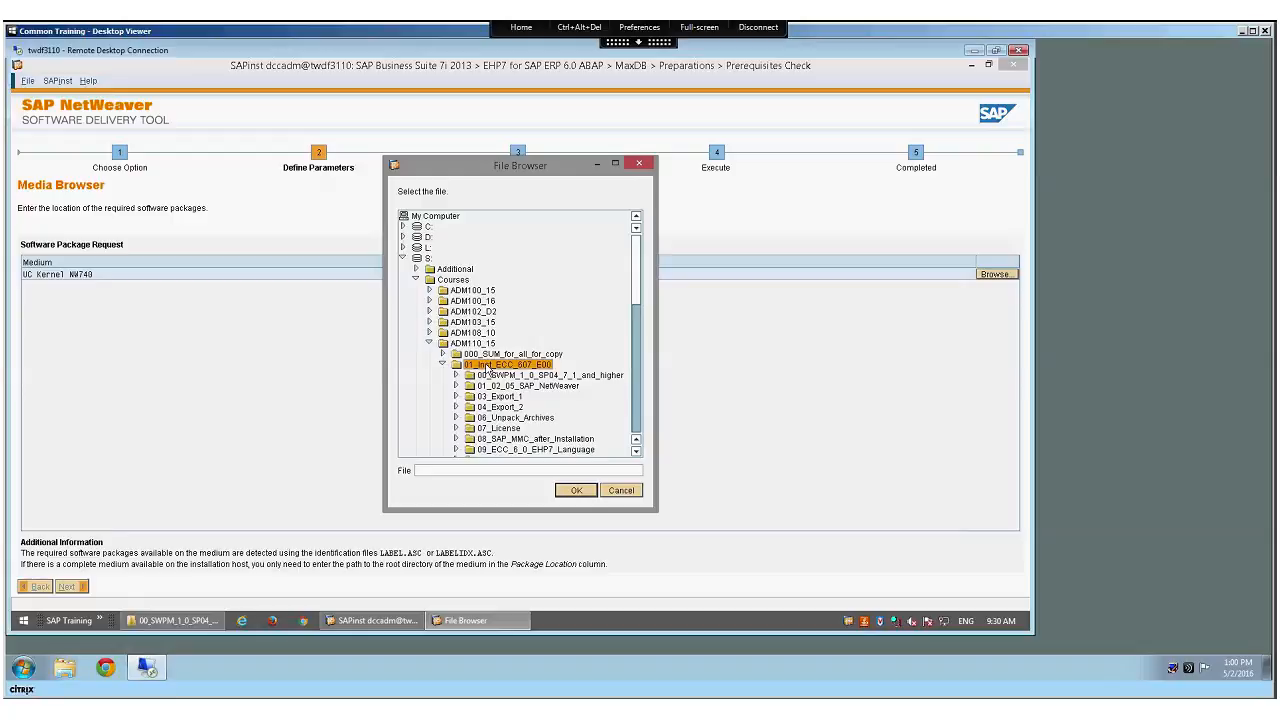
left_click(544, 374)
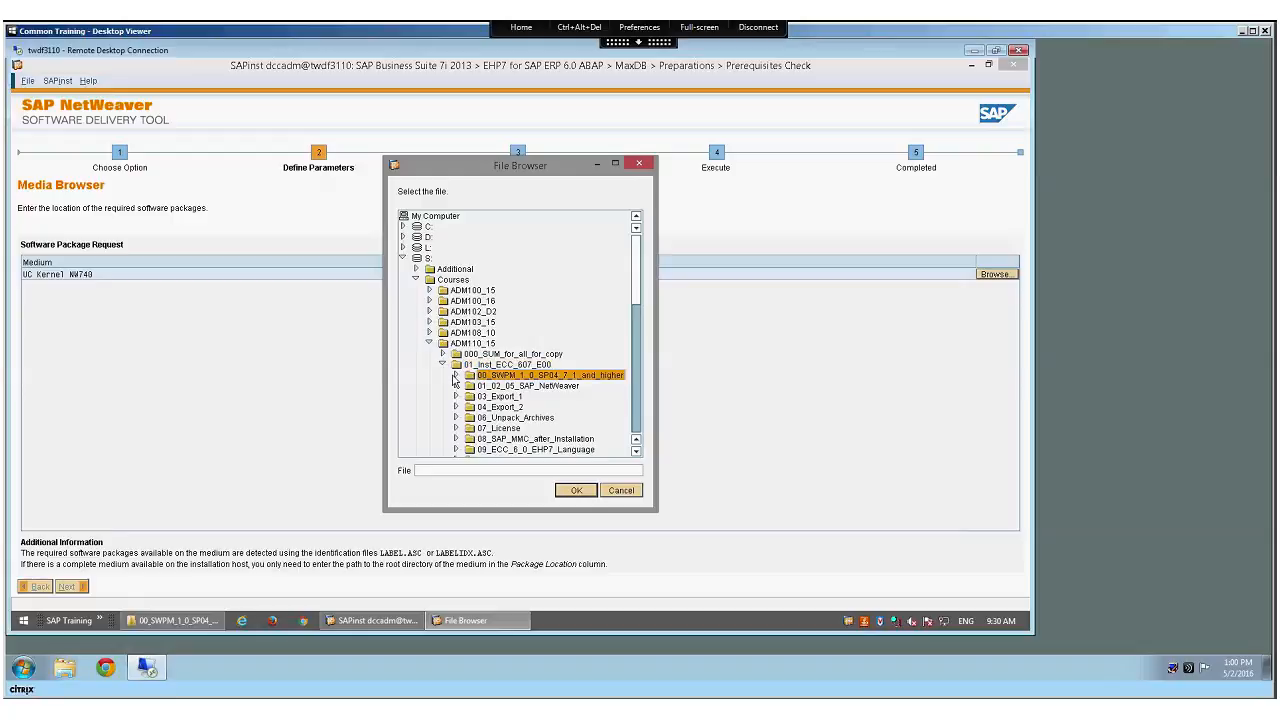
left_click(454, 376)
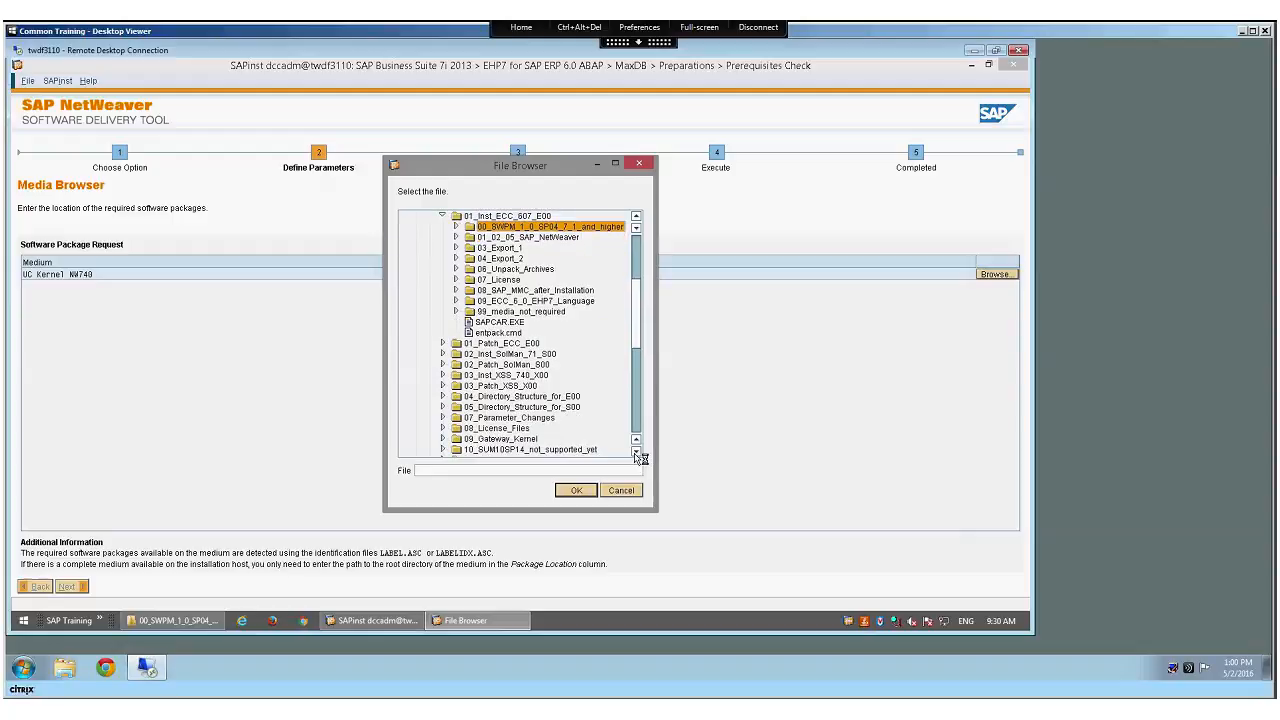
scroll("down", 3)
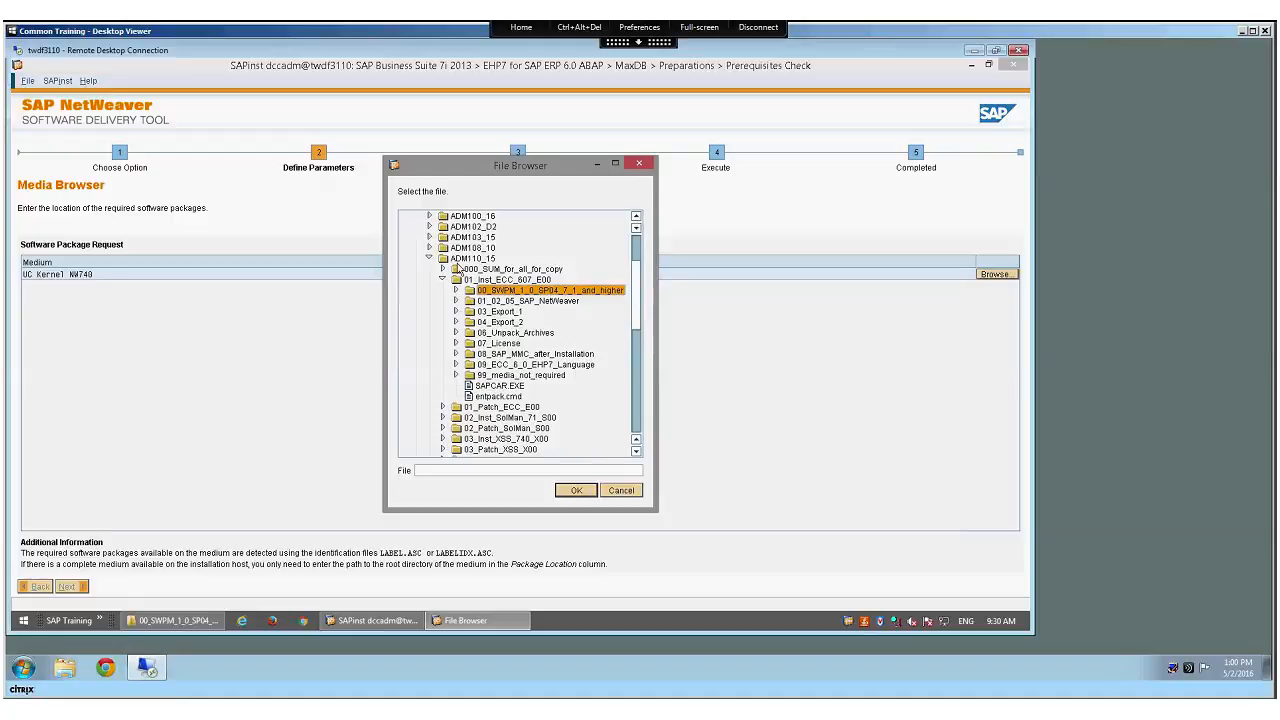
left_click(456, 300)
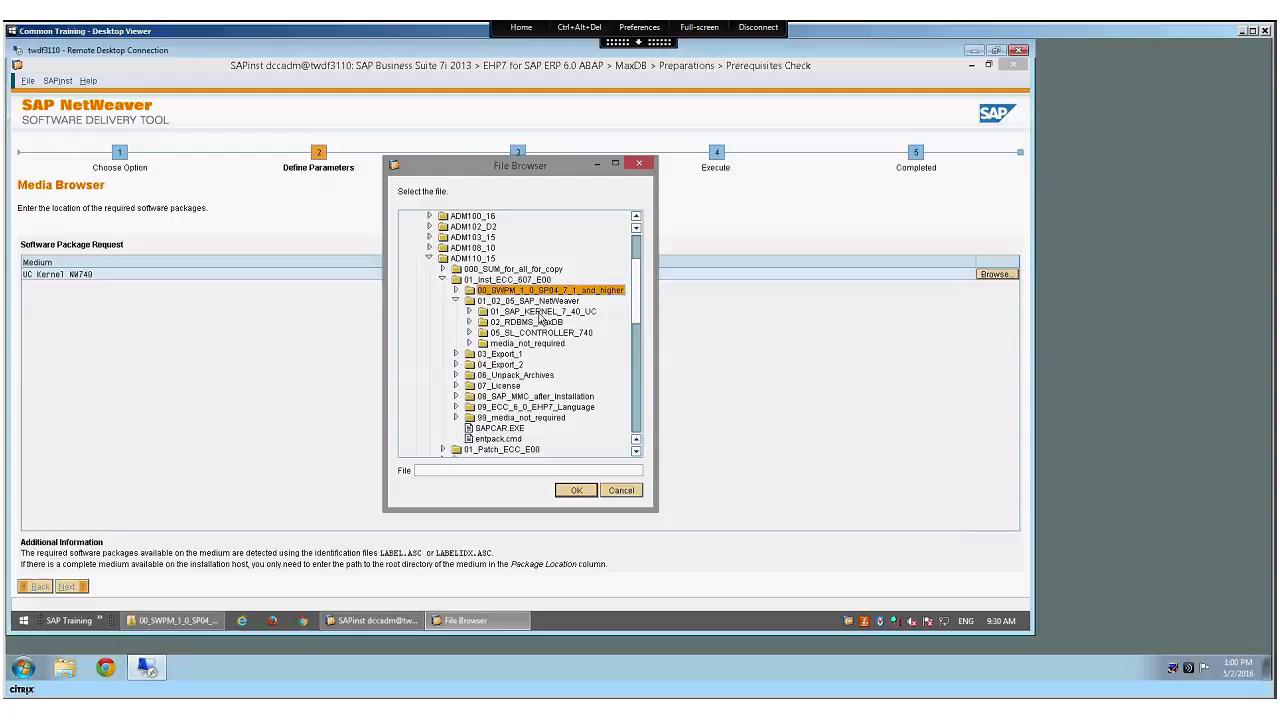
left_click(540, 312)
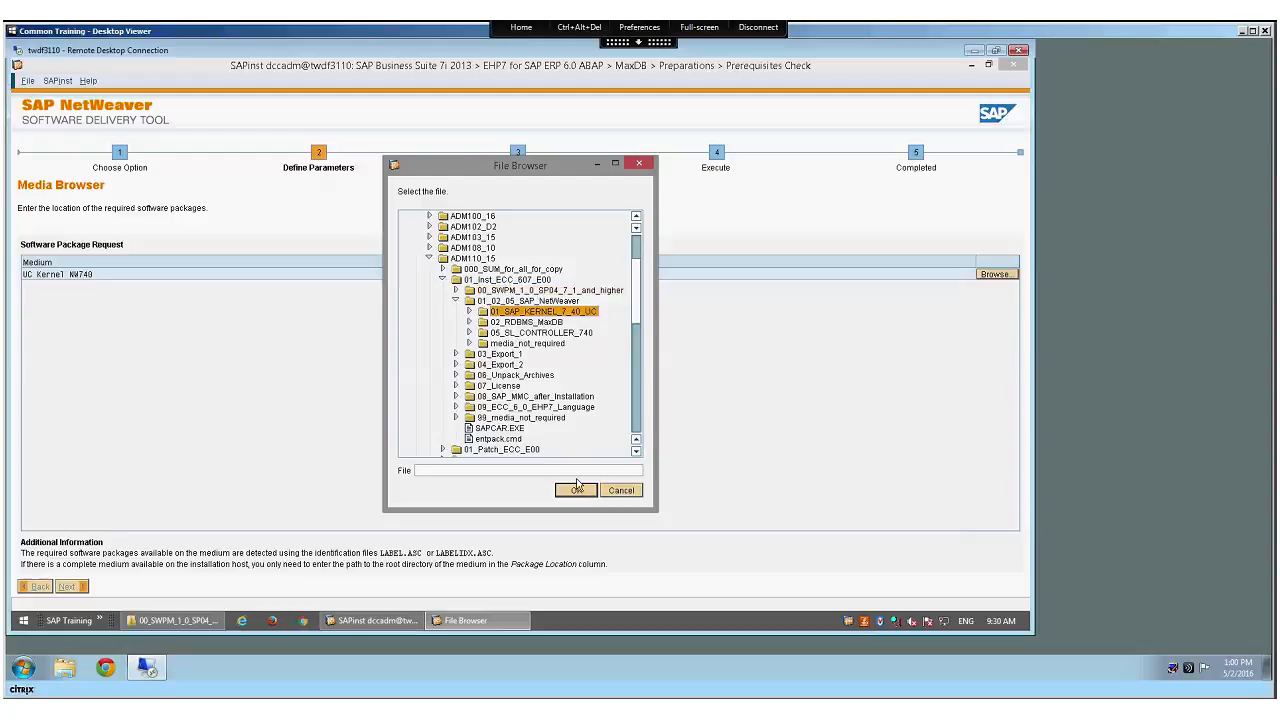
left_click(576, 490)
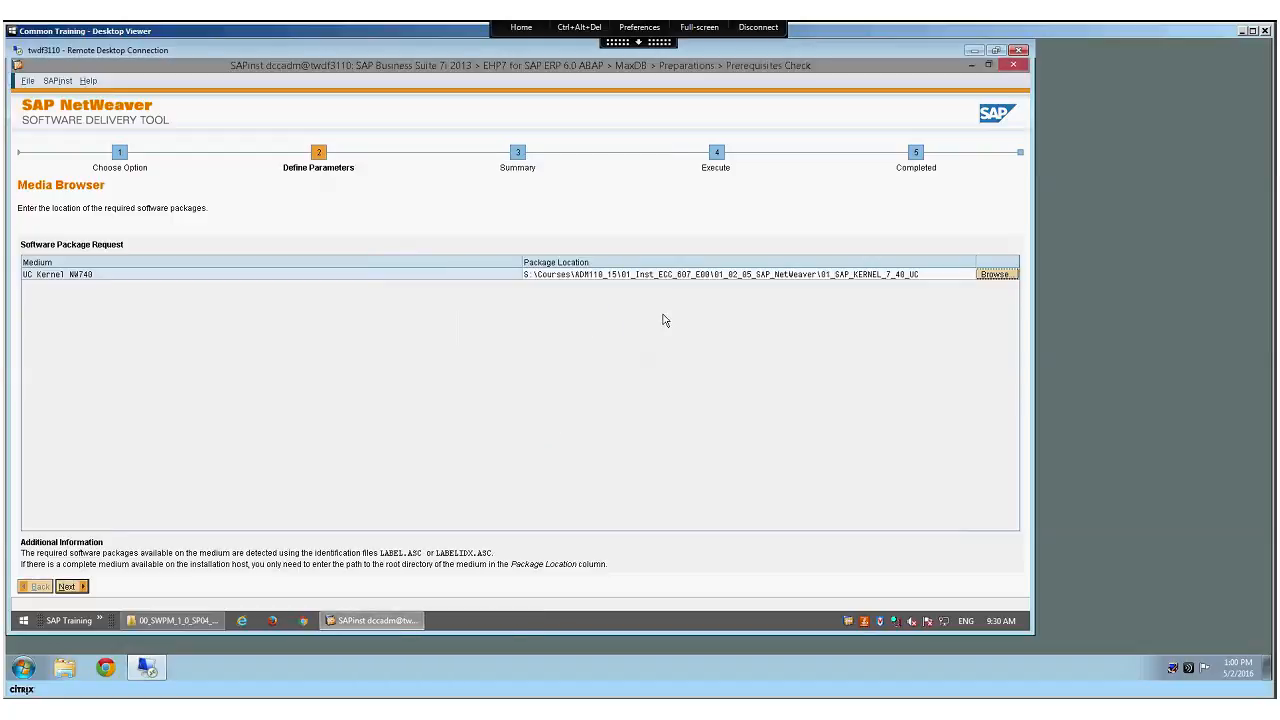
mouse_move(924, 280)
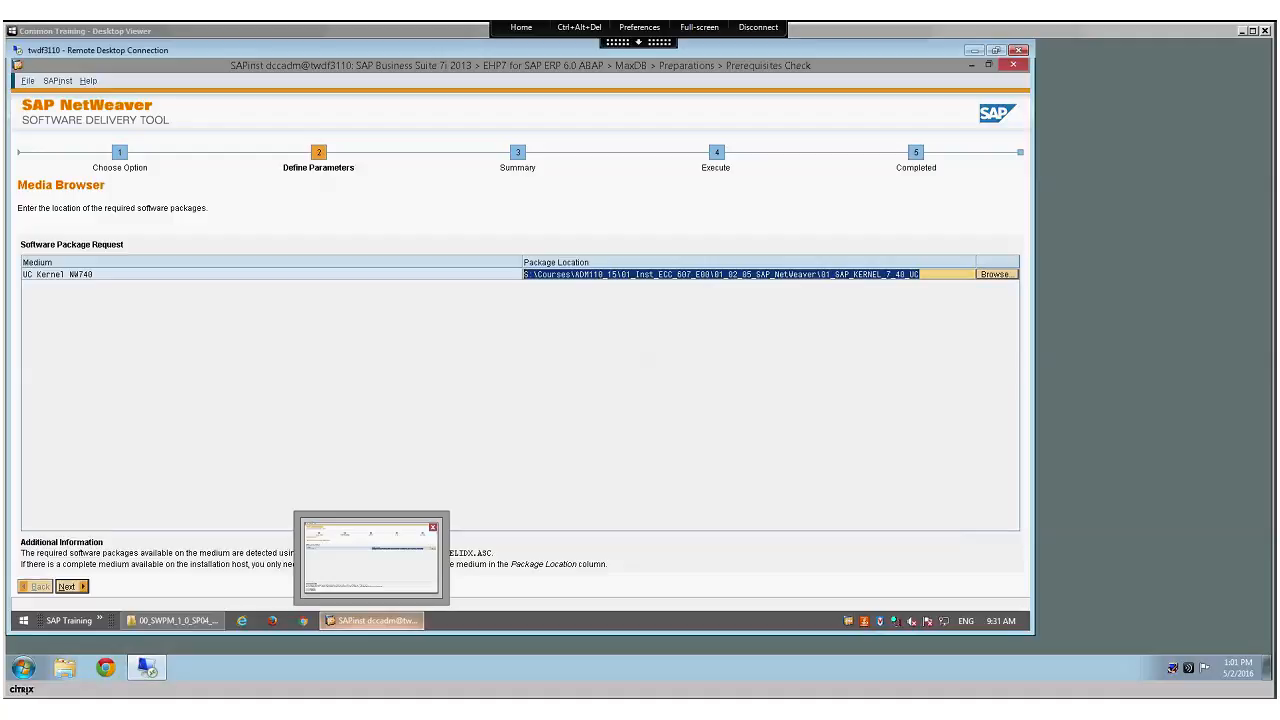
mouse_move(868, 640)
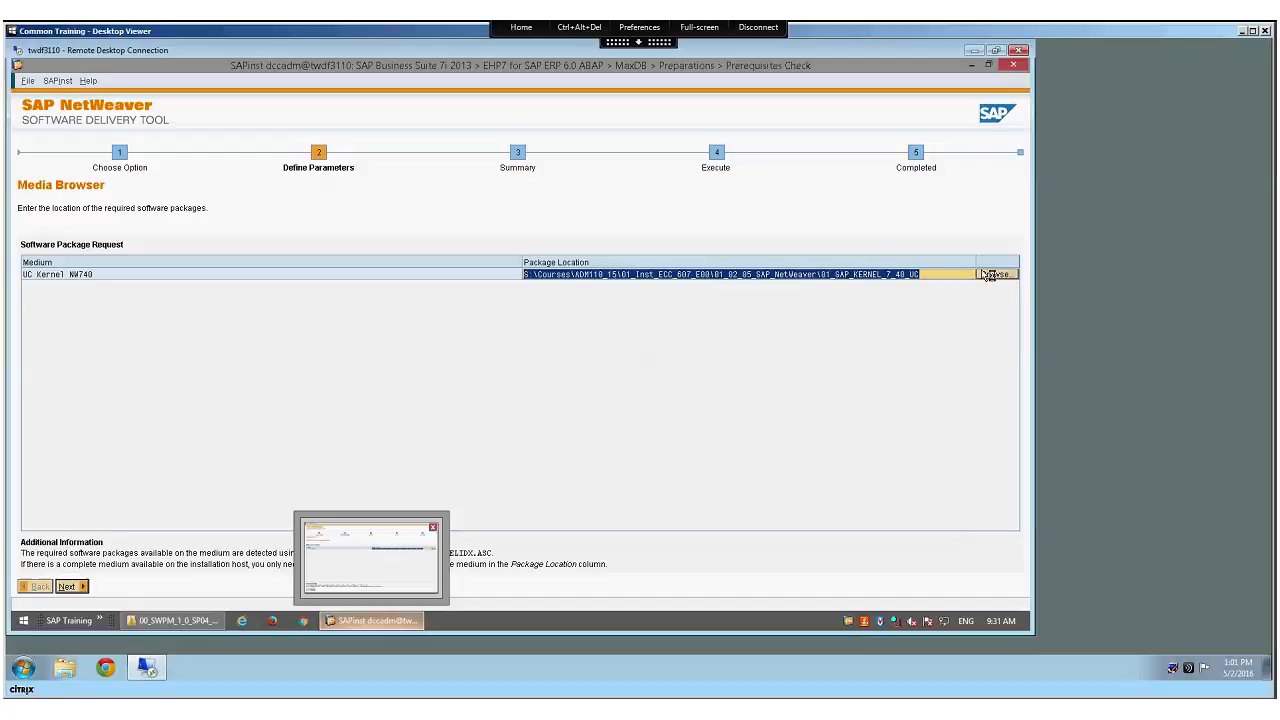
left_click(996, 274)
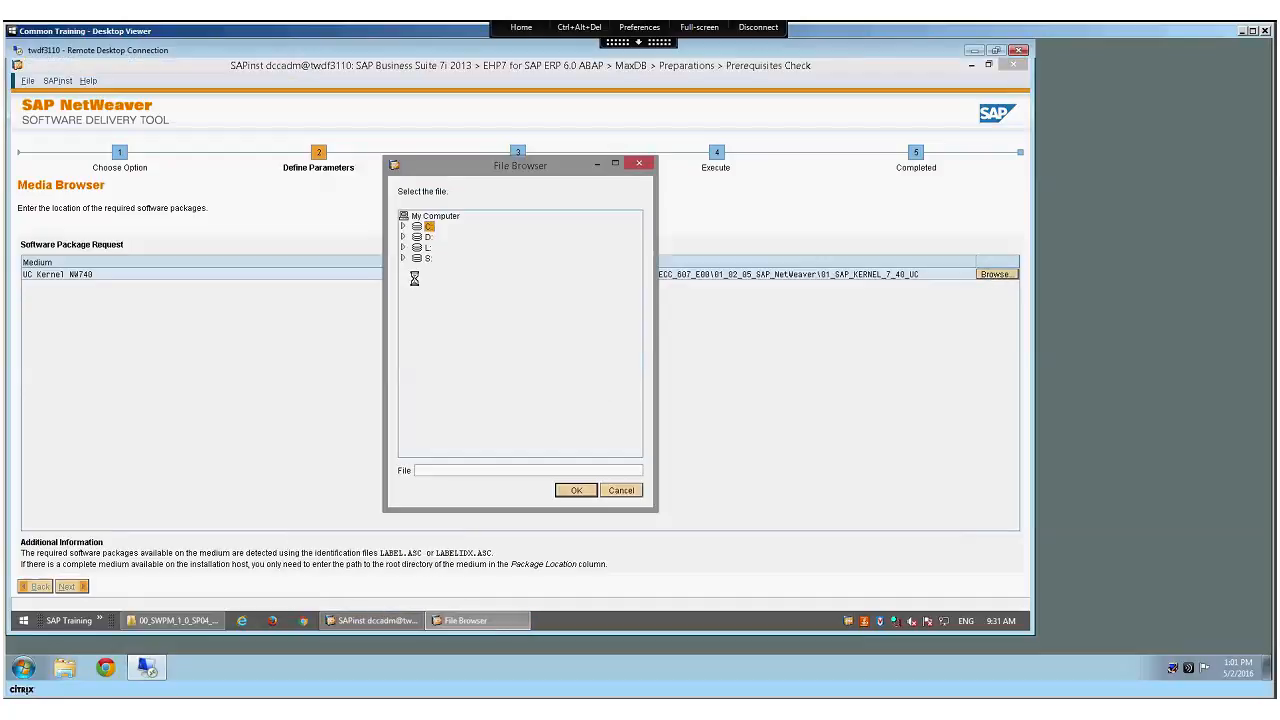
left_click(404, 258)
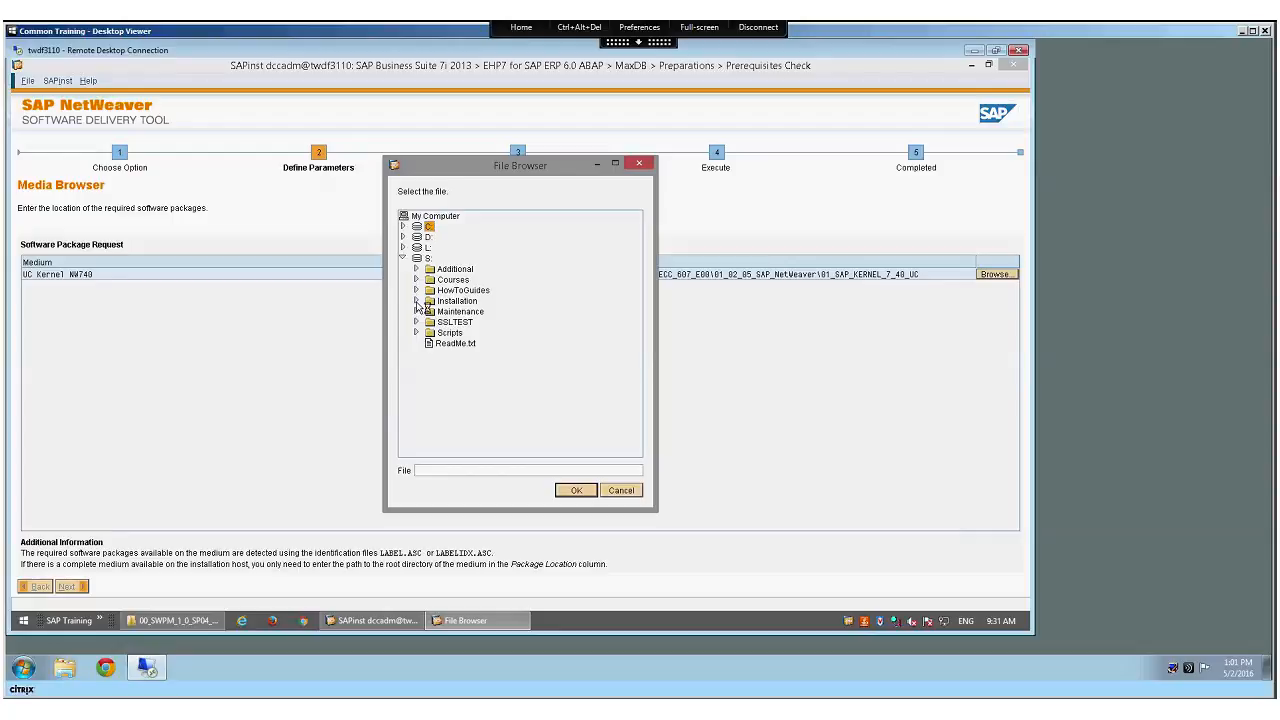
left_click(416, 280)
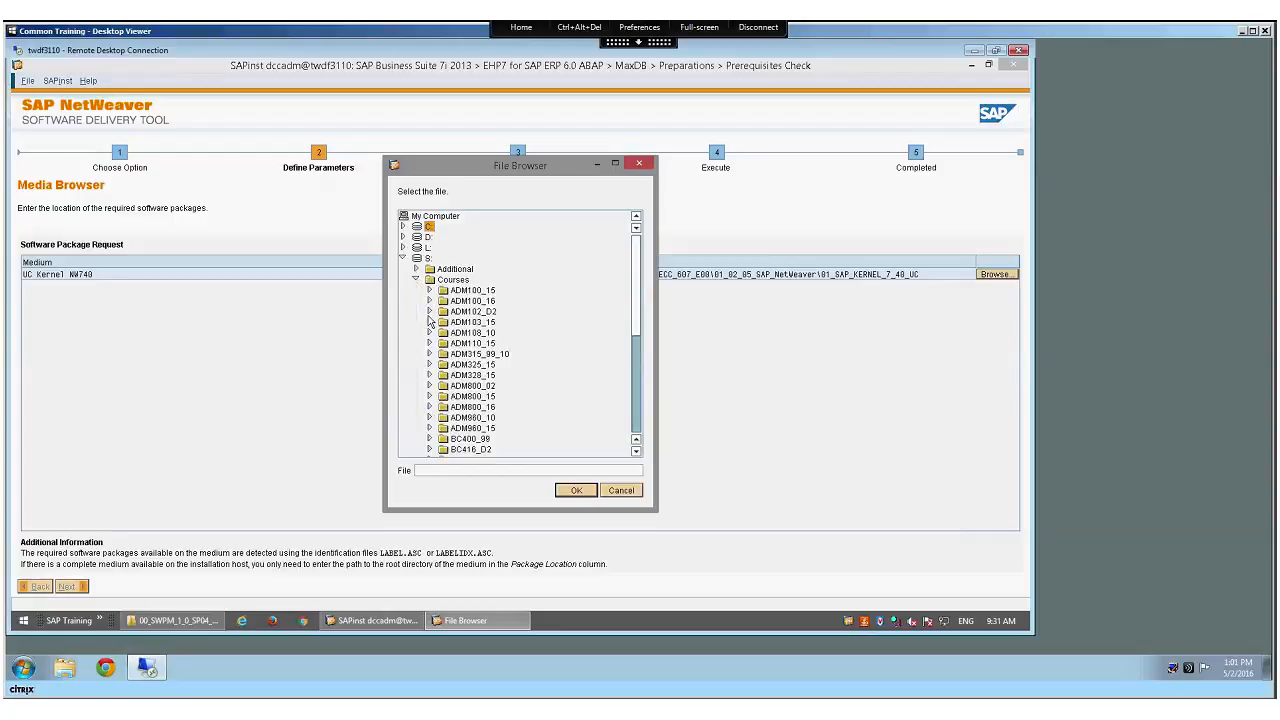
left_click(428, 344)
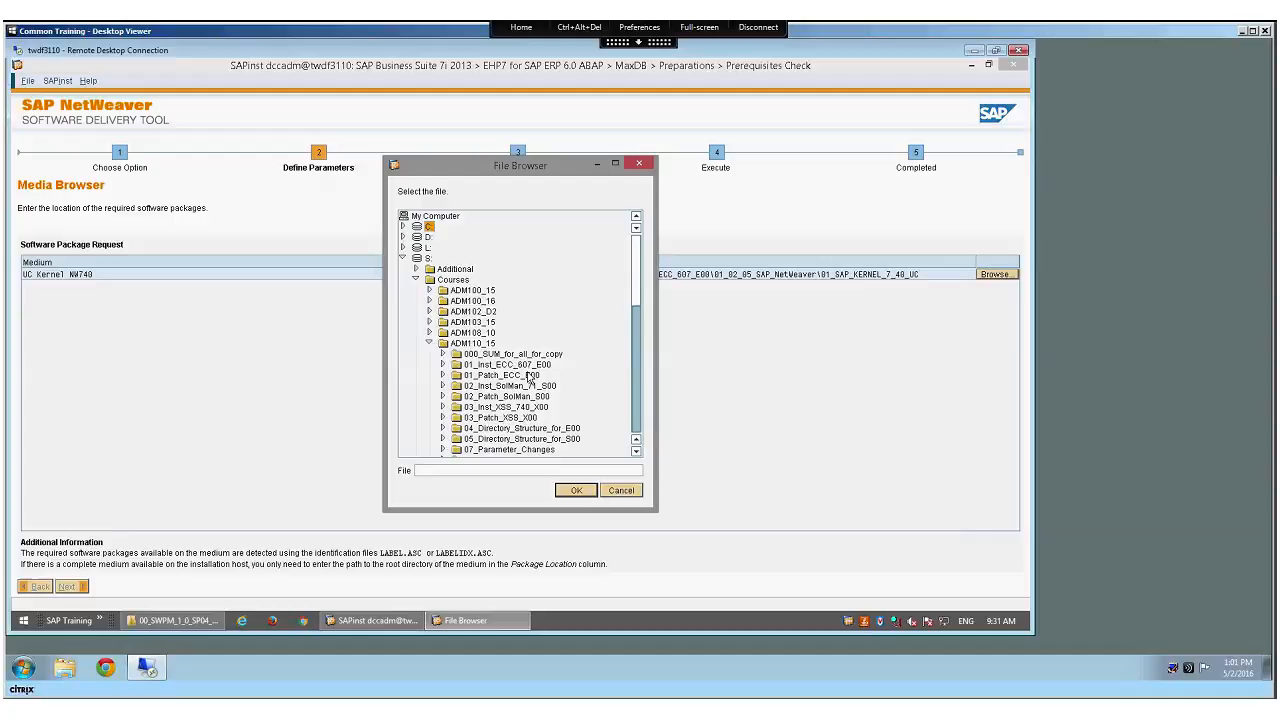
mouse_move(450, 376)
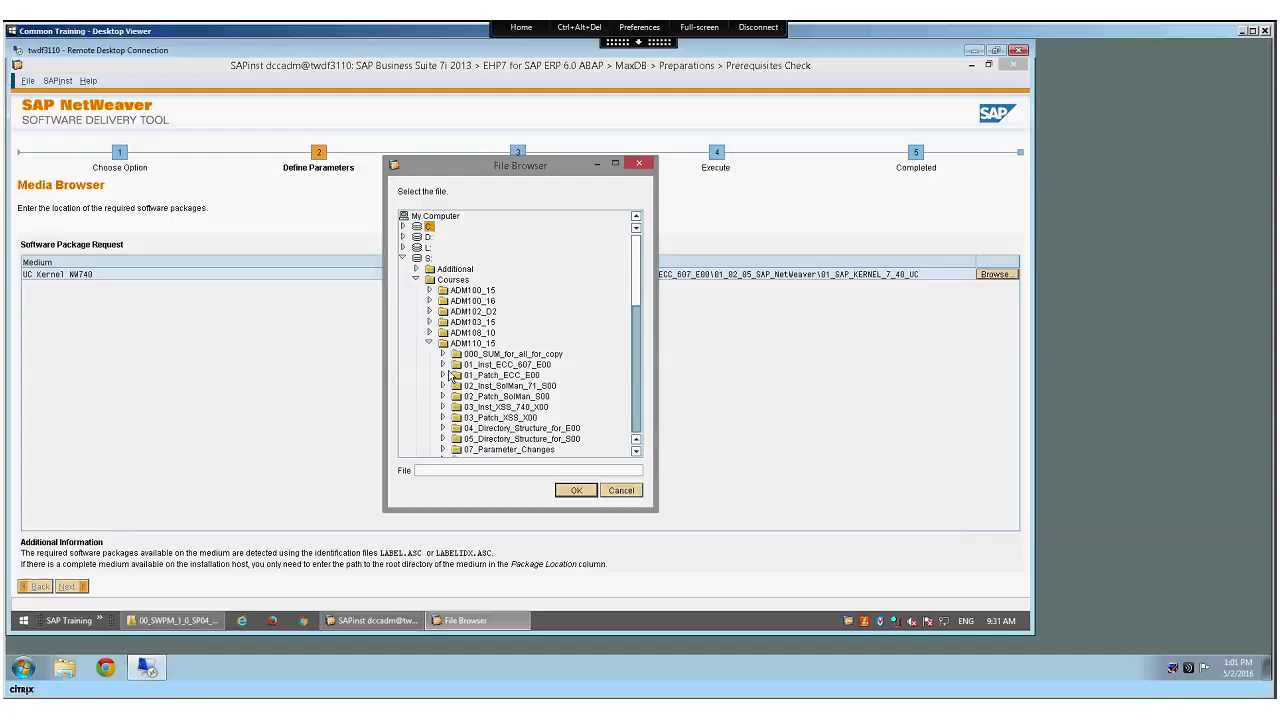
left_click(442, 364)
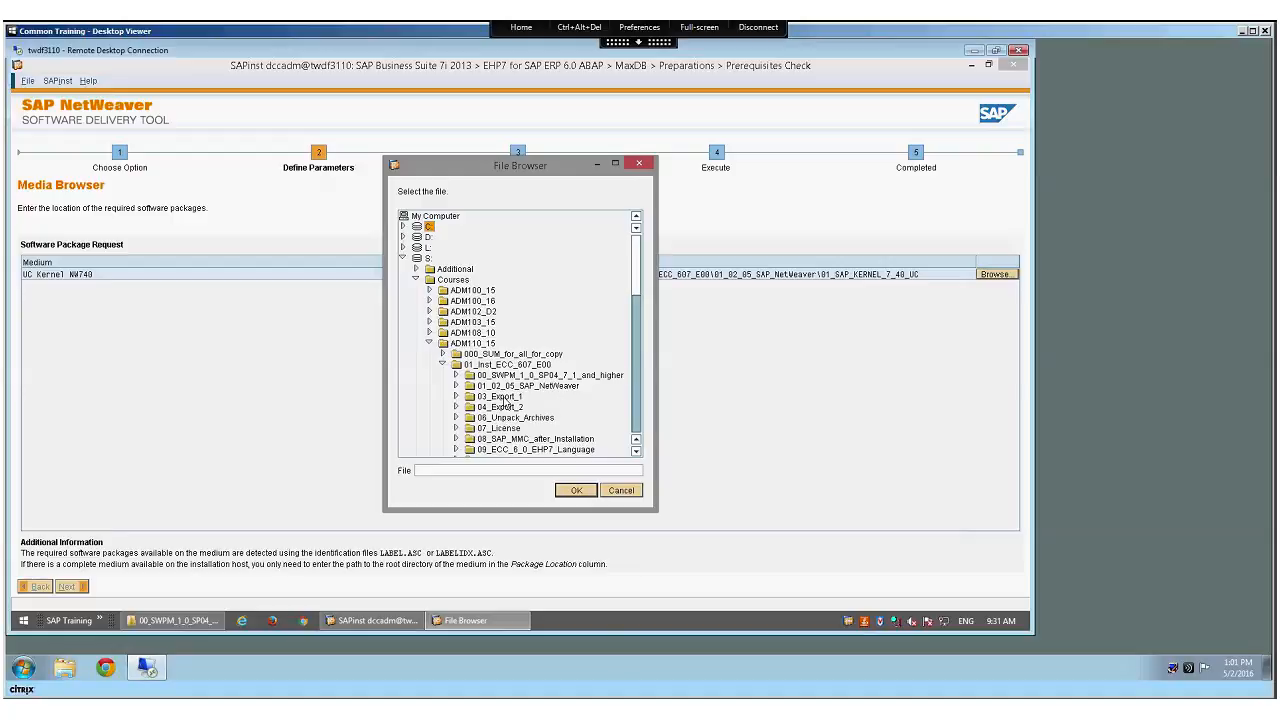
left_click(456, 384)
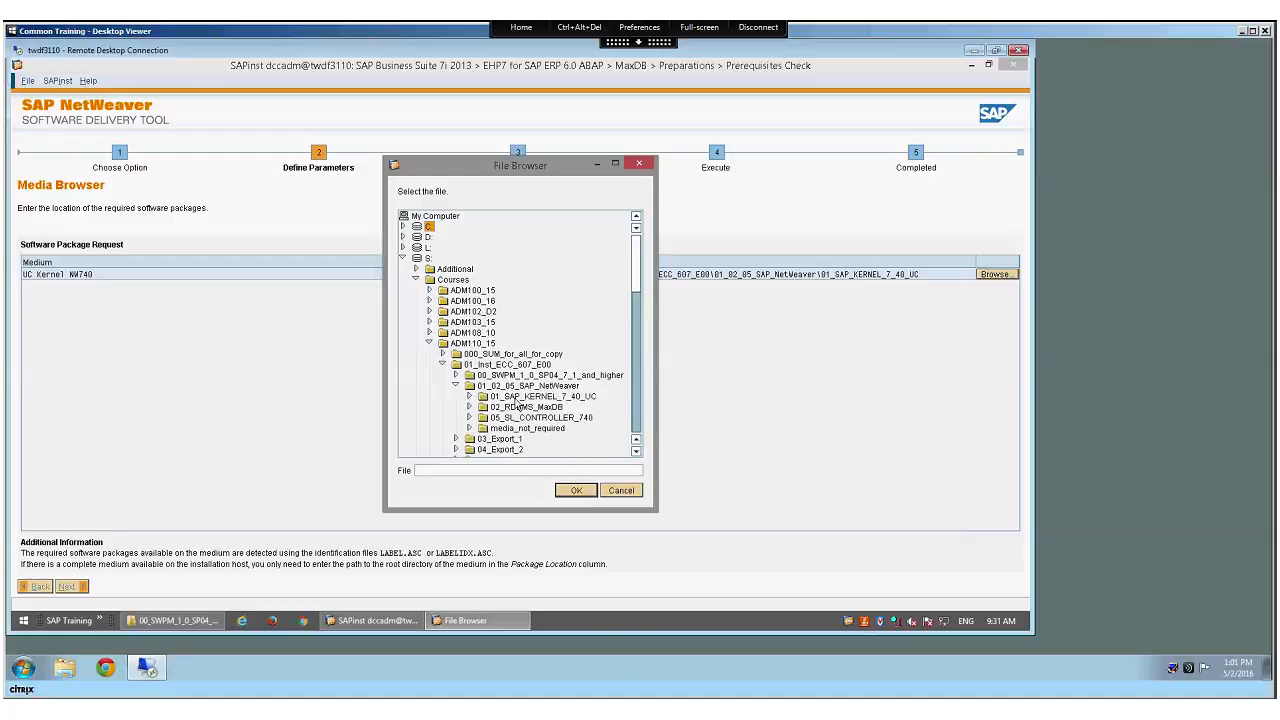
mouse_move(560, 406)
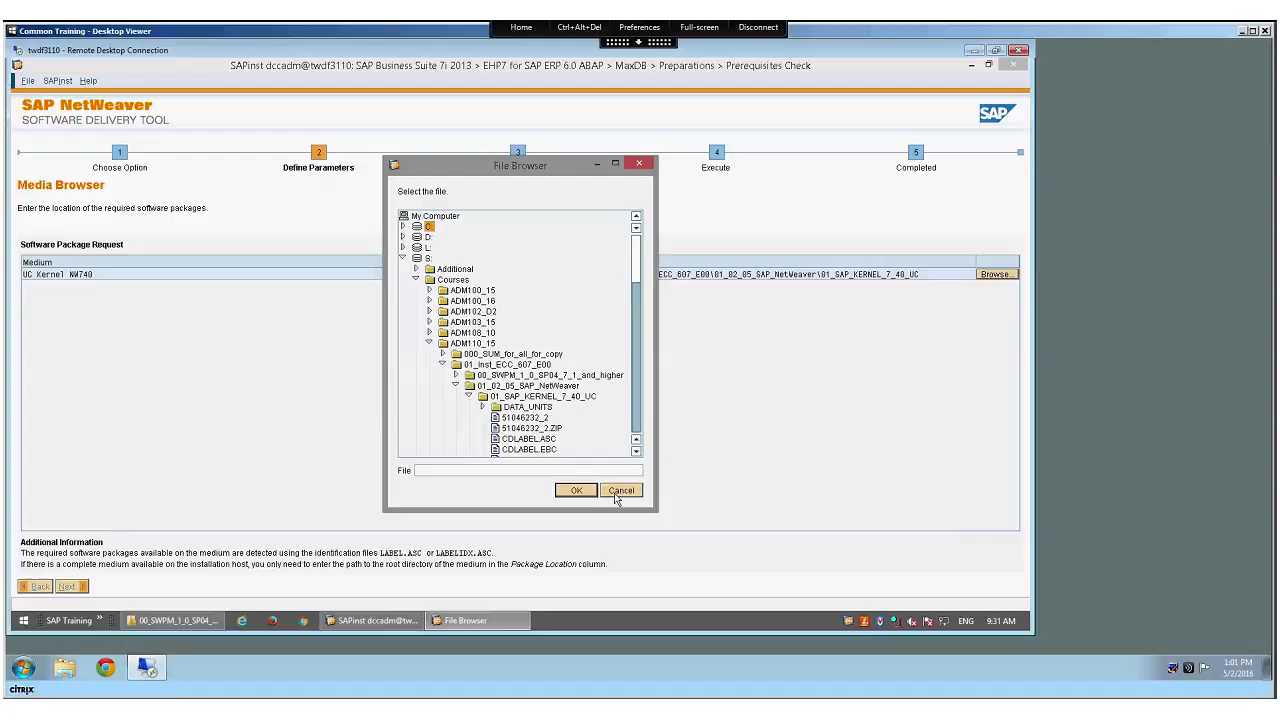
left_click(576, 490)
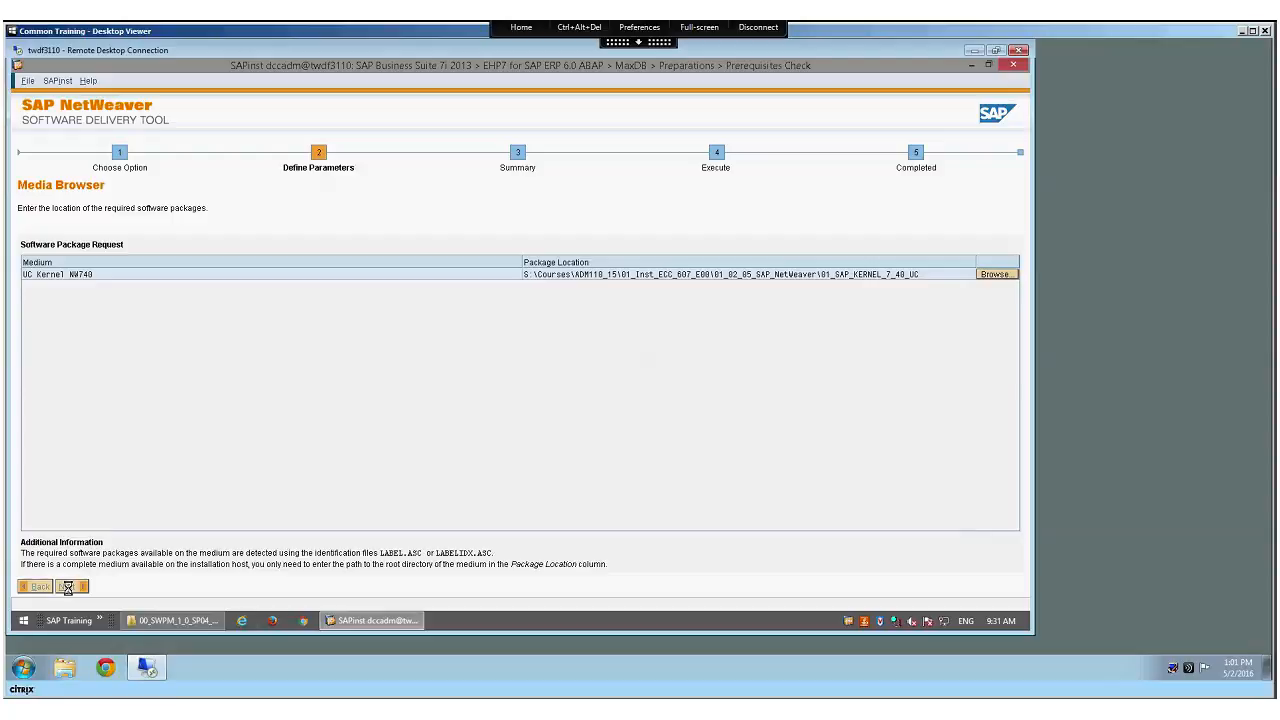
Accept the kernel media location and proceed to the Parameter Summary.
left_click(72, 586)
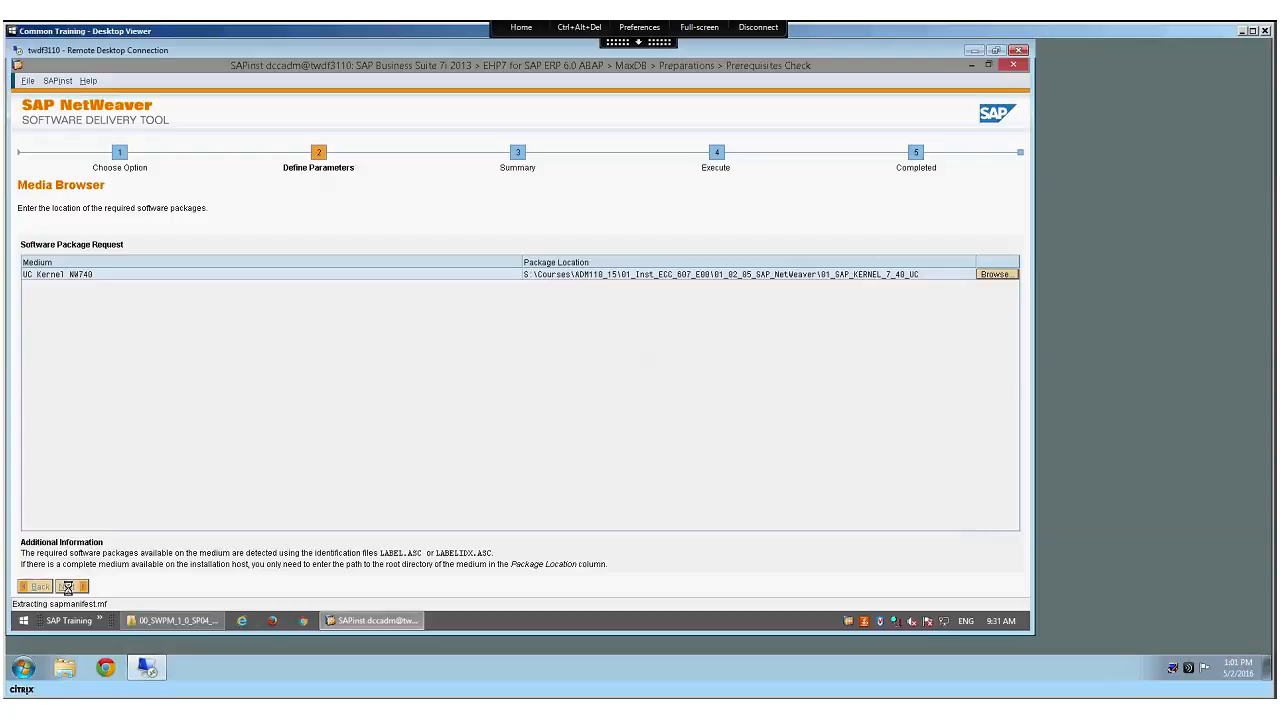
left_click(66, 586)
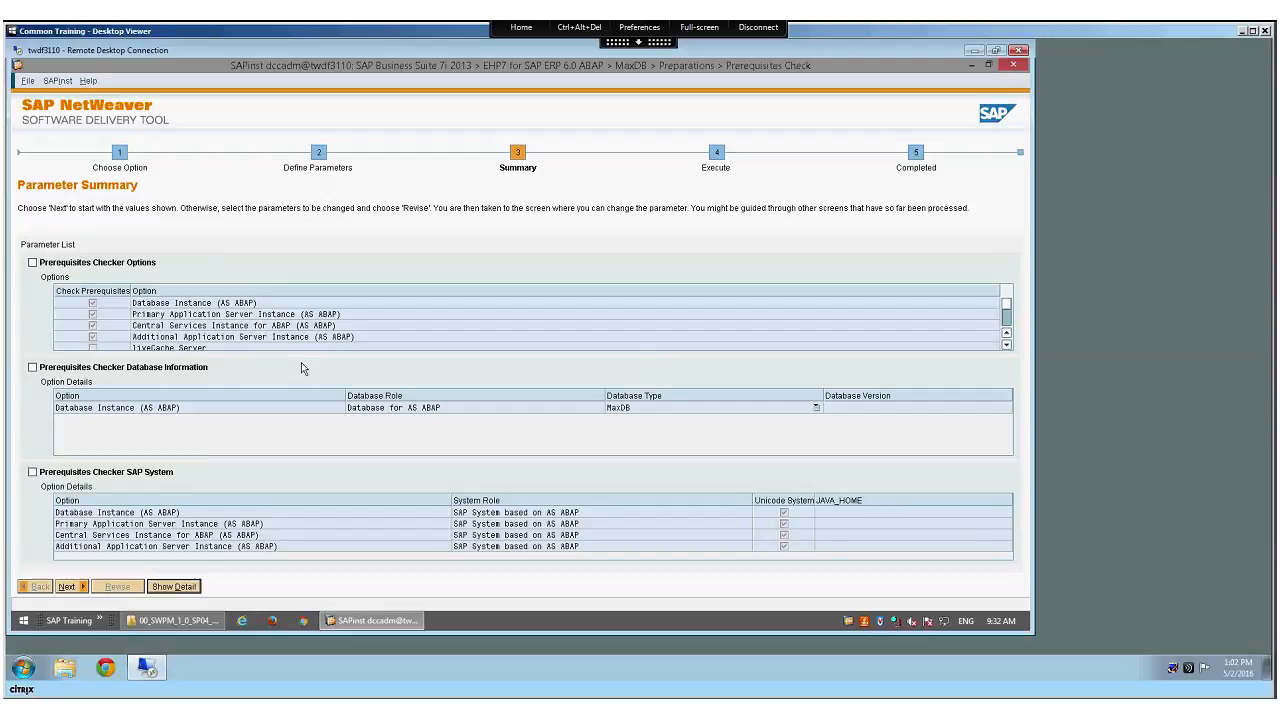
mouse_move(212, 414)
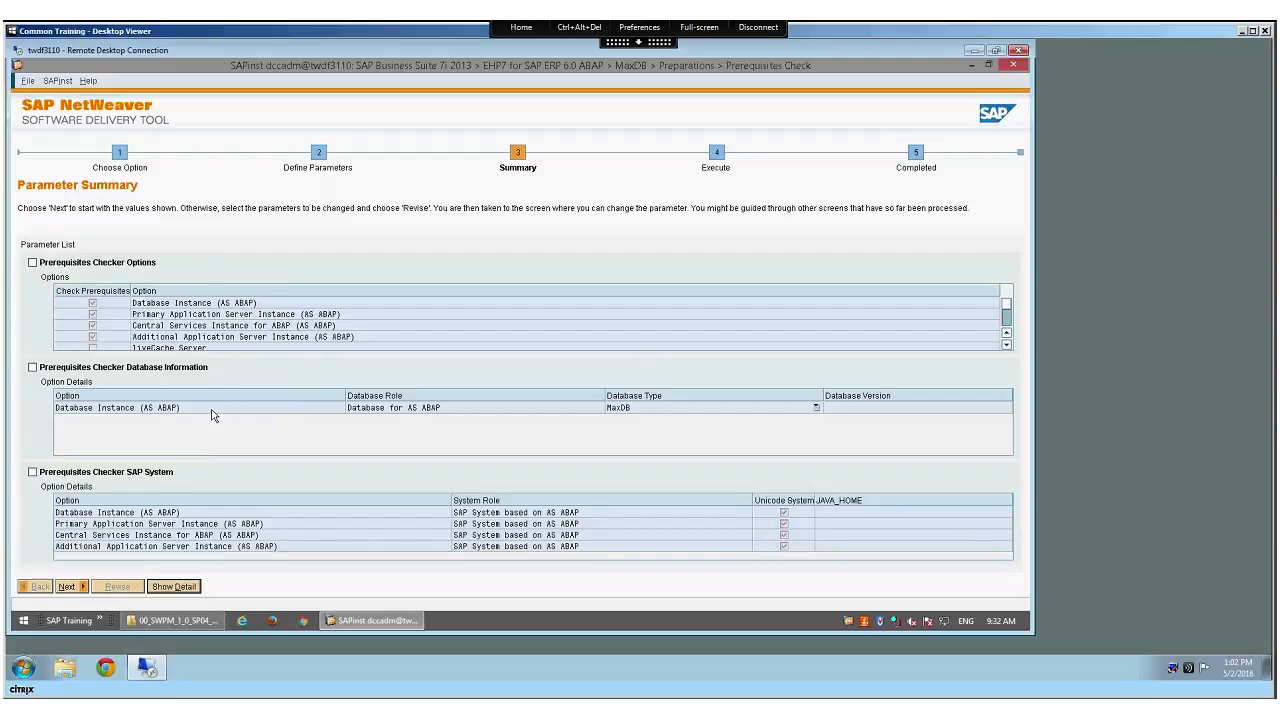
mouse_move(410, 496)
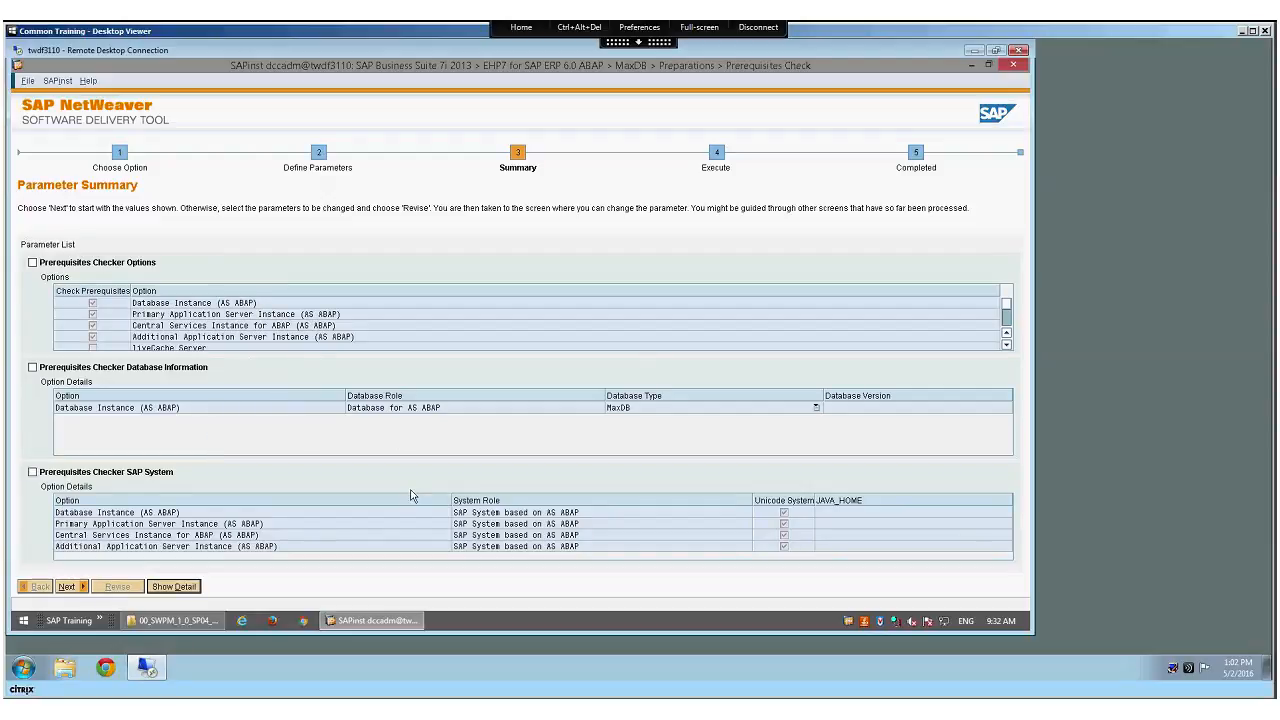
mouse_move(342, 516)
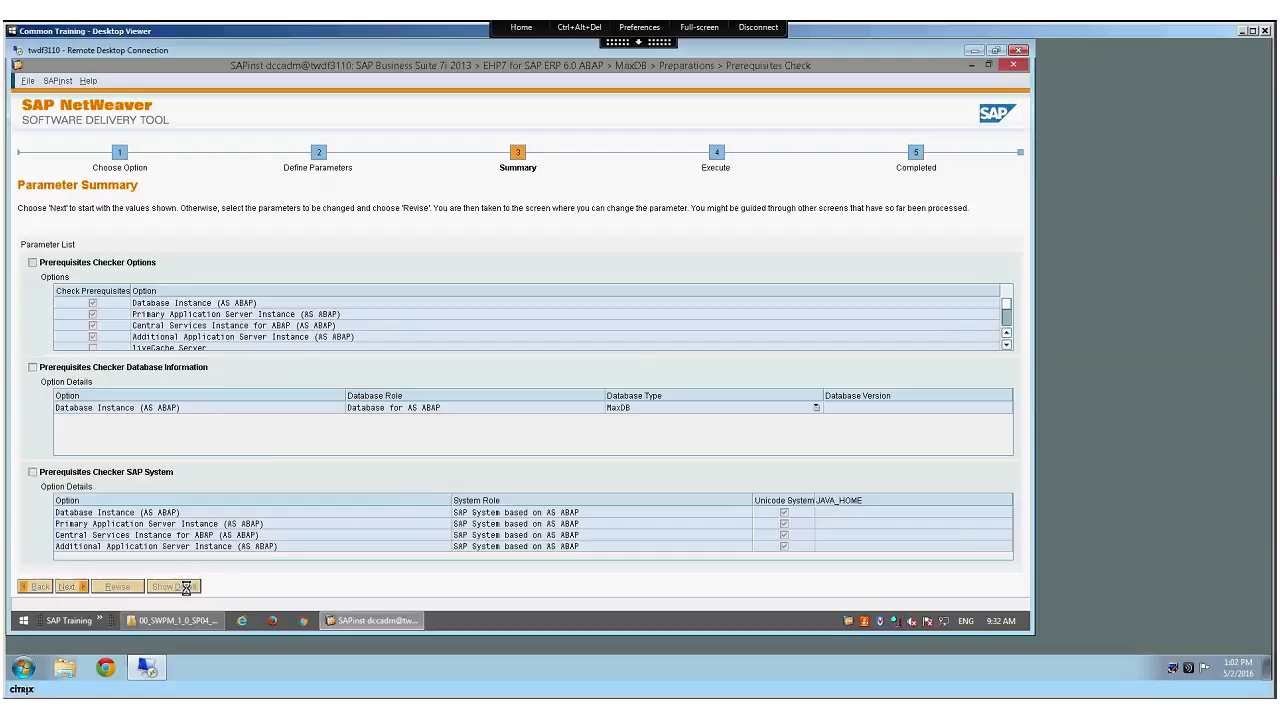
Show full parameter details including the kernel media path and launch the prerequisites check.
left_click(172, 586)
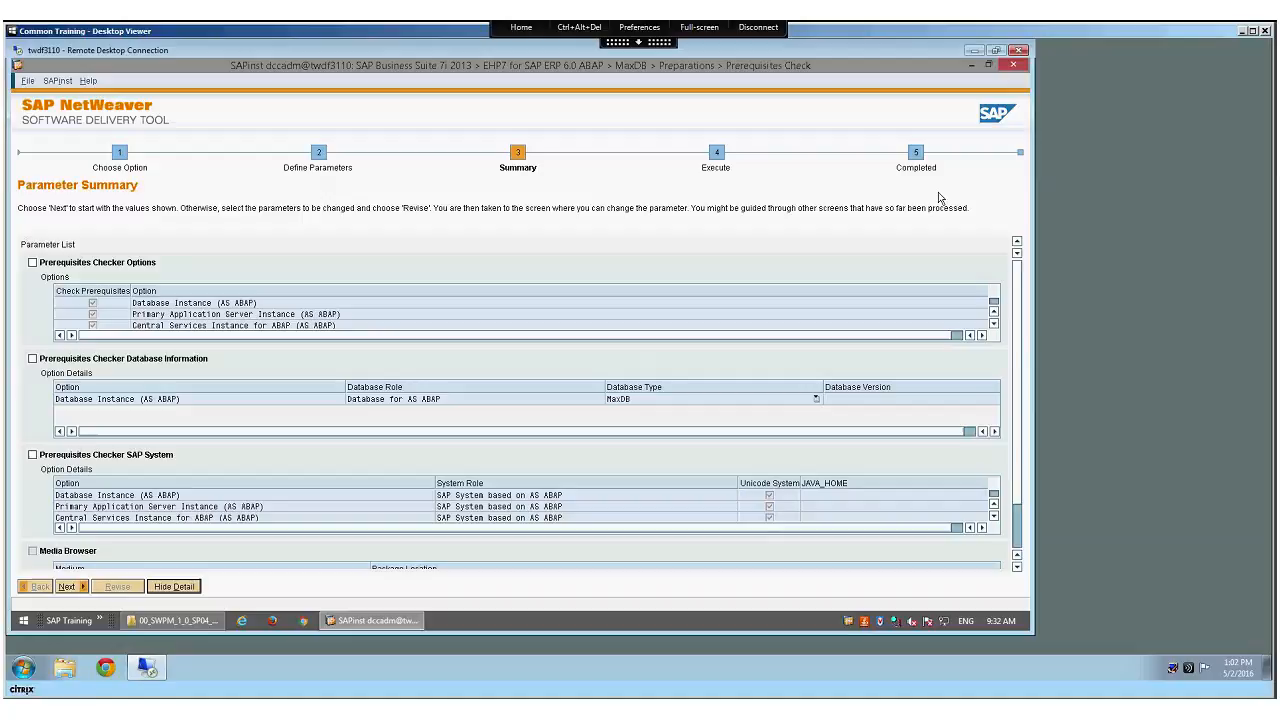
scroll("down", 3)
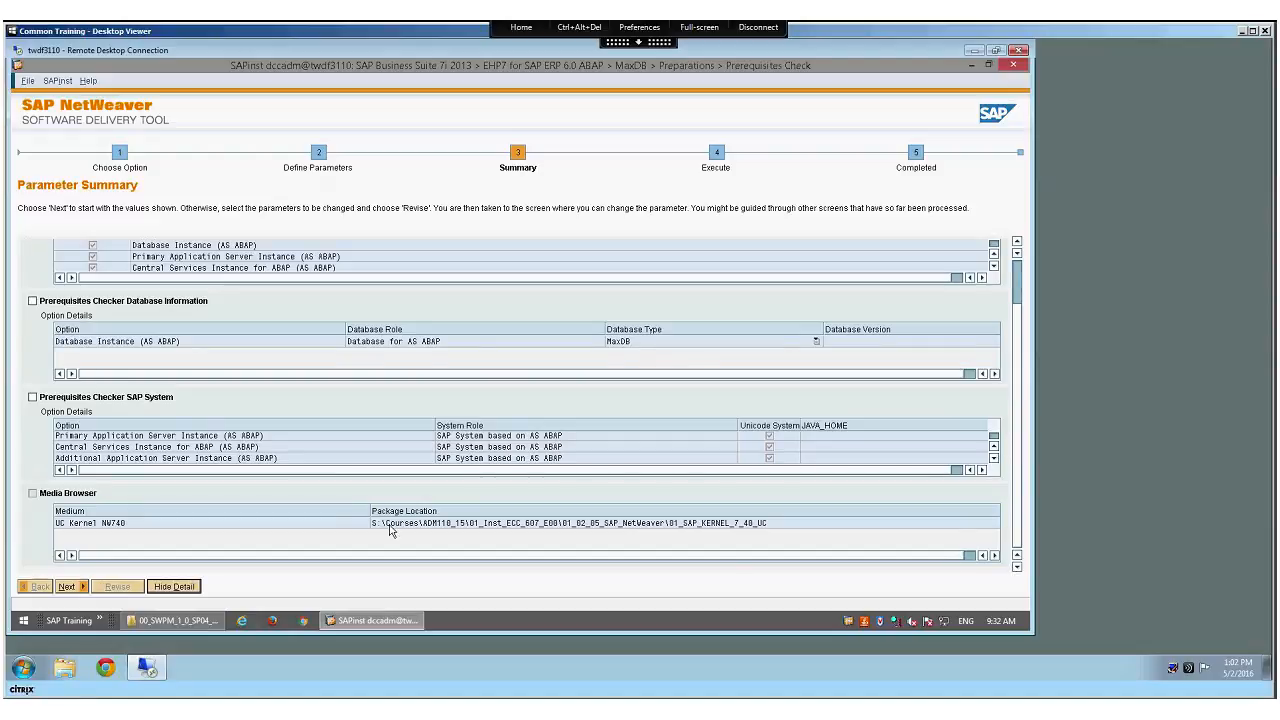
left_click(68, 586)
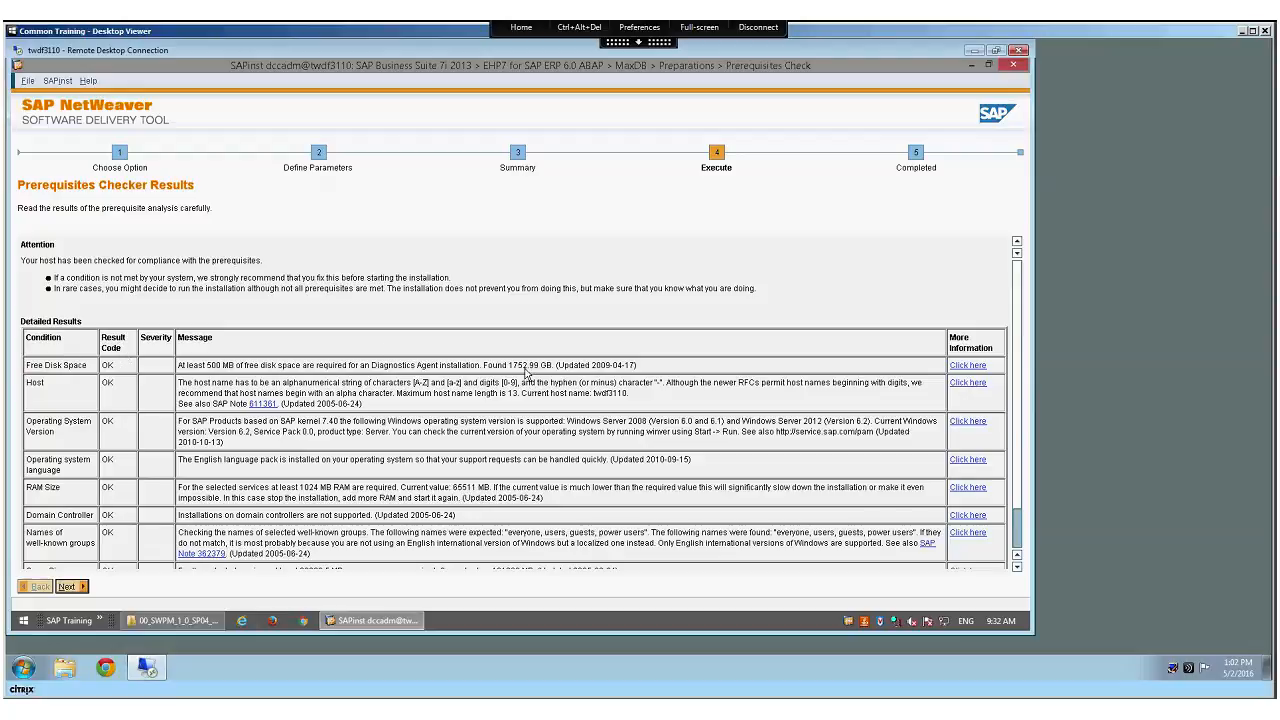
mouse_move(1024, 314)
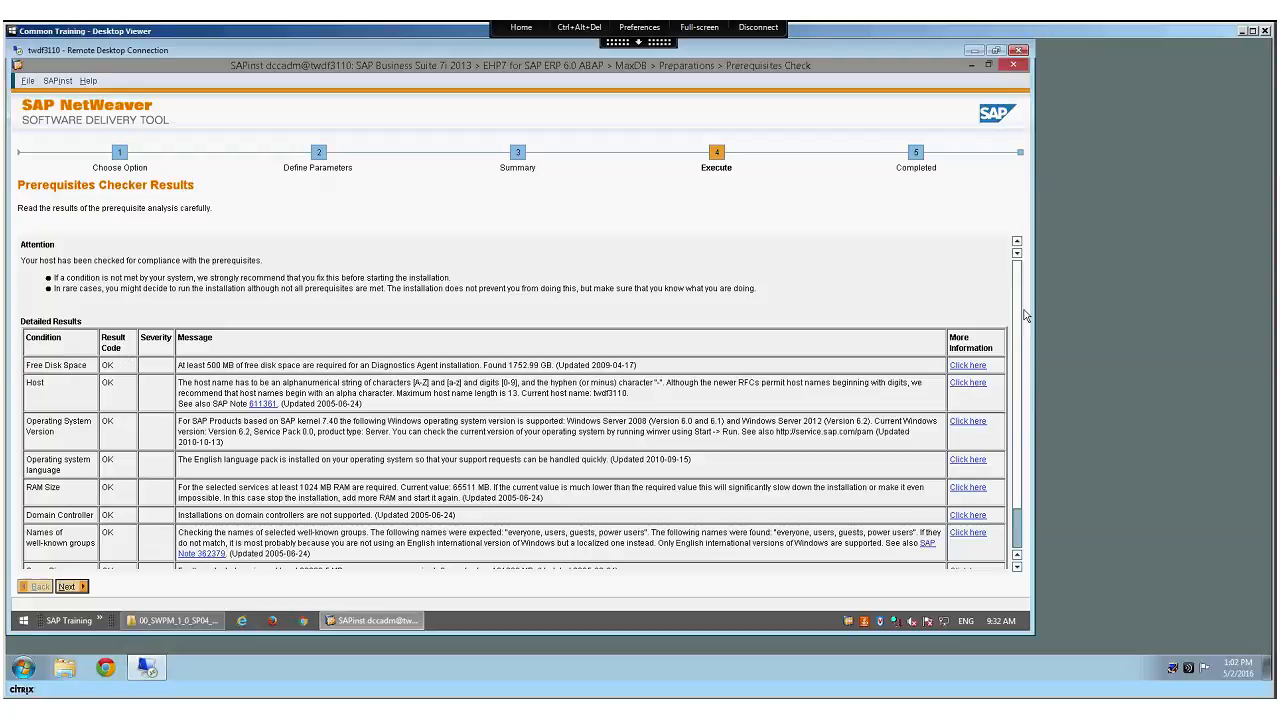
mouse_move(808, 344)
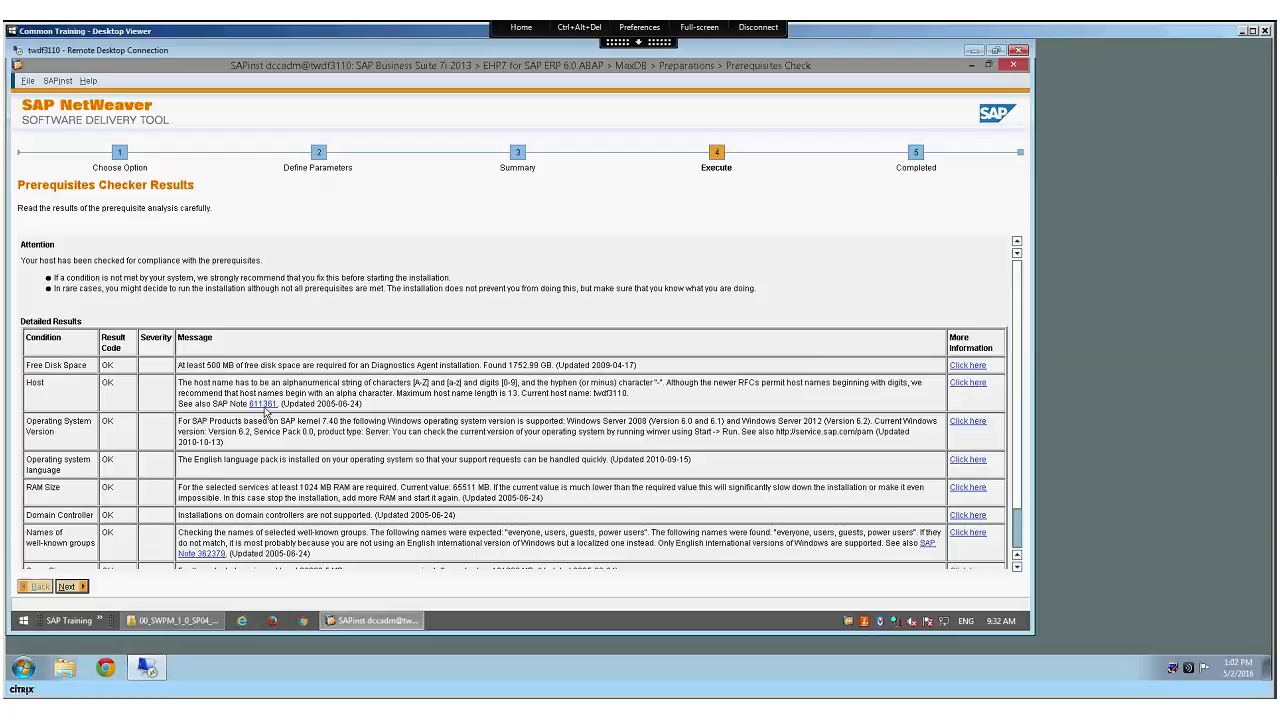
mouse_move(168, 404)
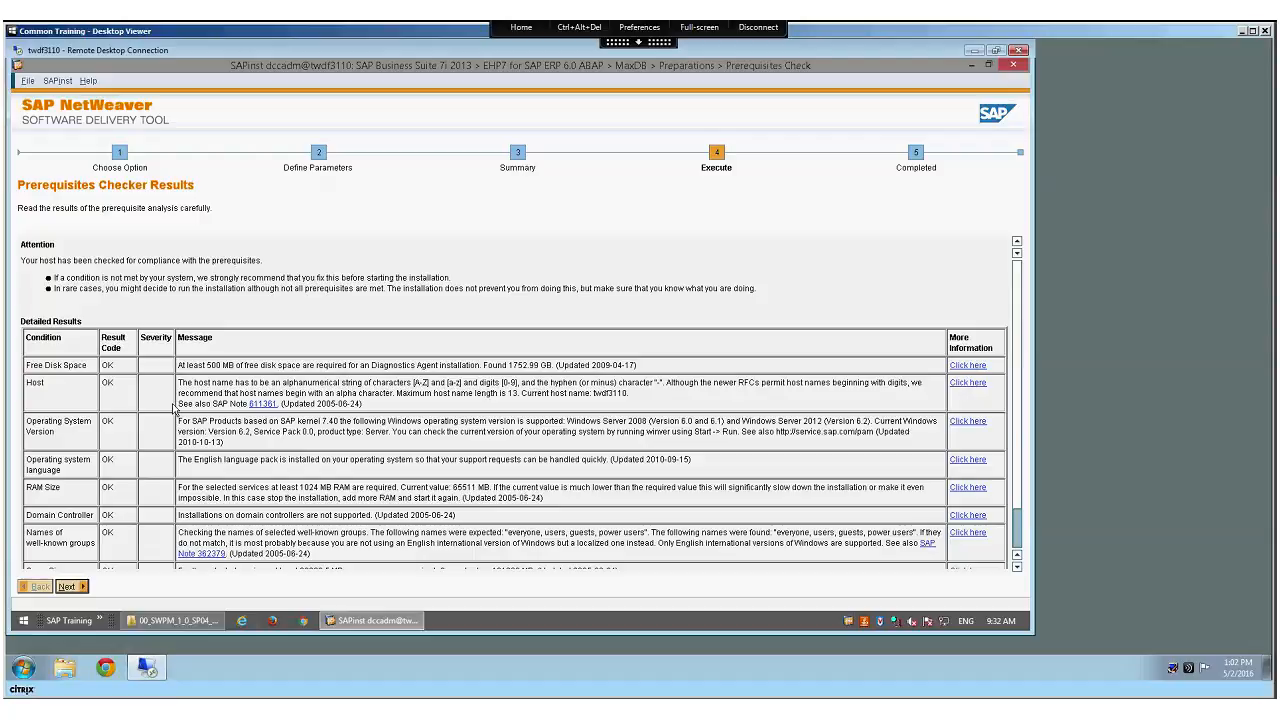
mouse_move(234, 448)
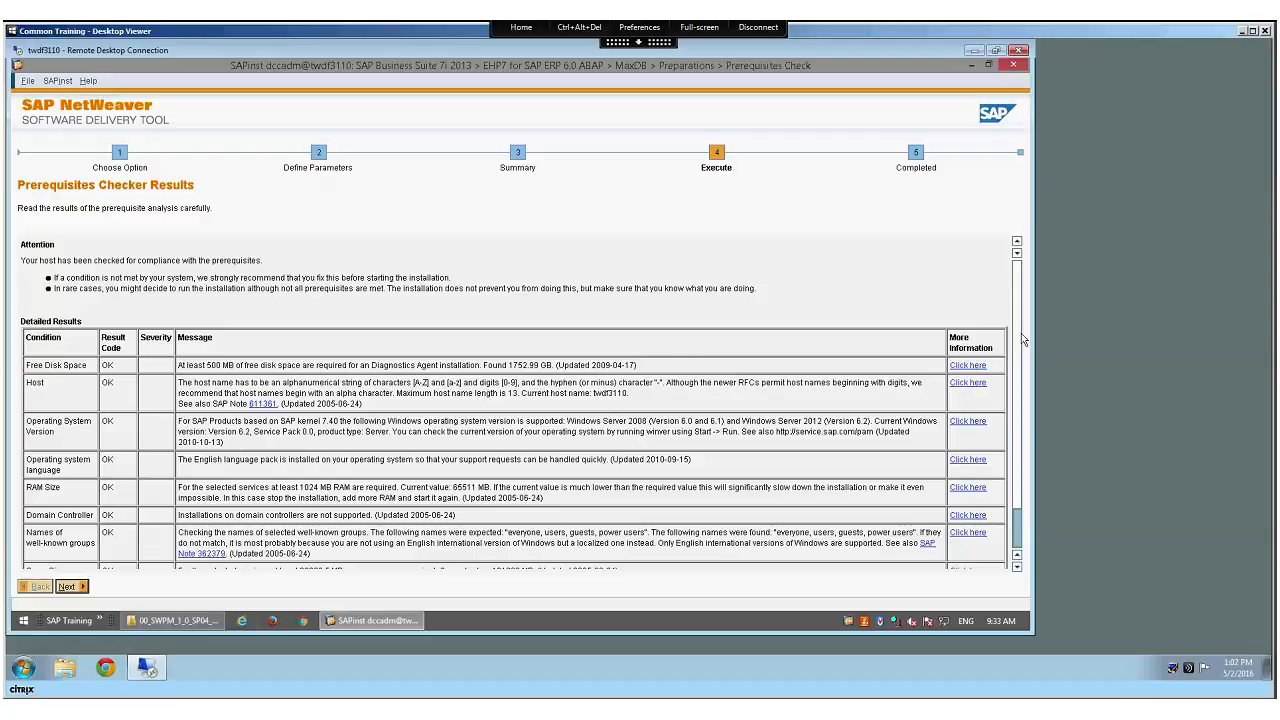
Review the Prerequisites Checker Results, all conditions OK, and proceed with Next.
scroll("down", 3)
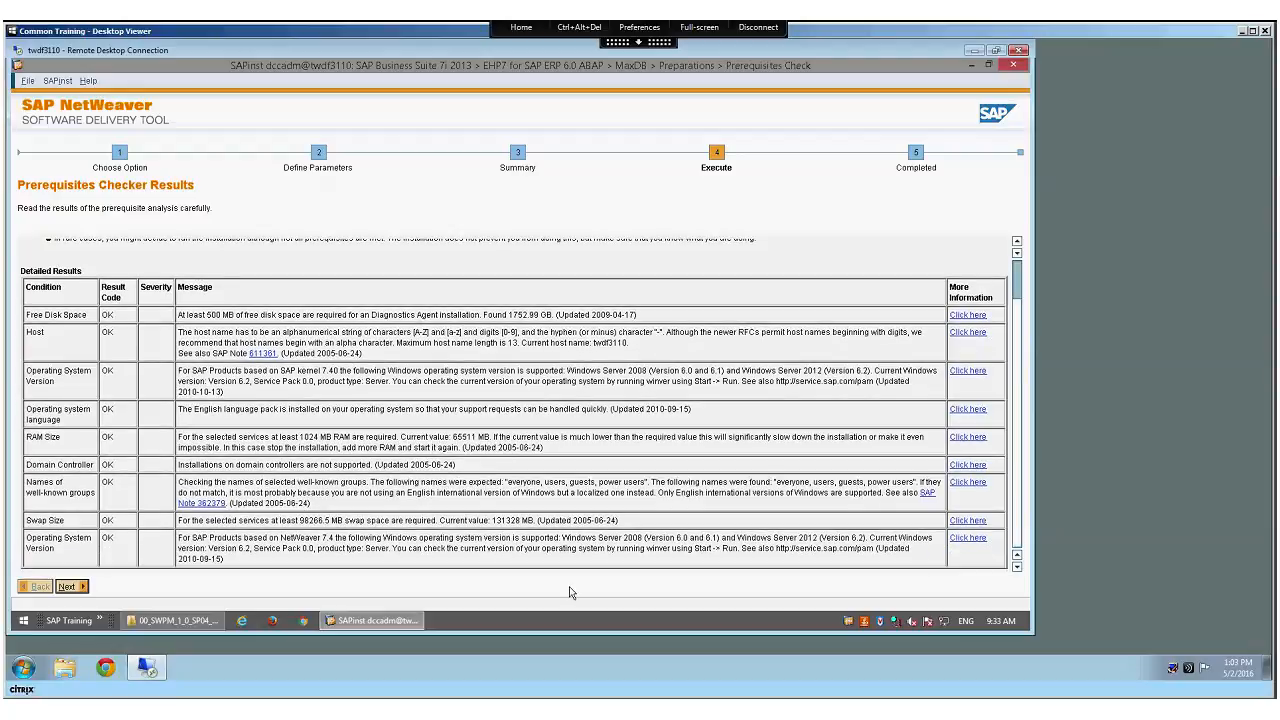
left_click(68, 586)
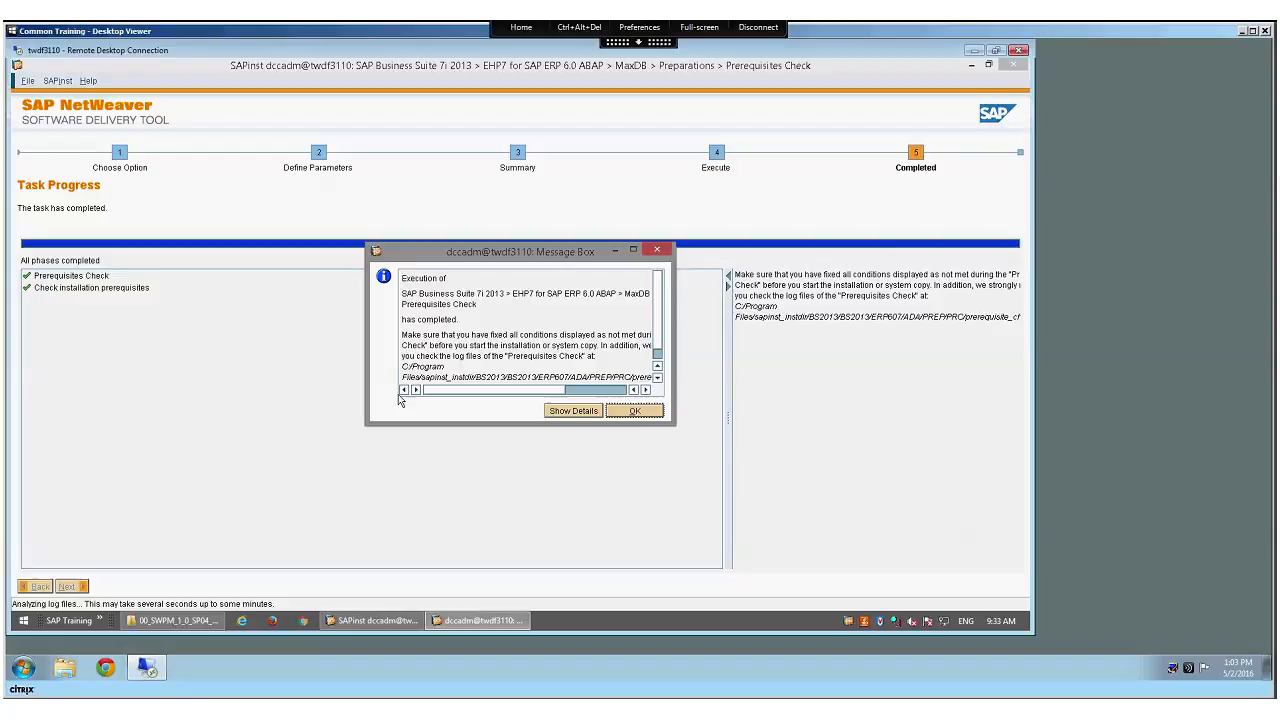
mouse_move(564, 430)
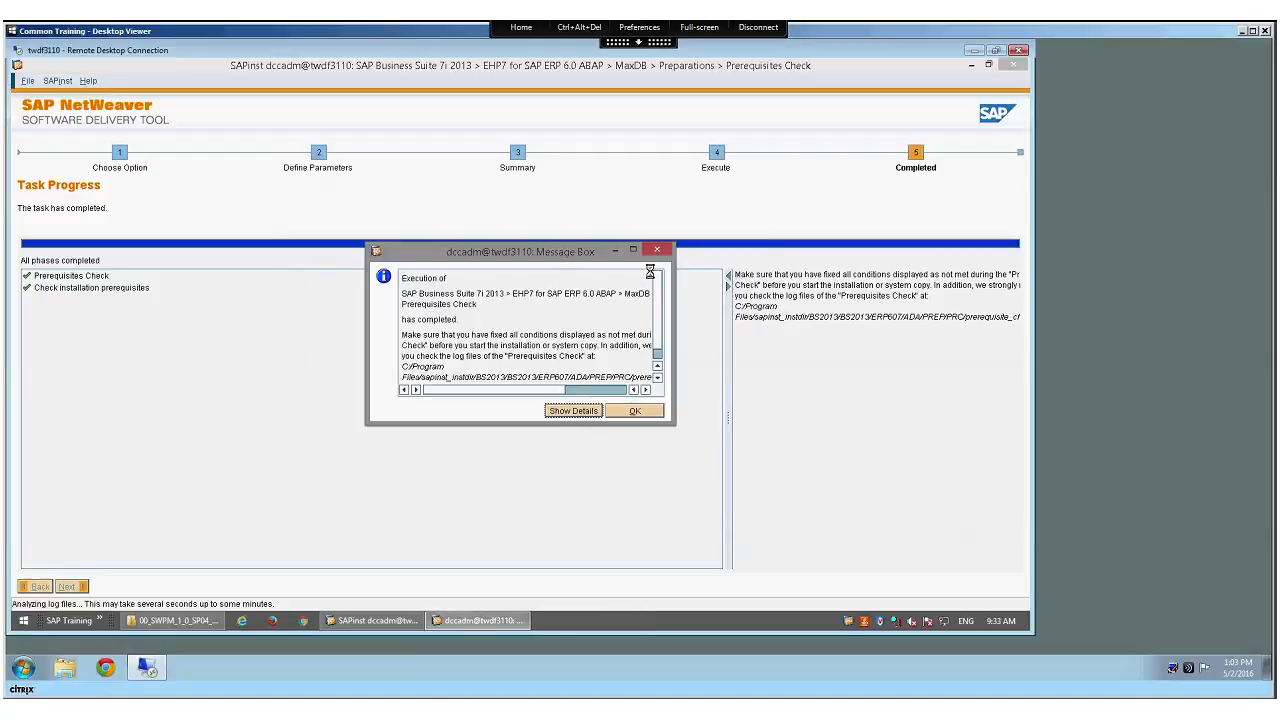
Dismiss the 'Prerequisites Check completed' message box with OK.
left_click(634, 410)
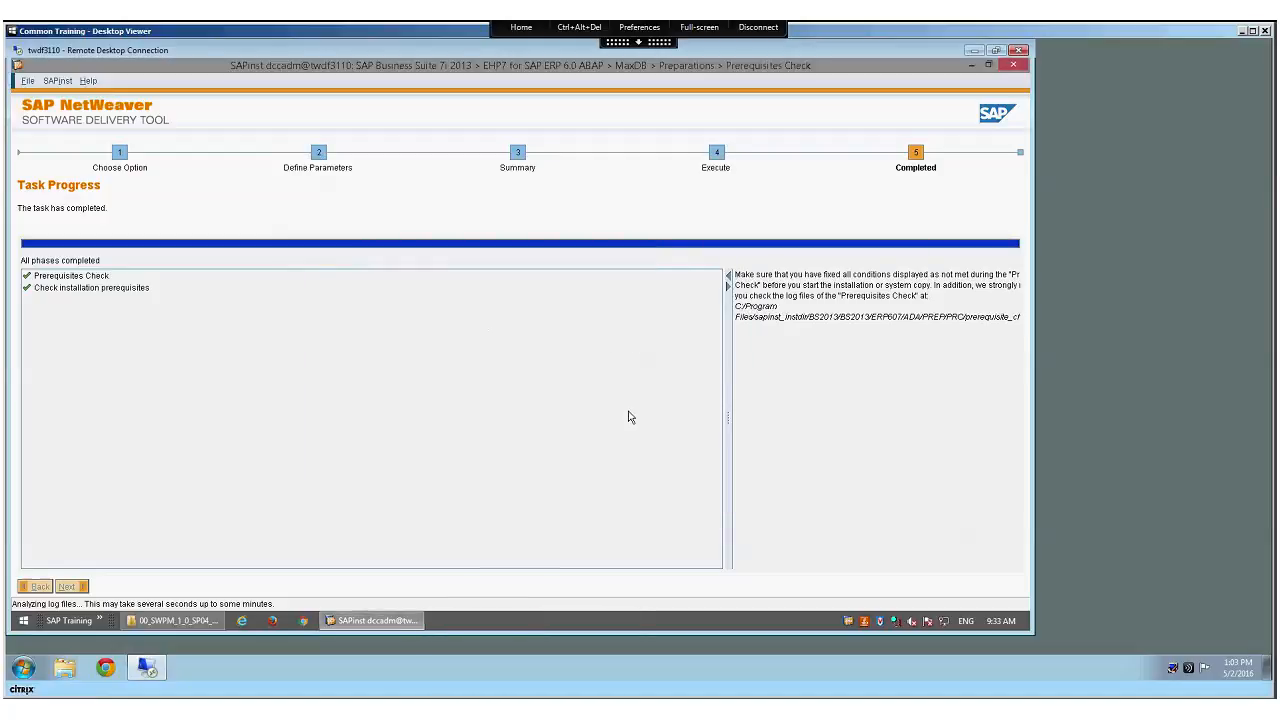